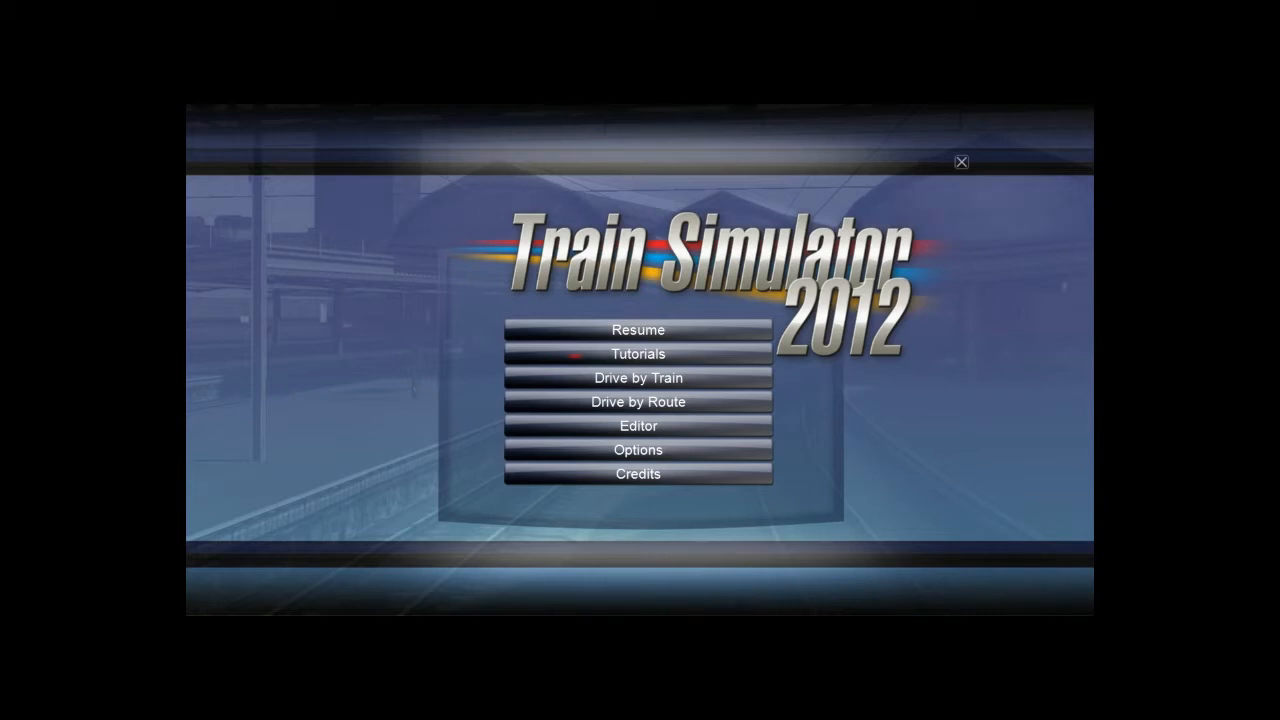
mouse_move(1078, 222)
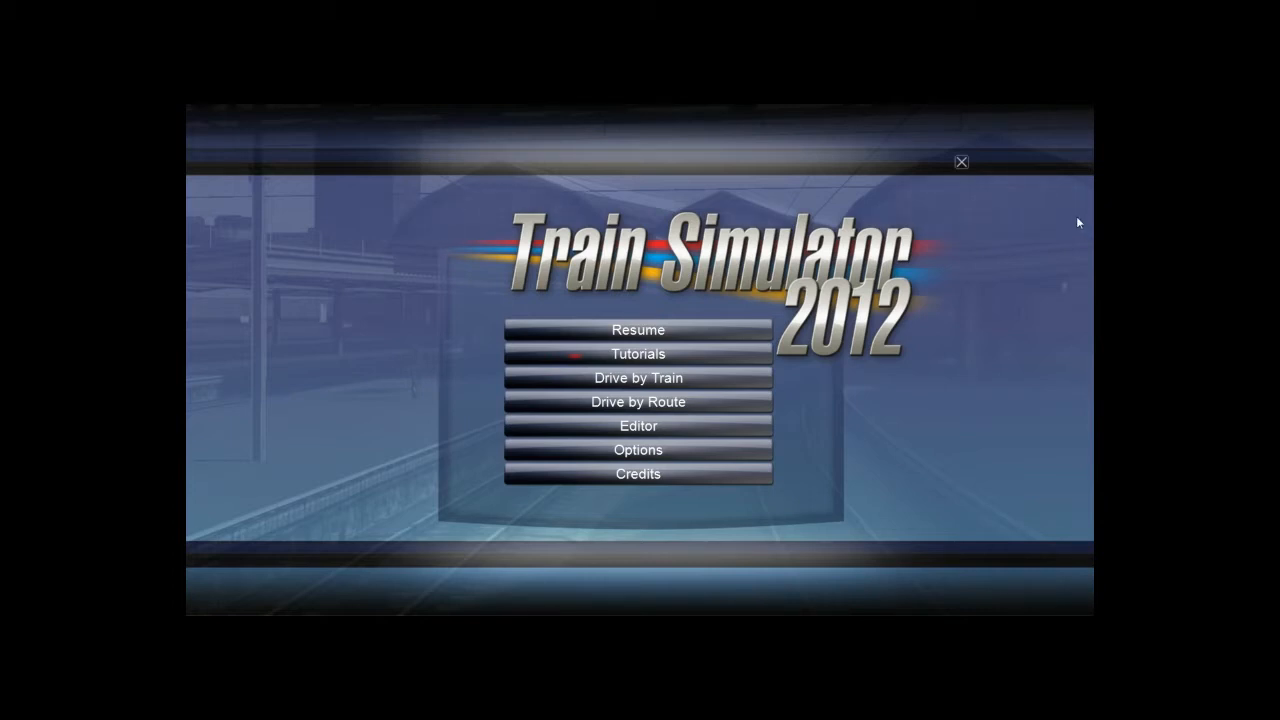
mouse_move(966, 231)
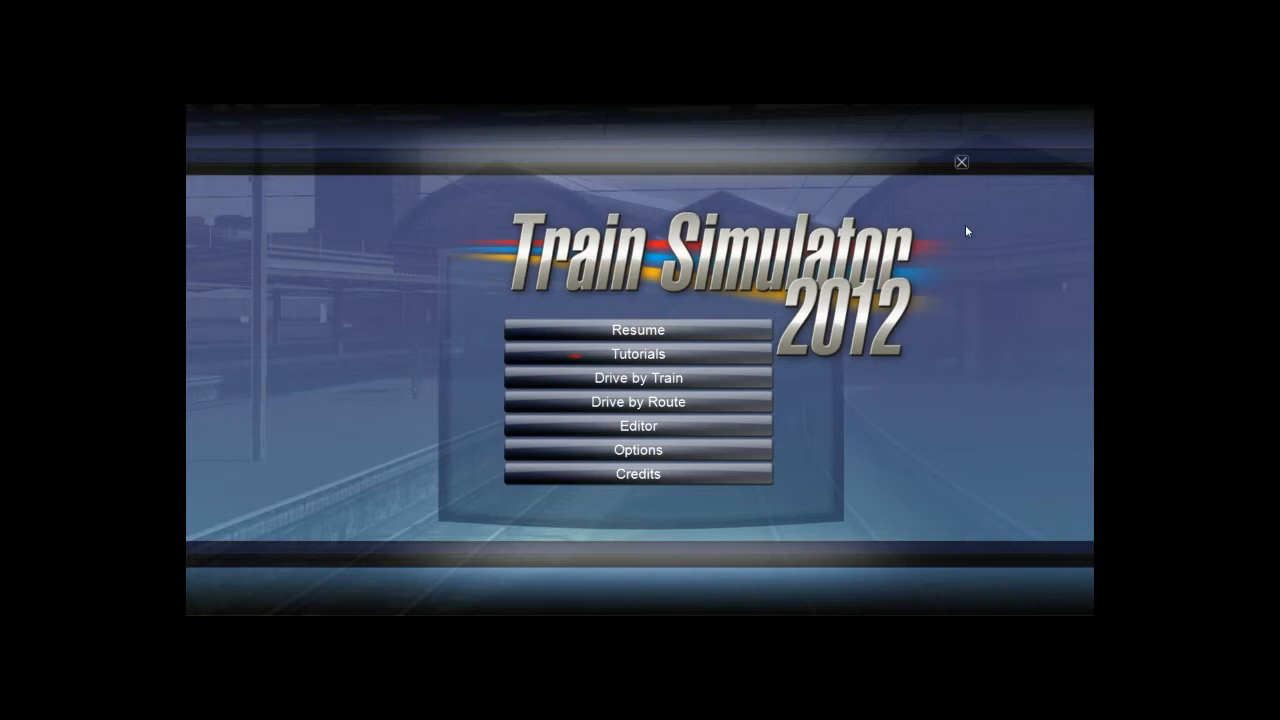
mouse_move(781, 173)
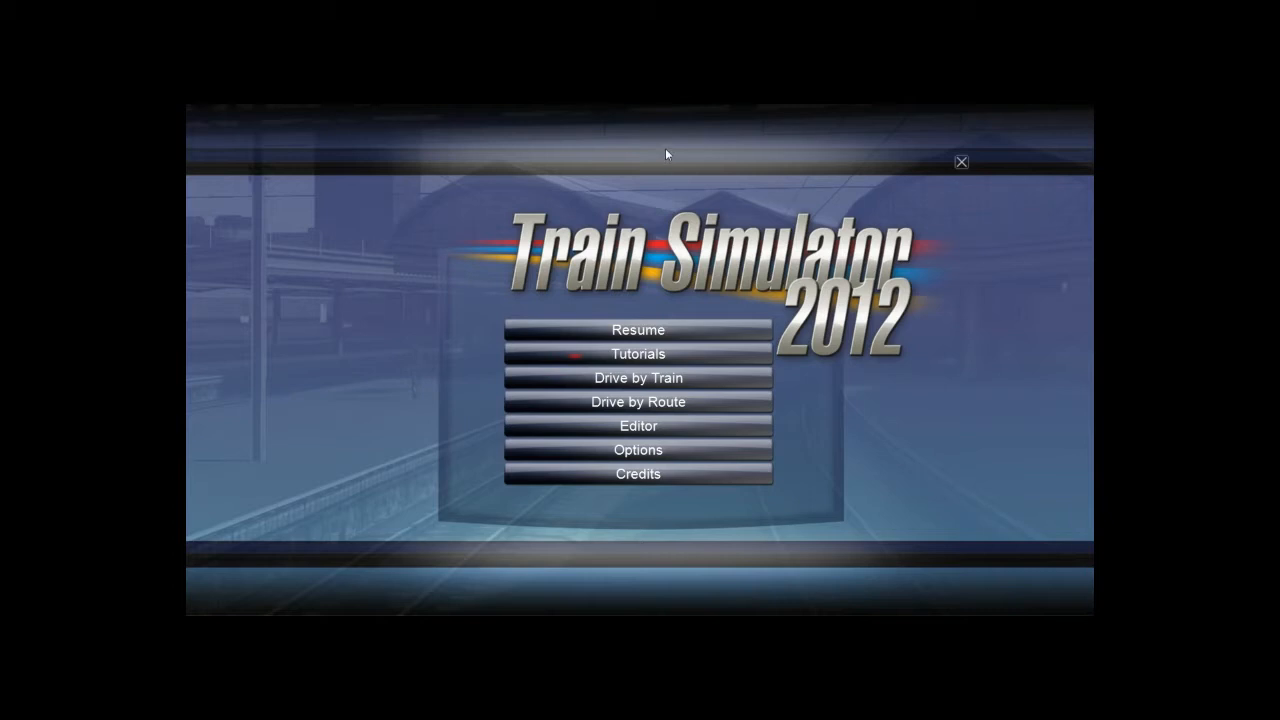
mouse_move(784, 350)
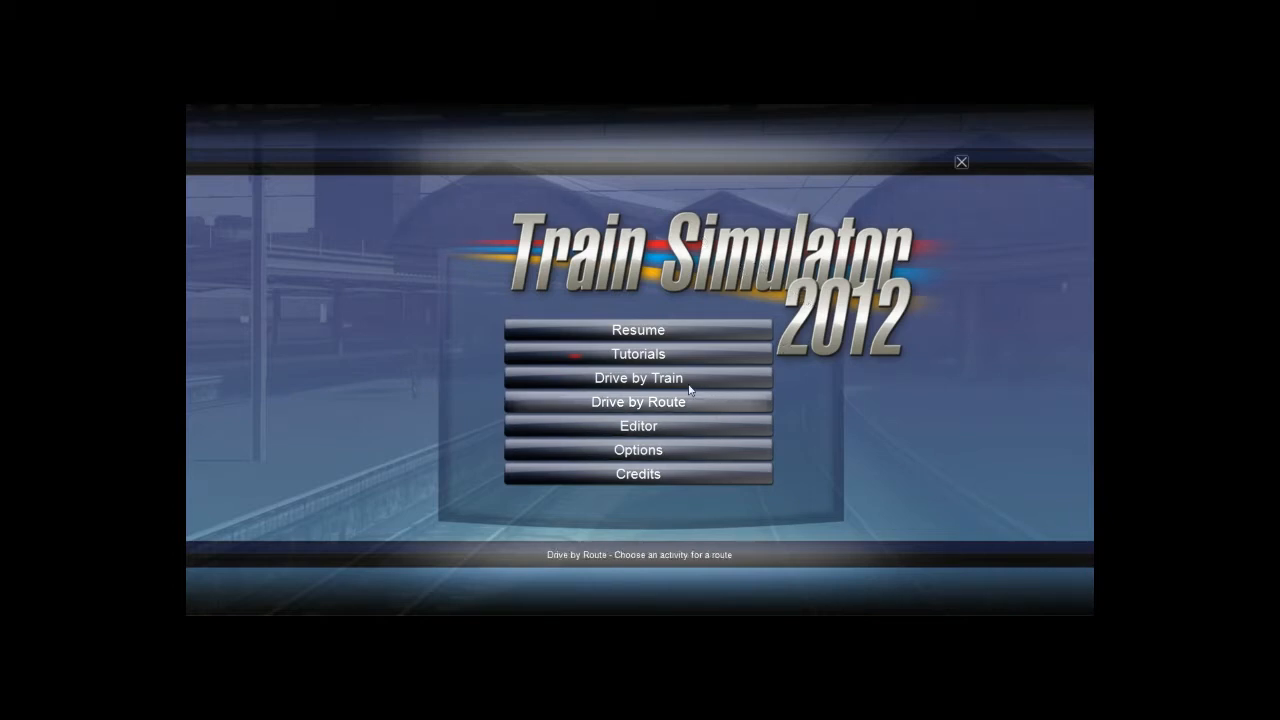
mouse_move(638, 426)
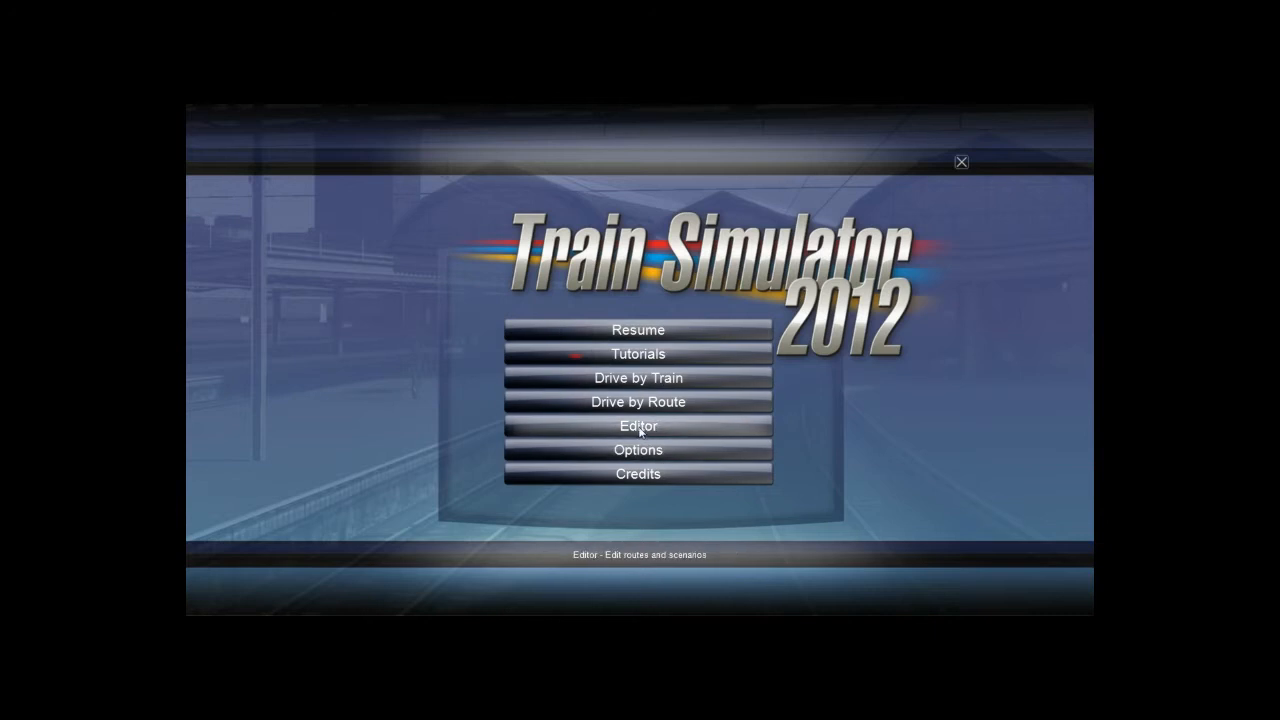
Step: Open the route editor and select Oxford to Paddington from the route list
click(637, 426)
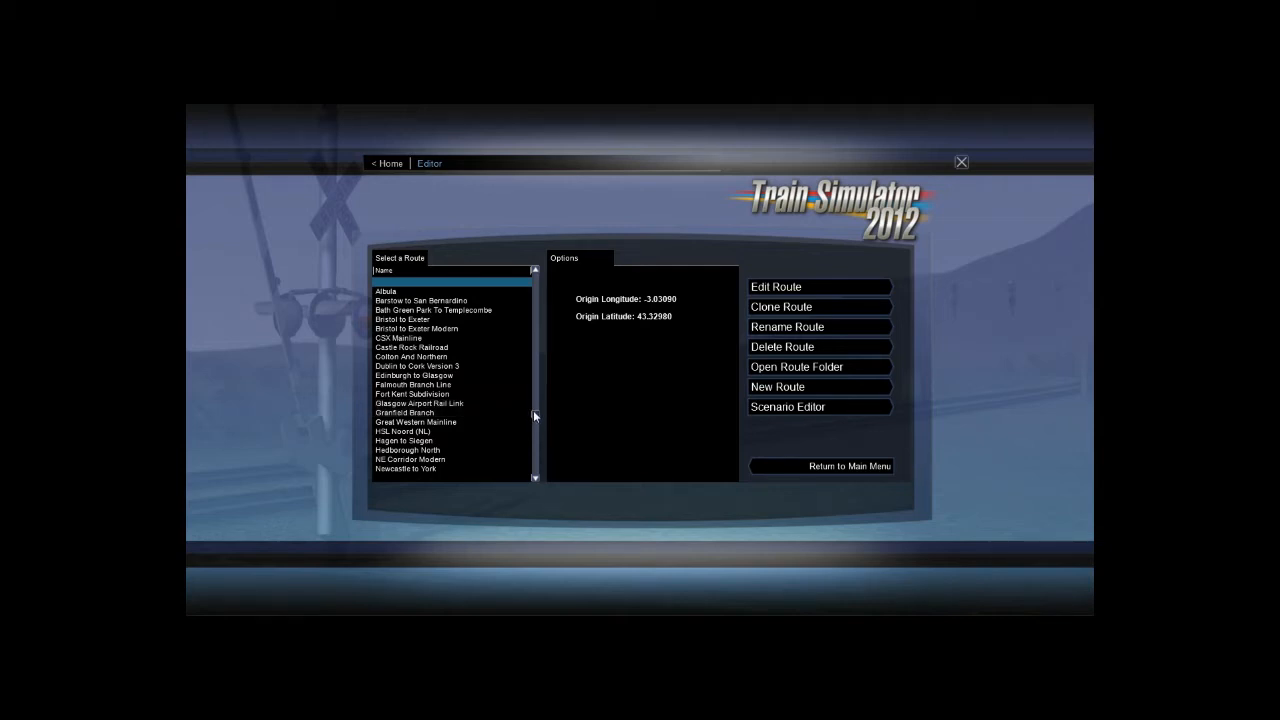
scroll(down, 3)
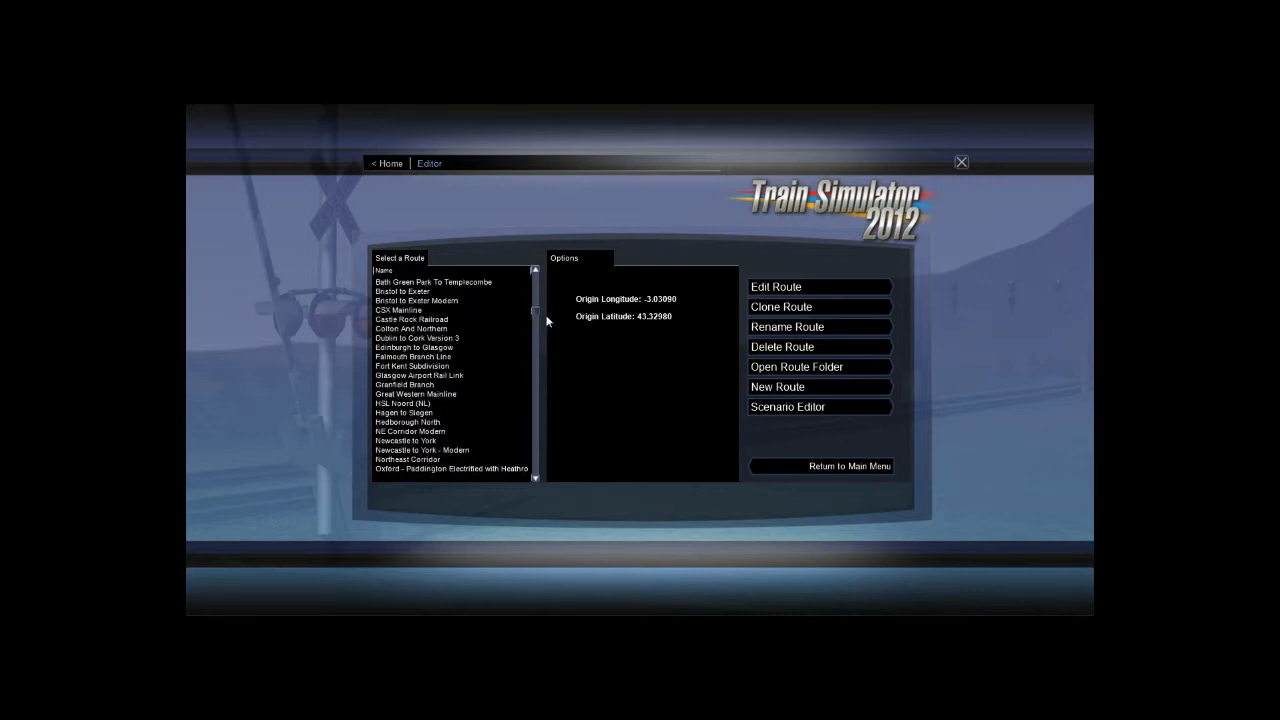
scroll(down, 3)
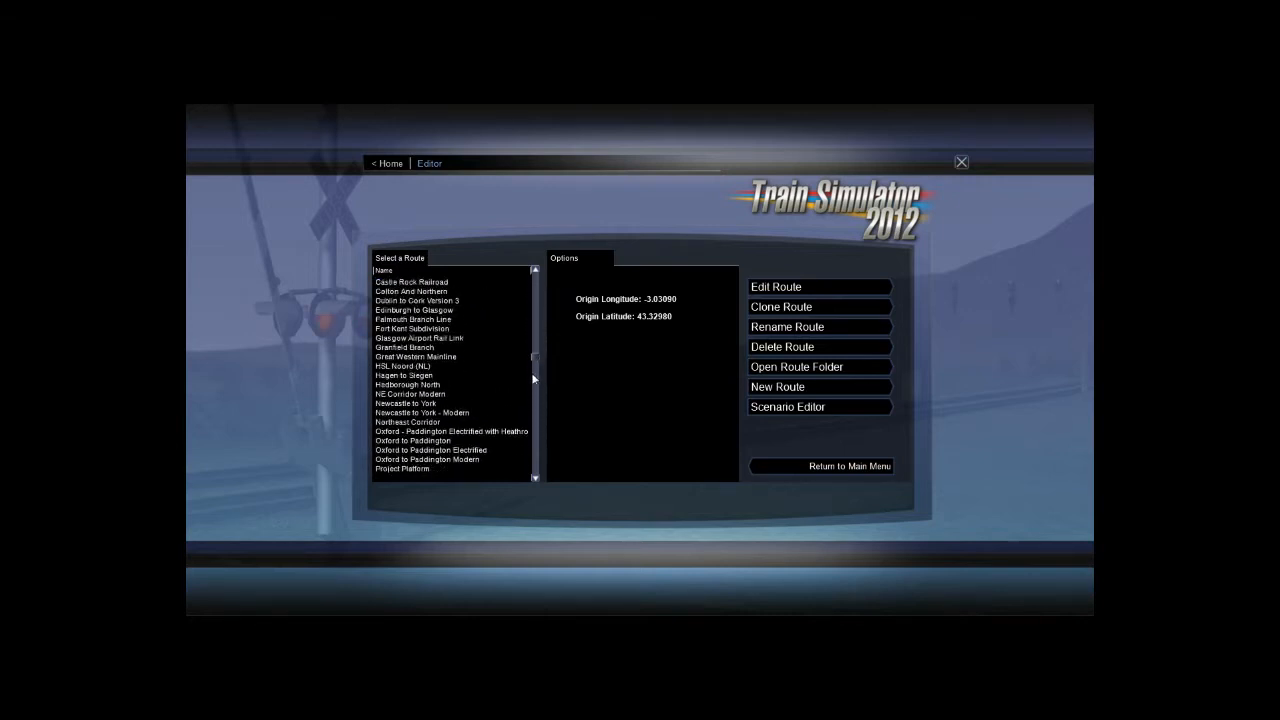
scroll(down, 3)
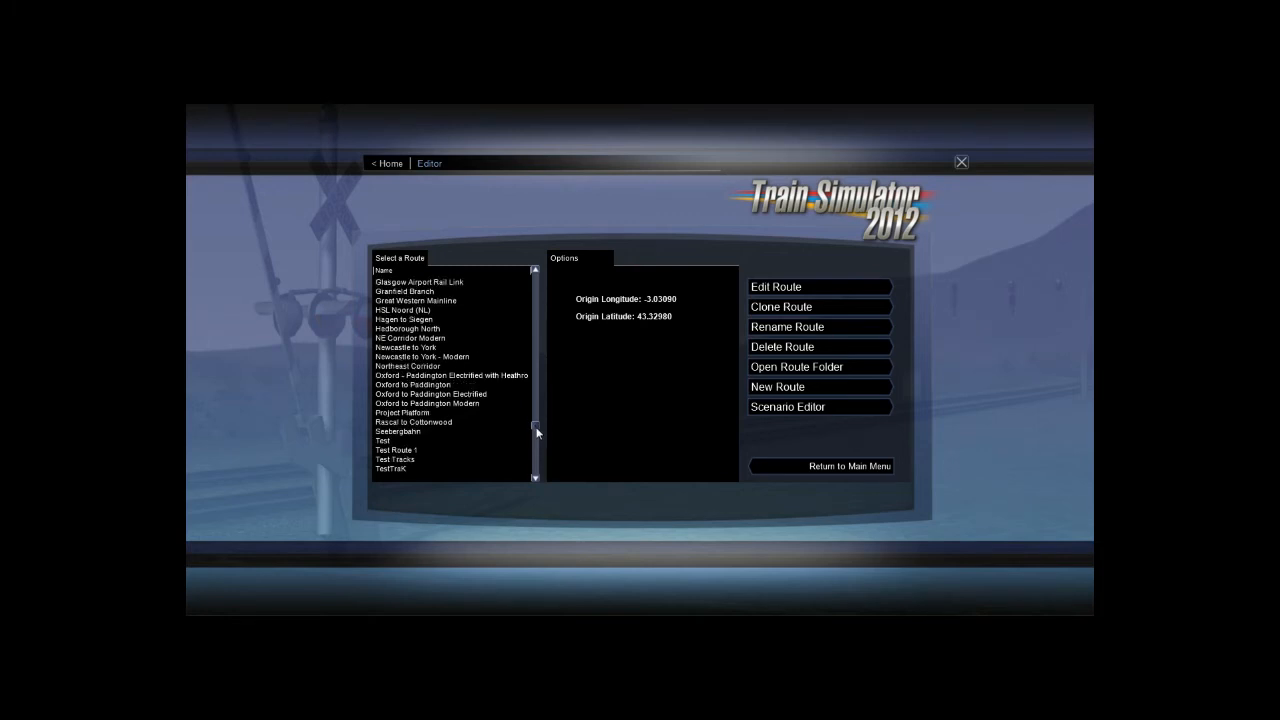
click(412, 385)
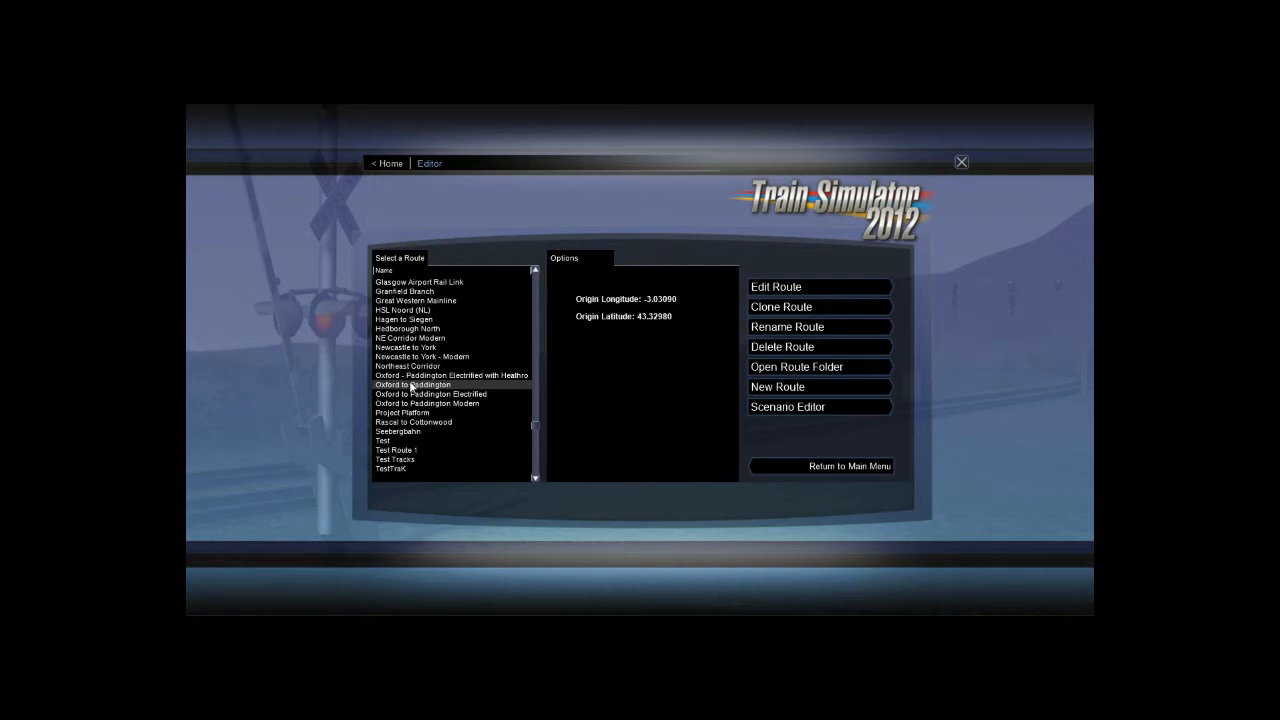
click(429, 393)
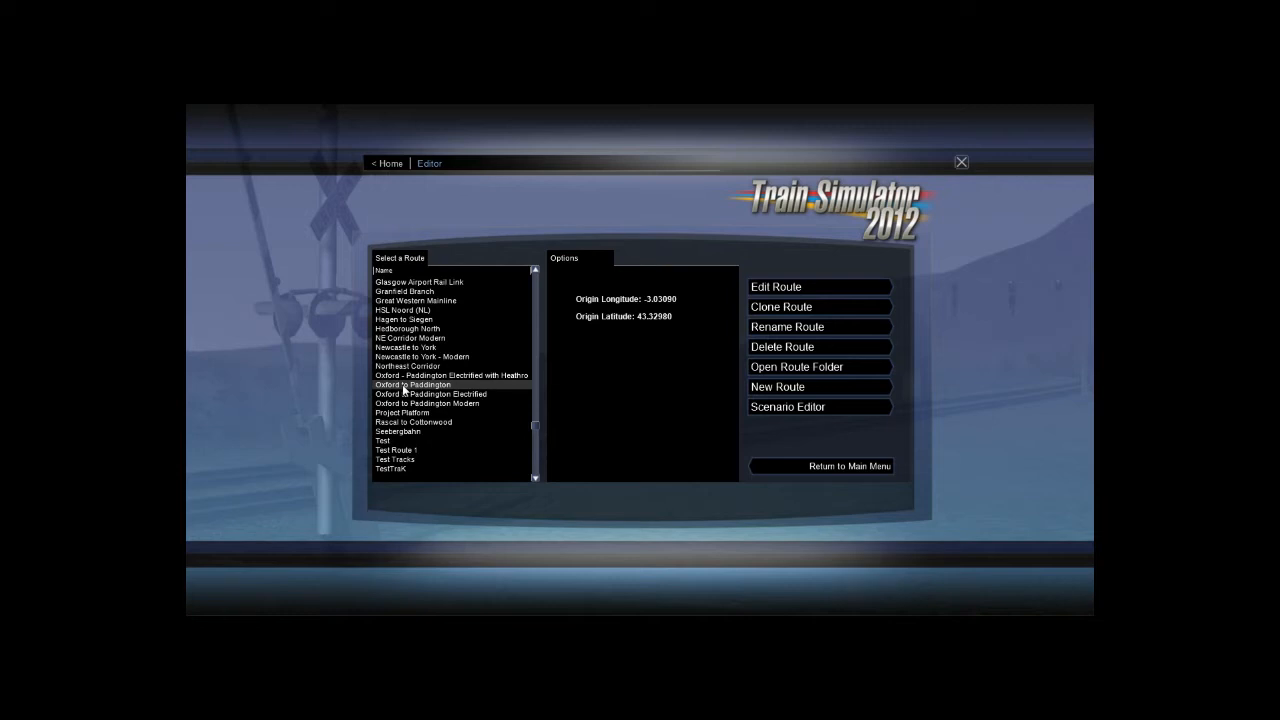
click(413, 385)
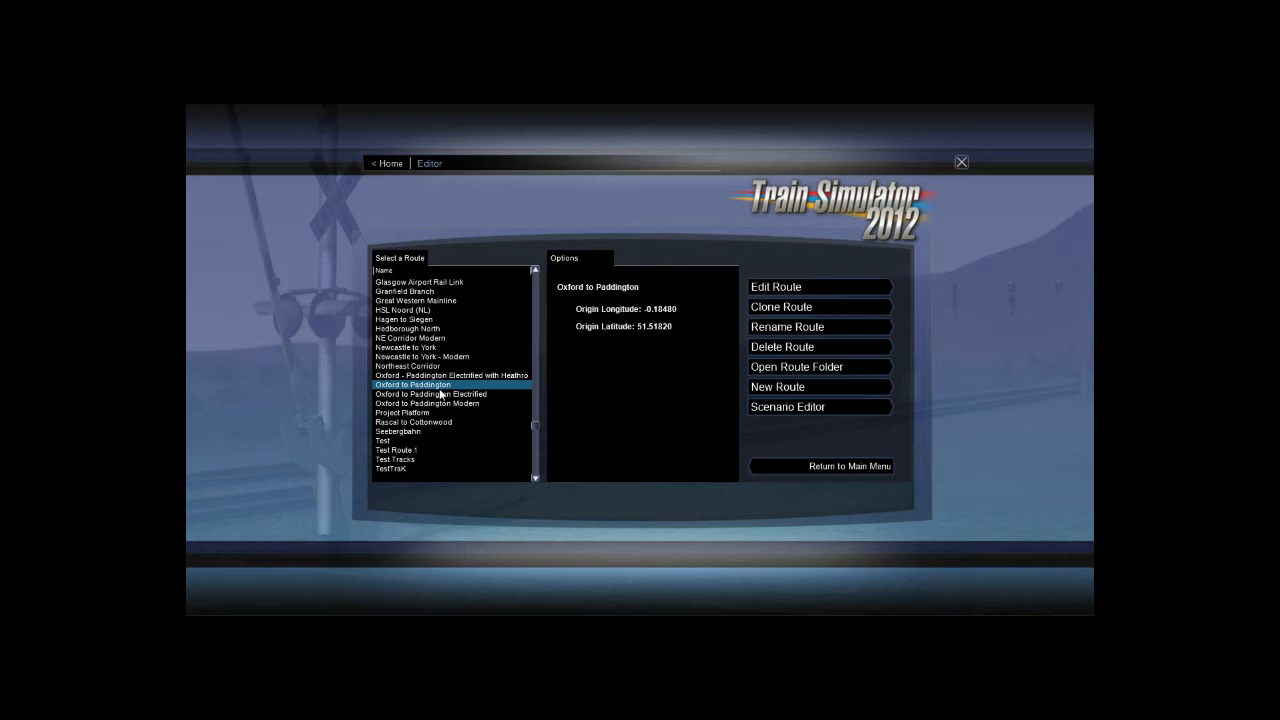
mouse_move(782, 307)
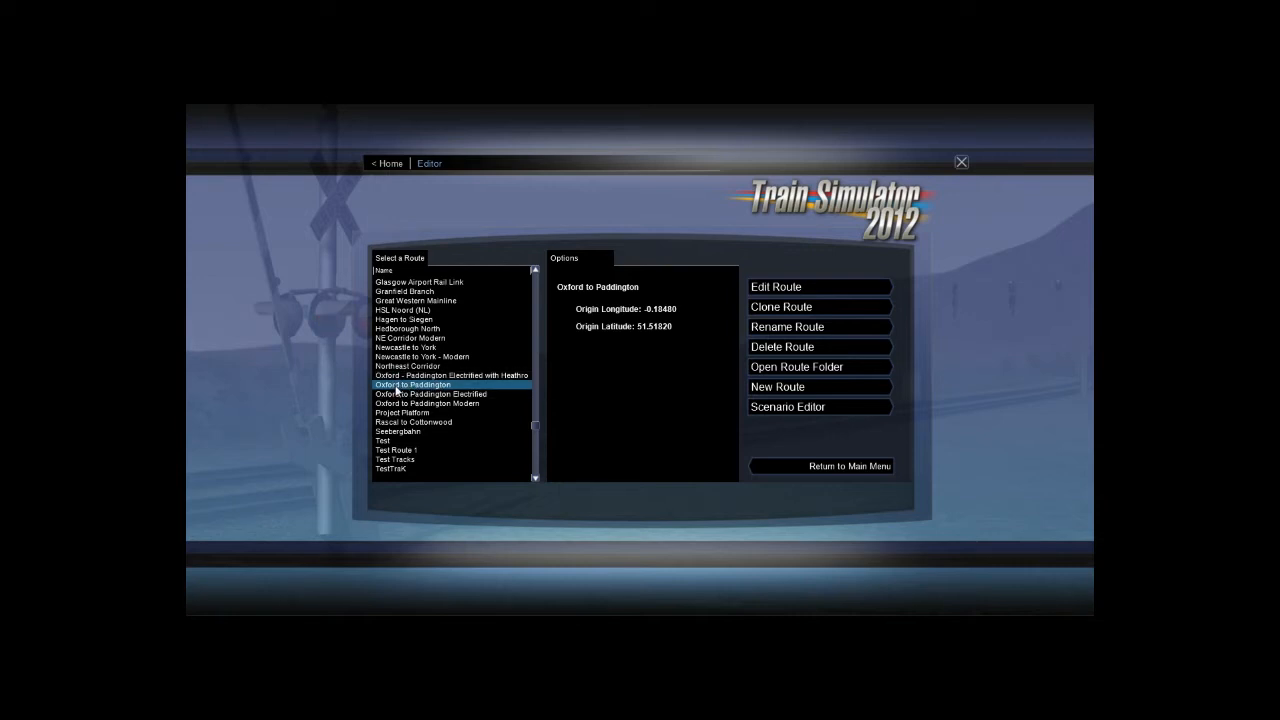
mouse_move(438, 390)
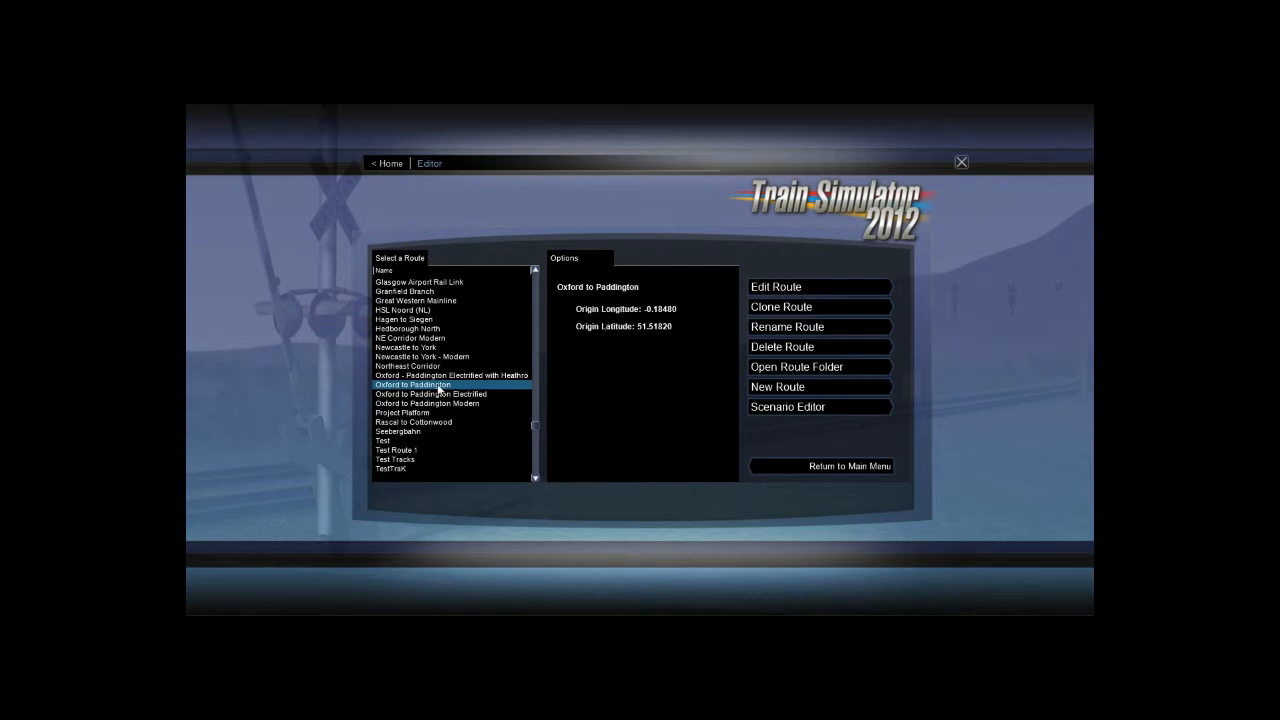
mouse_move(661, 375)
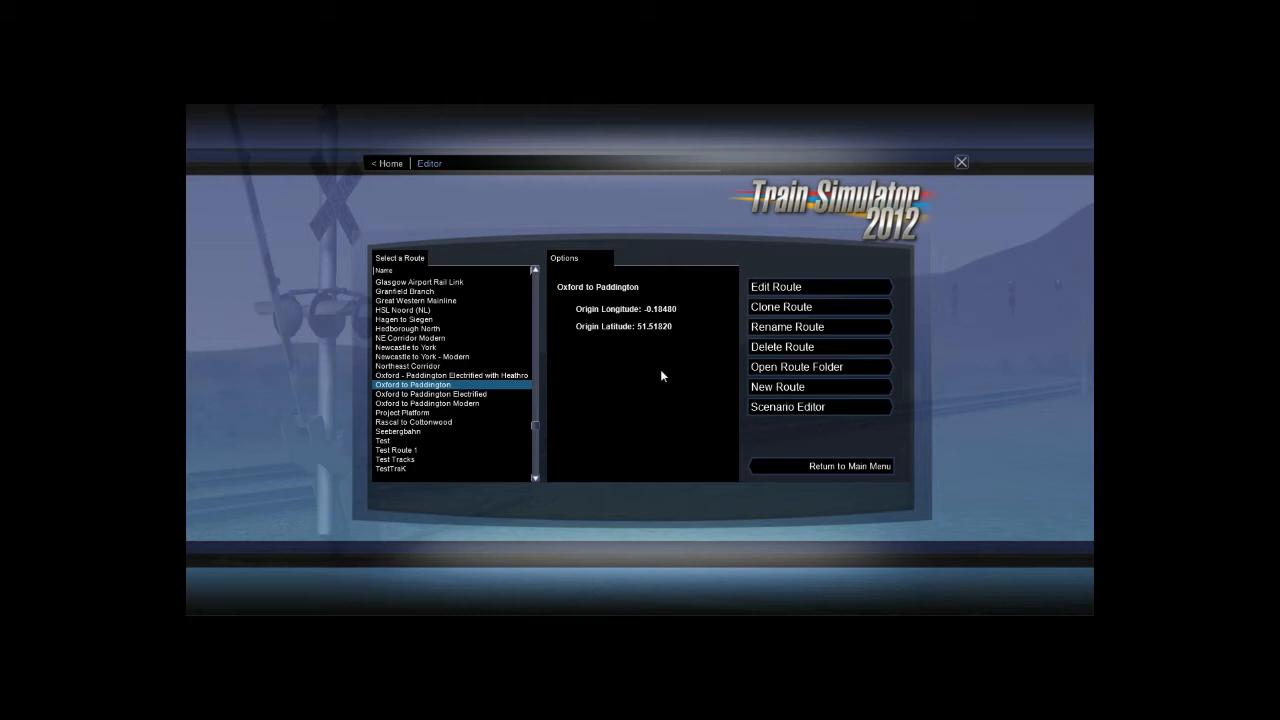
mouse_move(575, 368)
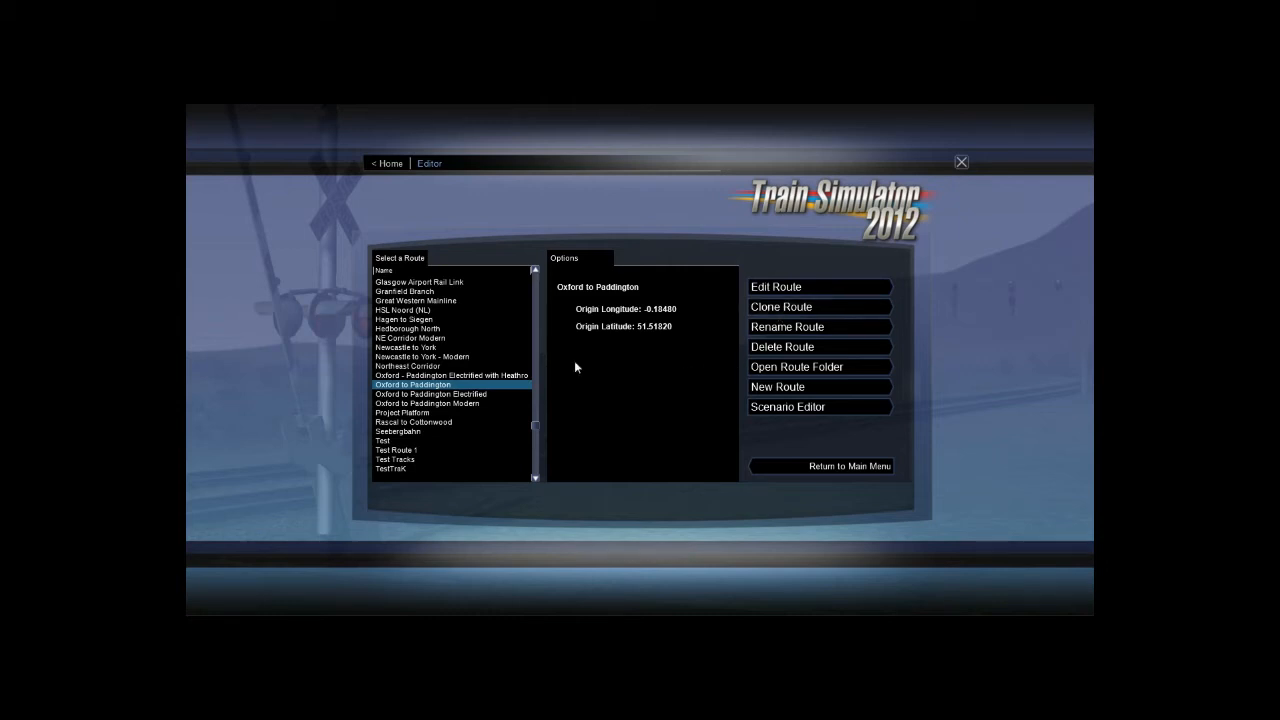
mouse_move(435, 393)
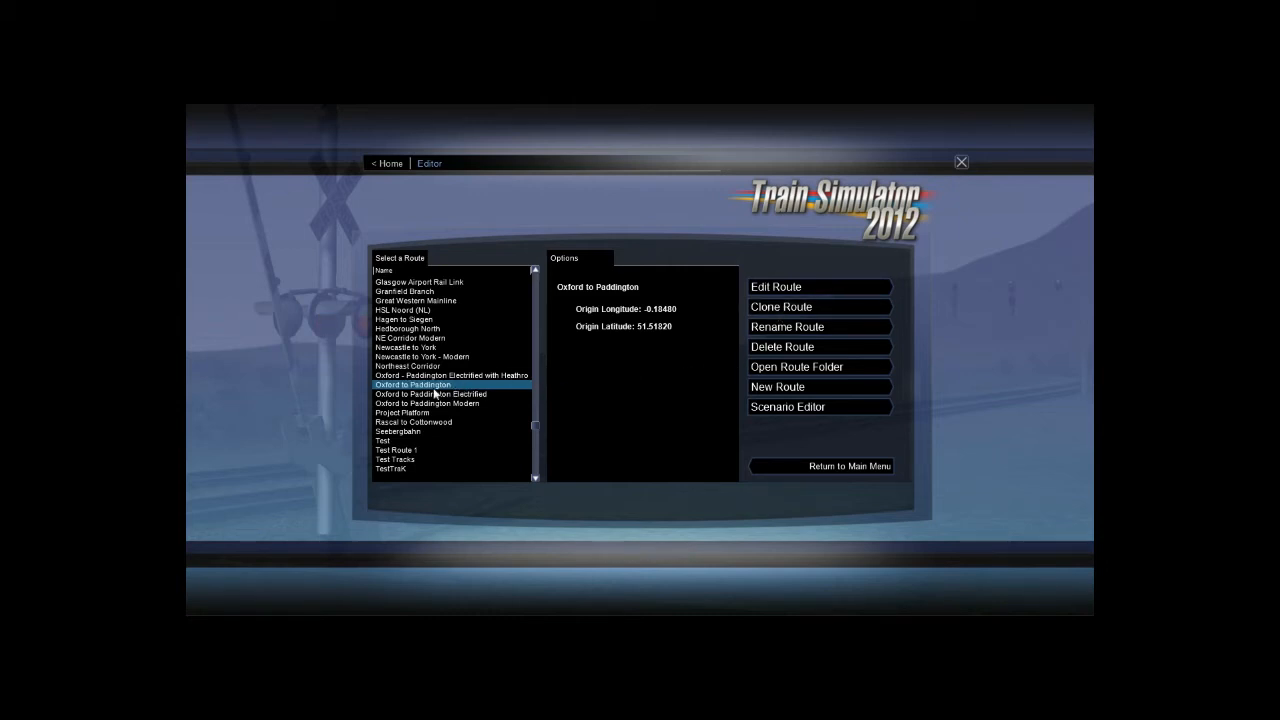
mouse_move(806, 312)
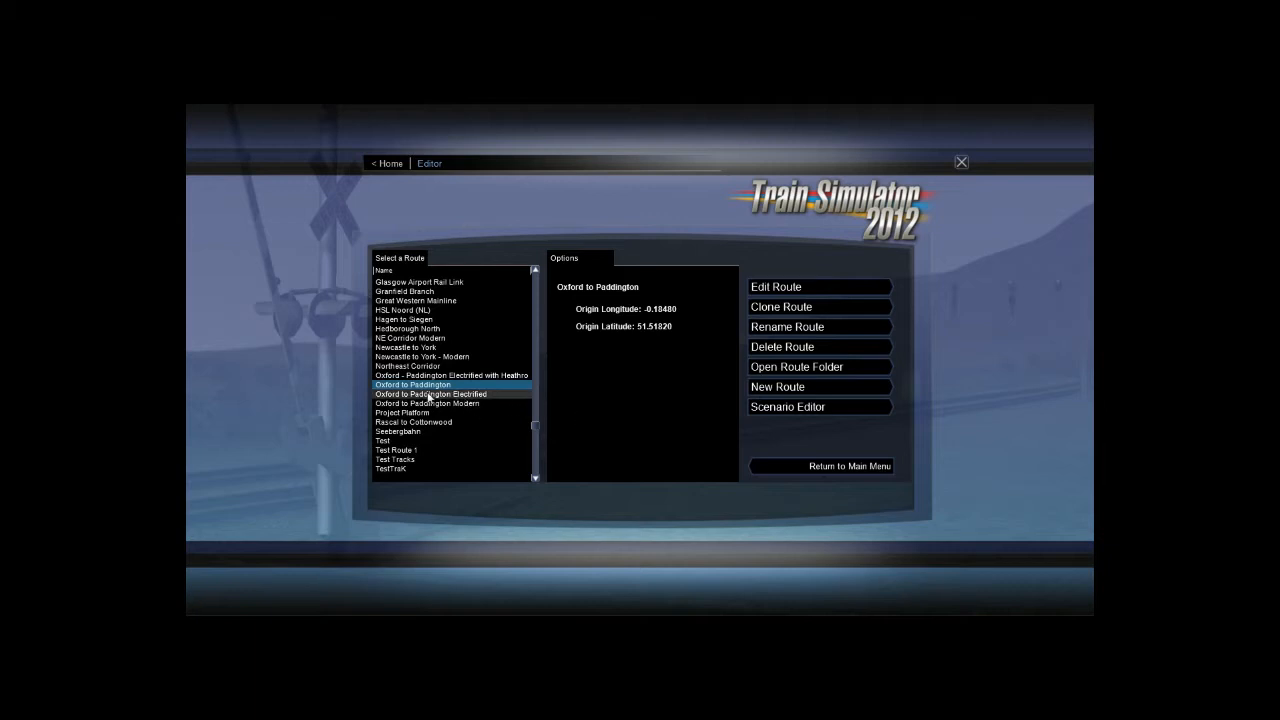
click(429, 393)
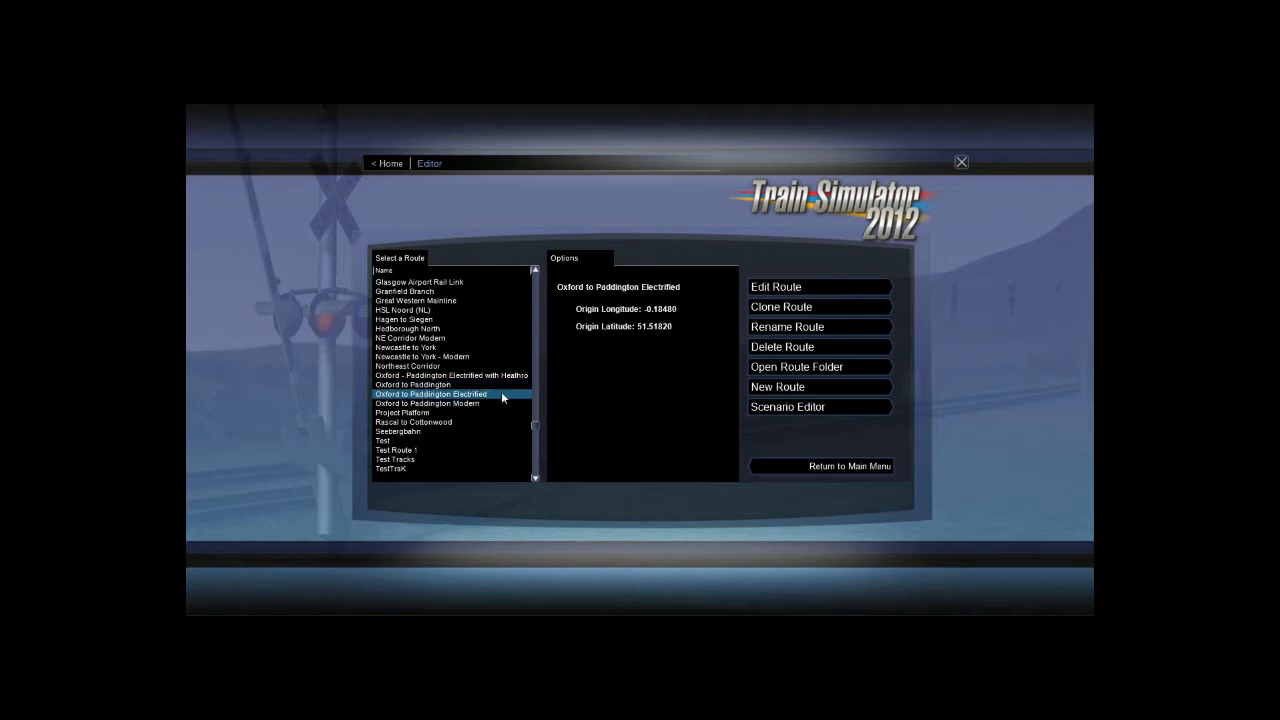
click(412, 384)
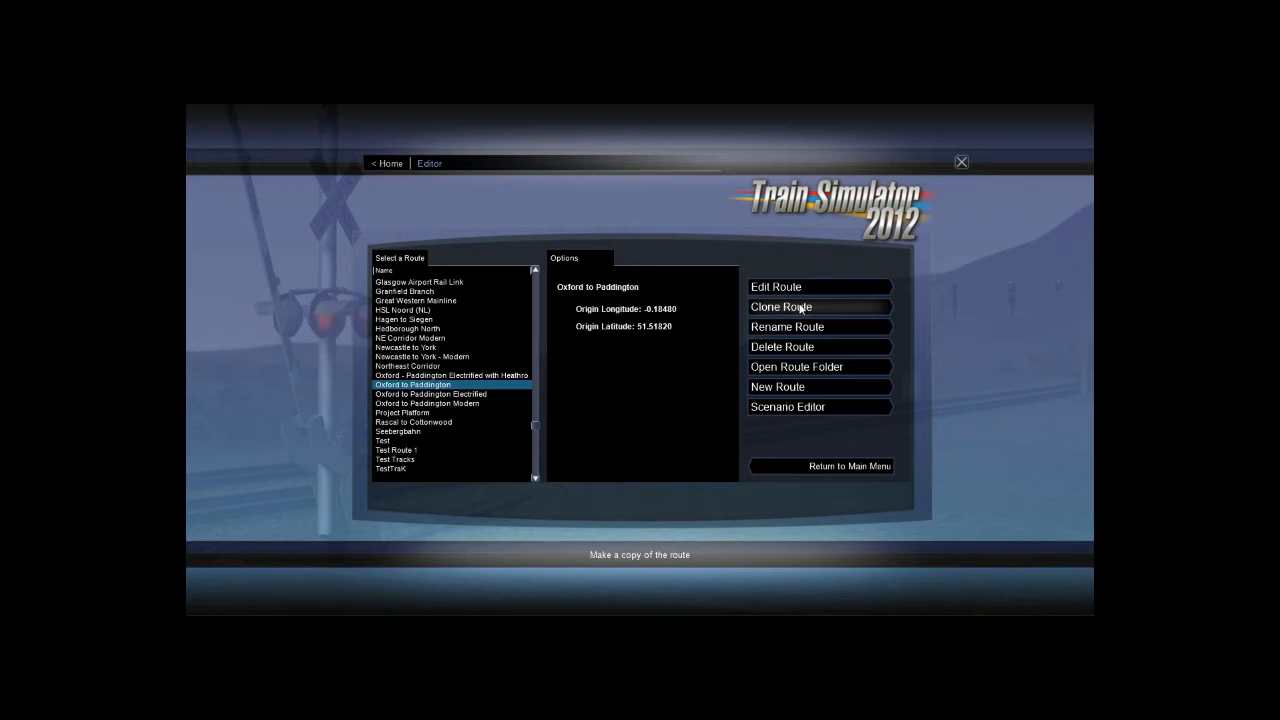
mouse_move(797, 318)
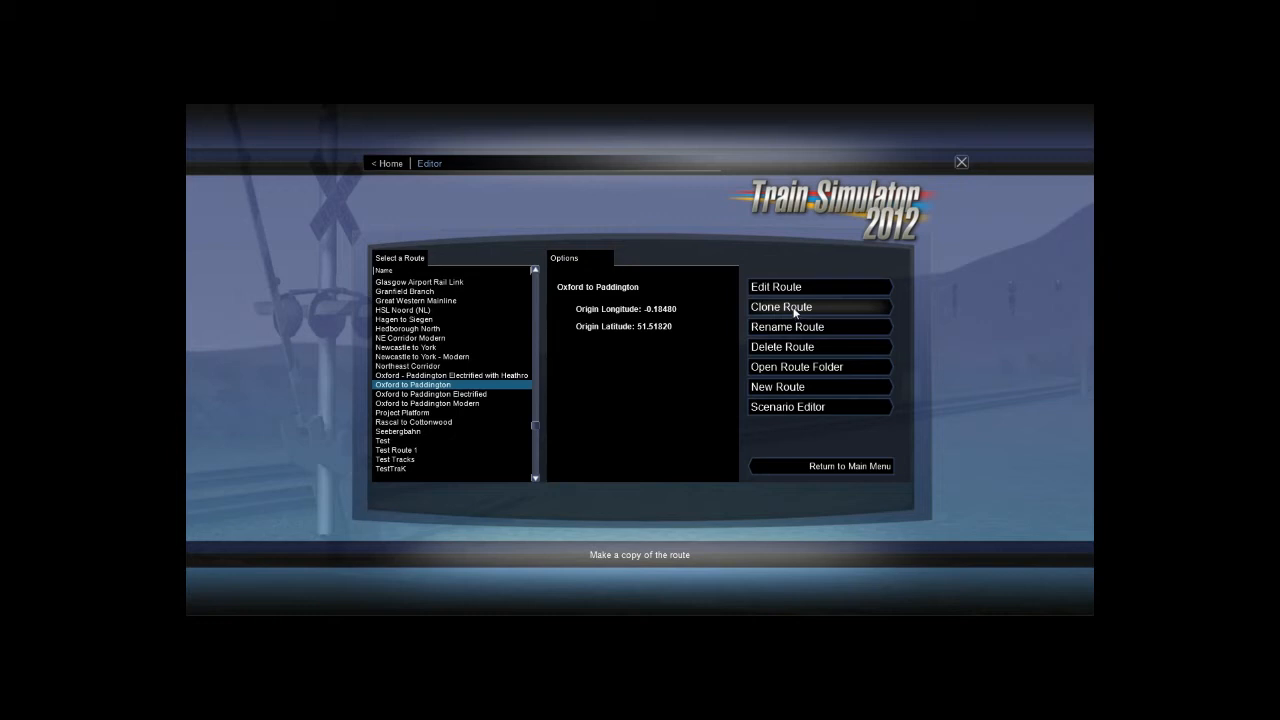
mouse_move(710, 273)
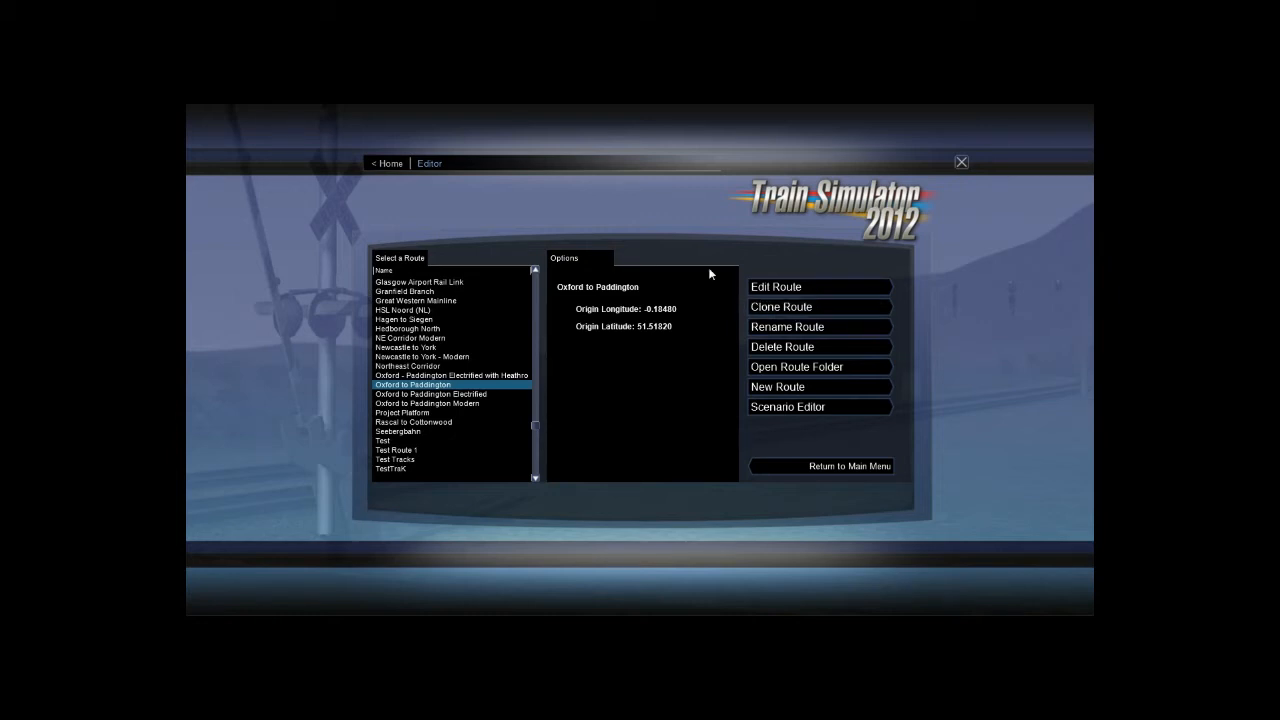
mouse_move(698, 318)
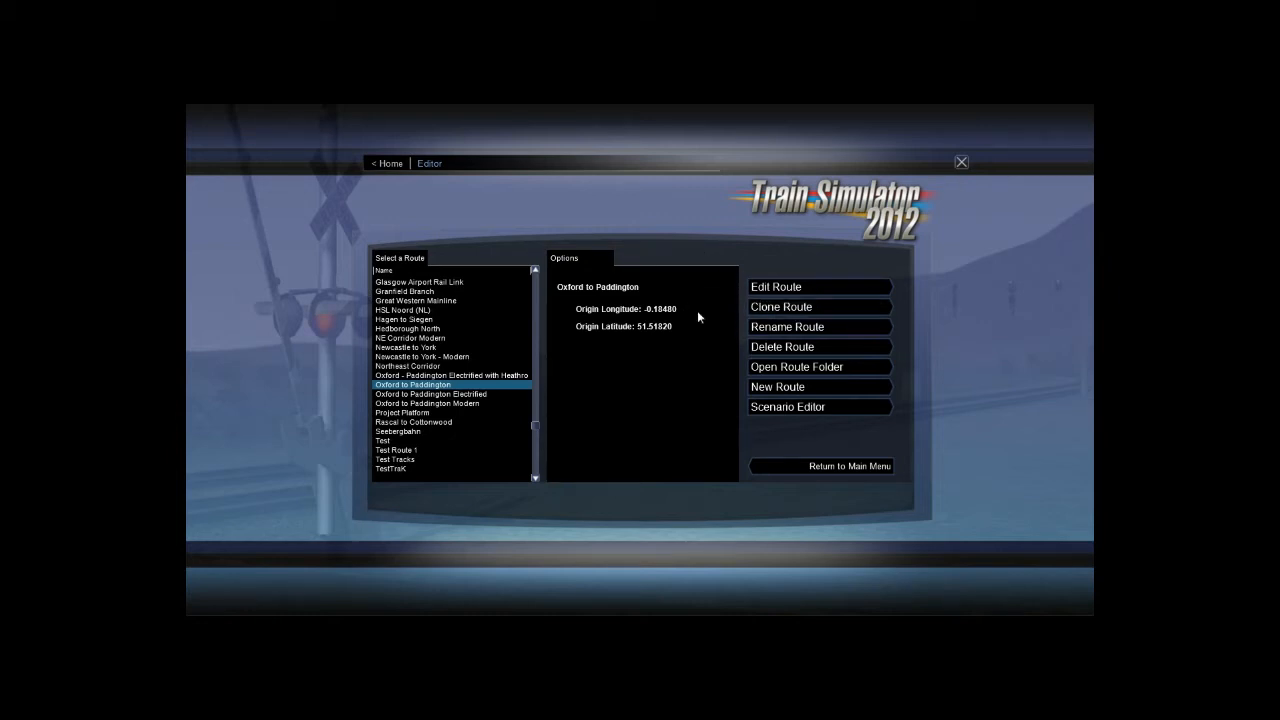
mouse_move(678, 400)
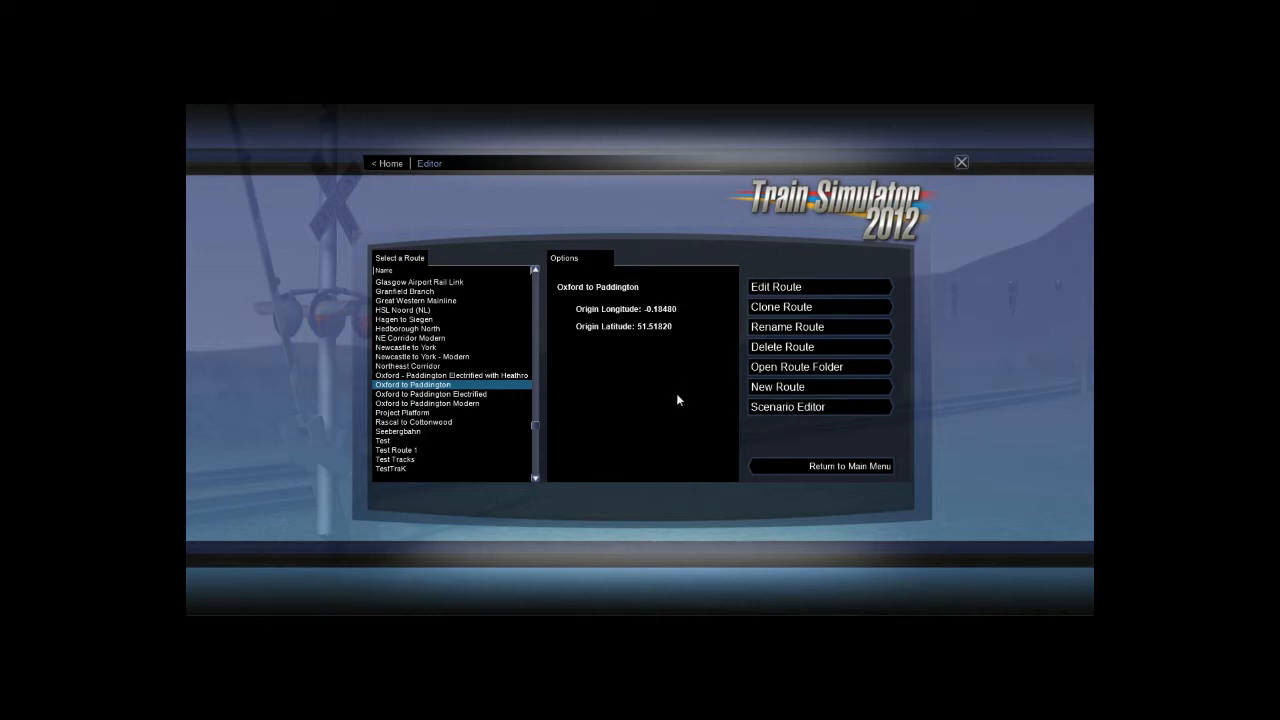
mouse_move(653, 429)
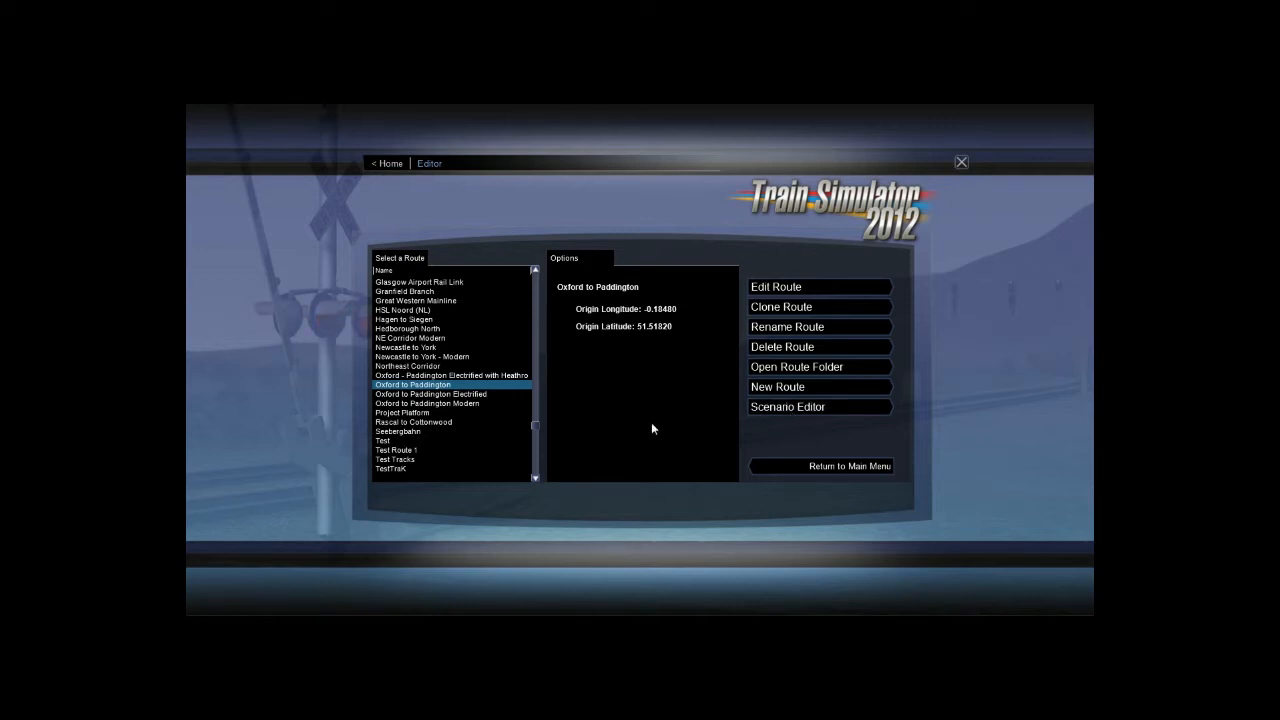
mouse_move(790, 307)
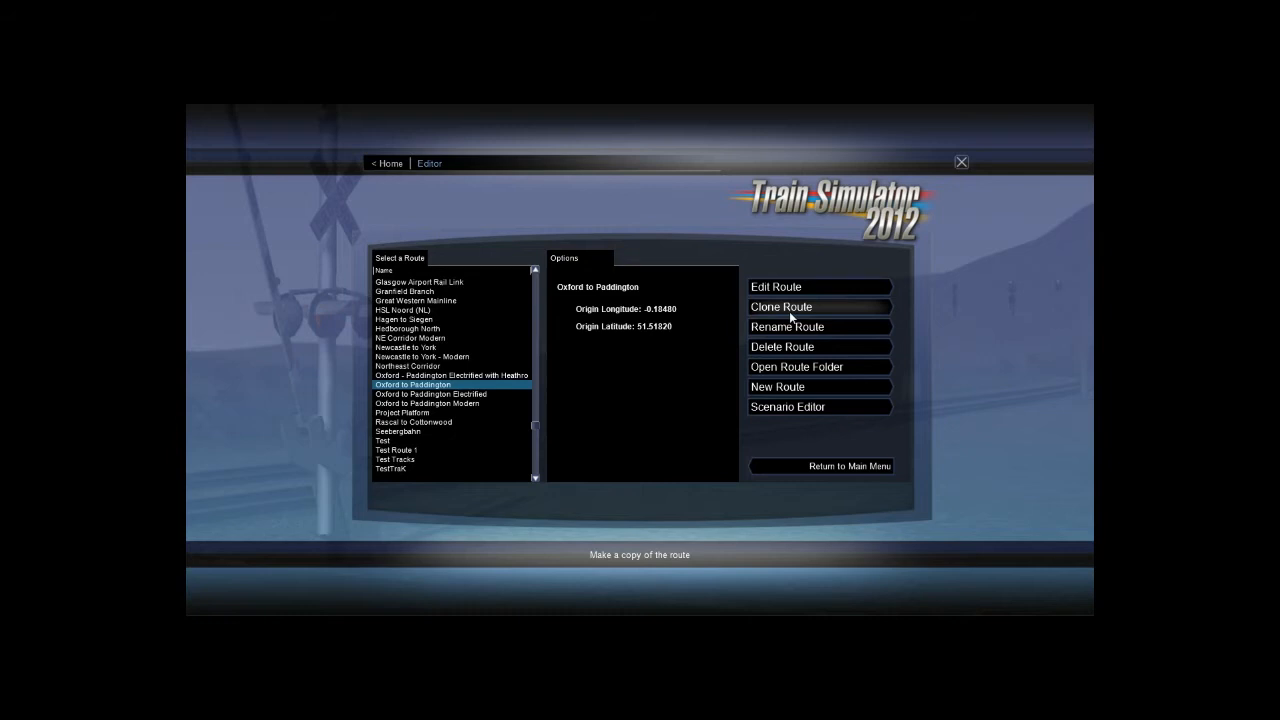
mouse_move(797, 407)
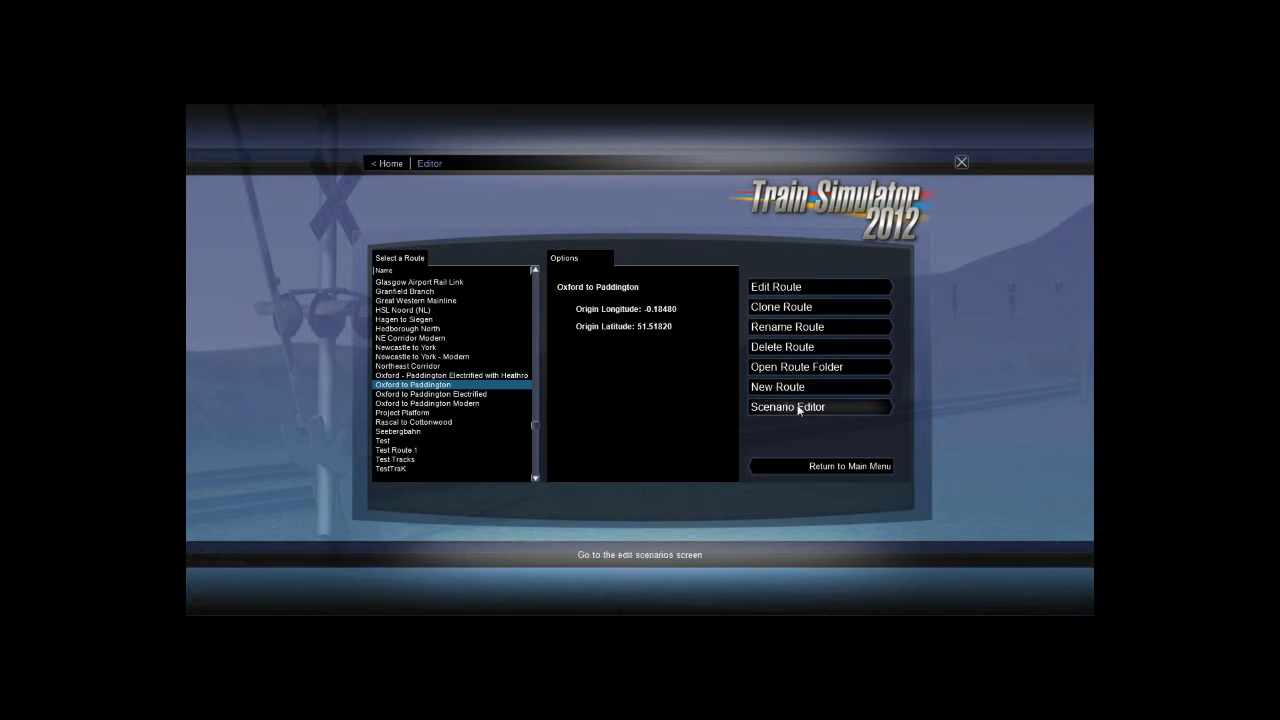
mouse_move(808, 307)
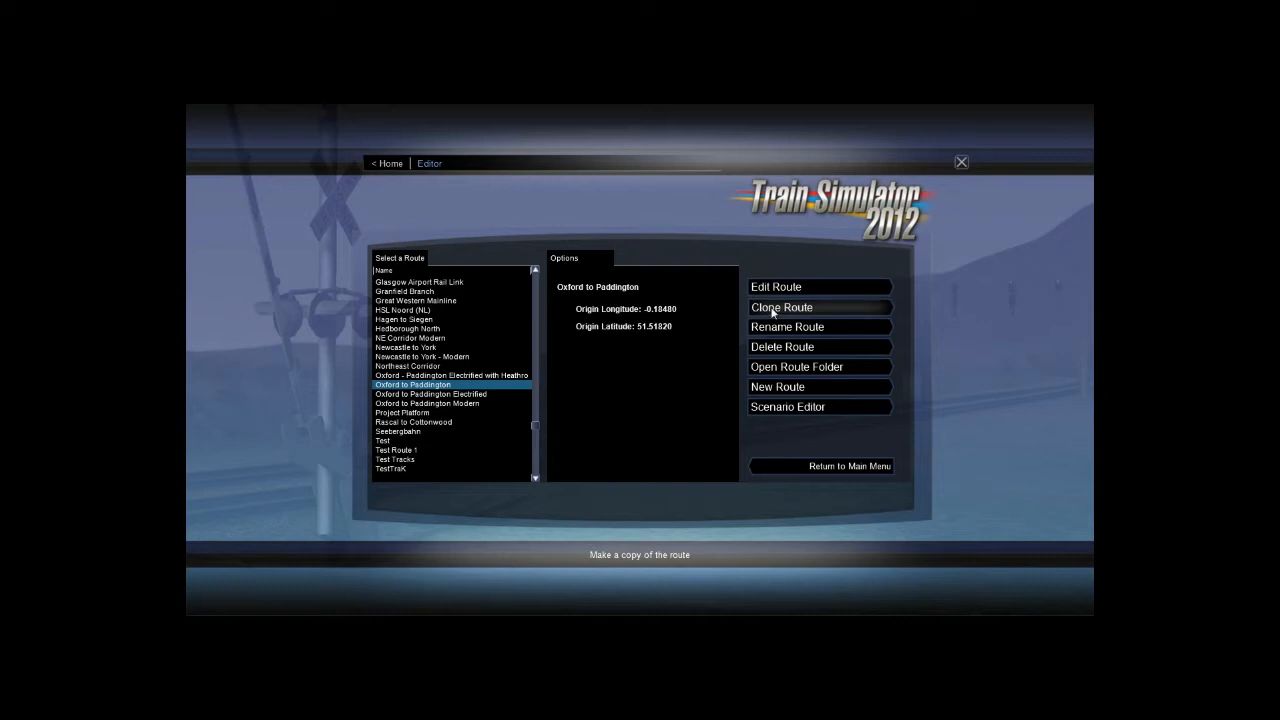
Step: Start cloning Oxford to Paddington, bringing up the 'Copy of Oxford to Paddington' name prompt
click(782, 307)
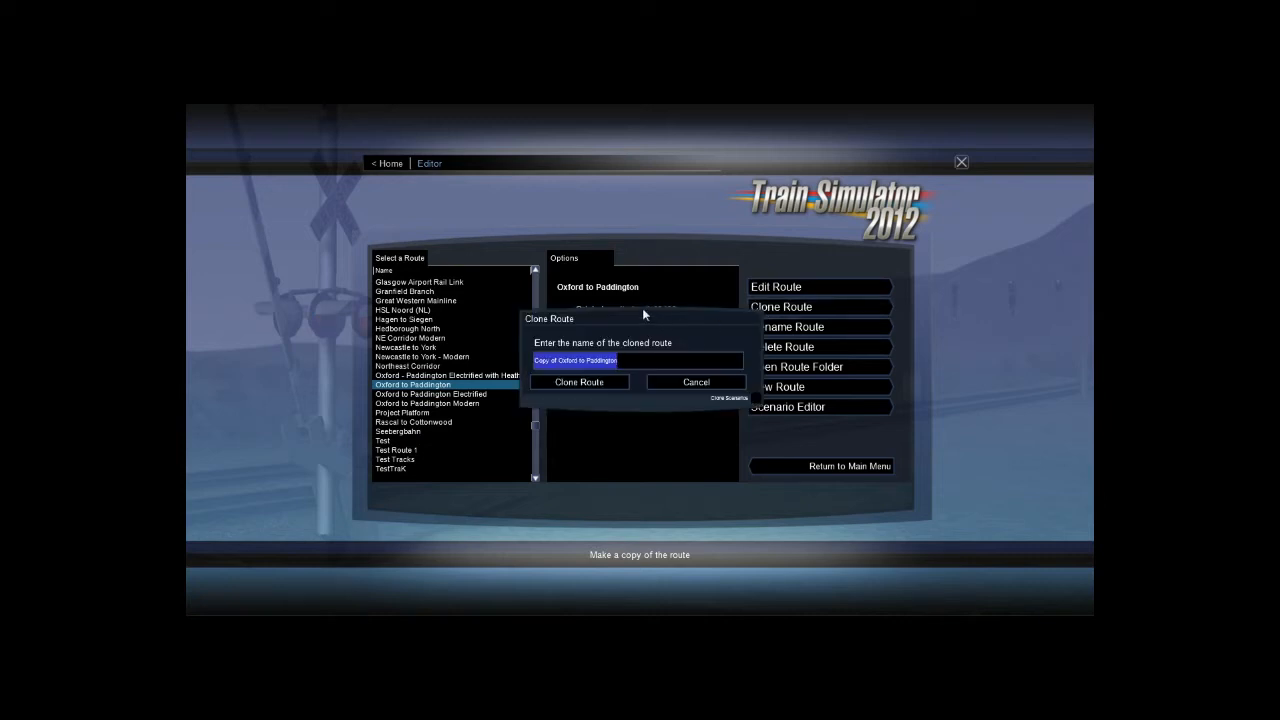
mouse_move(618, 381)
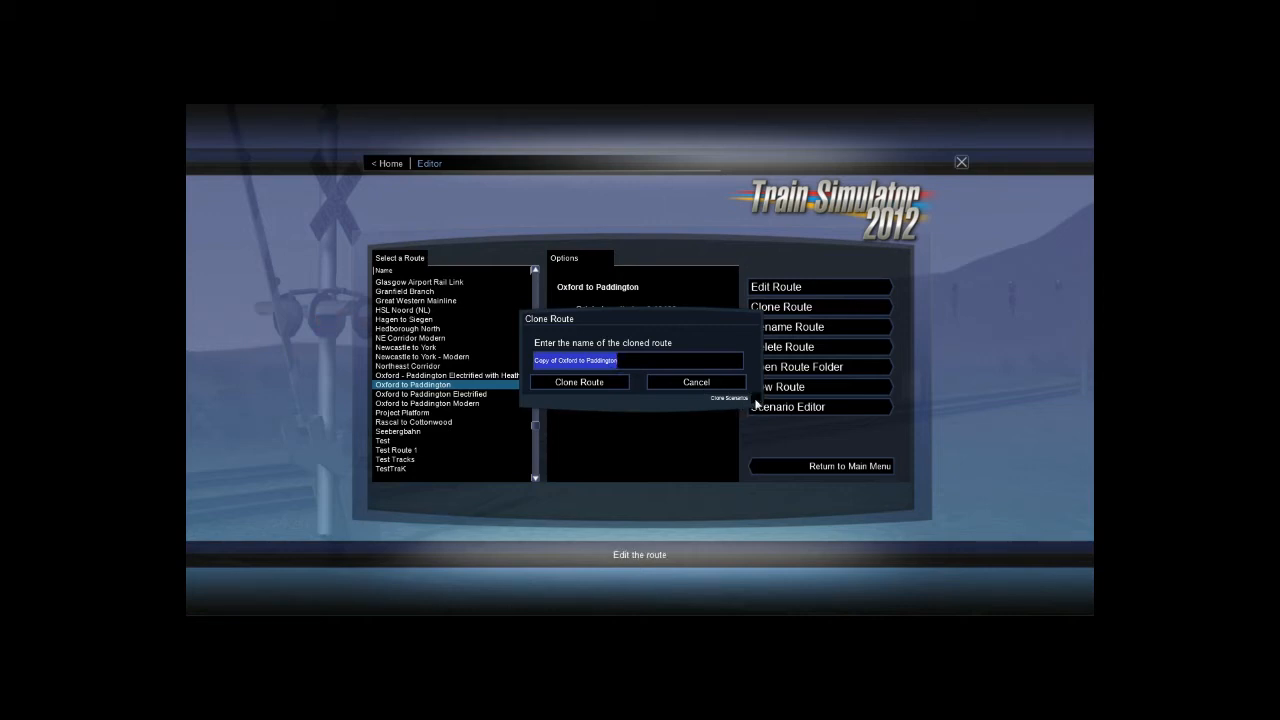
Step: Cancel the clone and select the Oxford to Paddington Electrified route instead
click(696, 382)
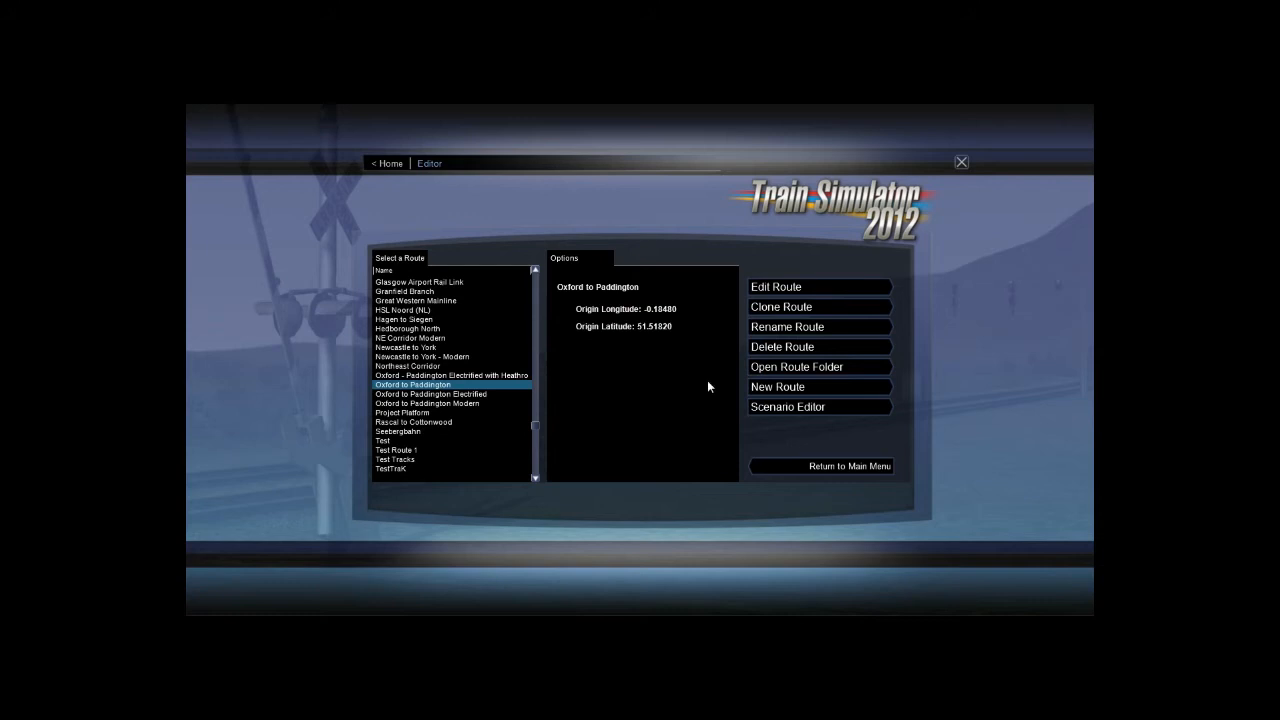
mouse_move(438, 390)
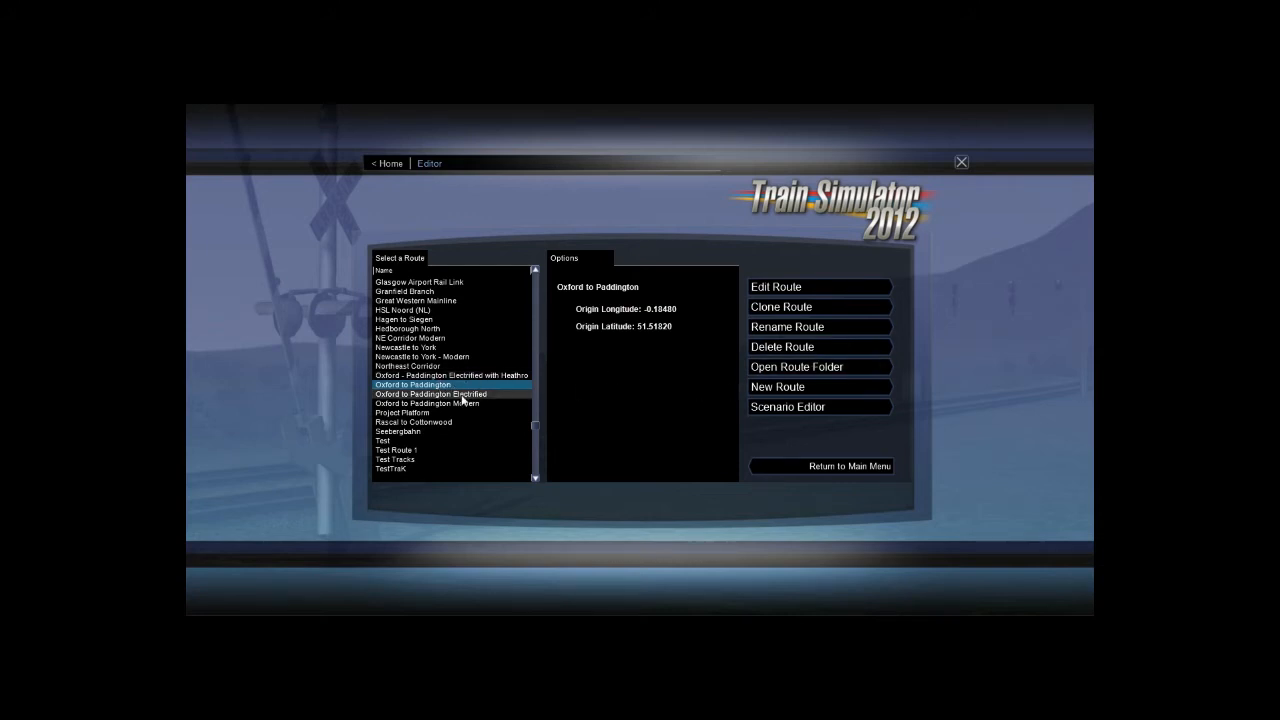
click(430, 393)
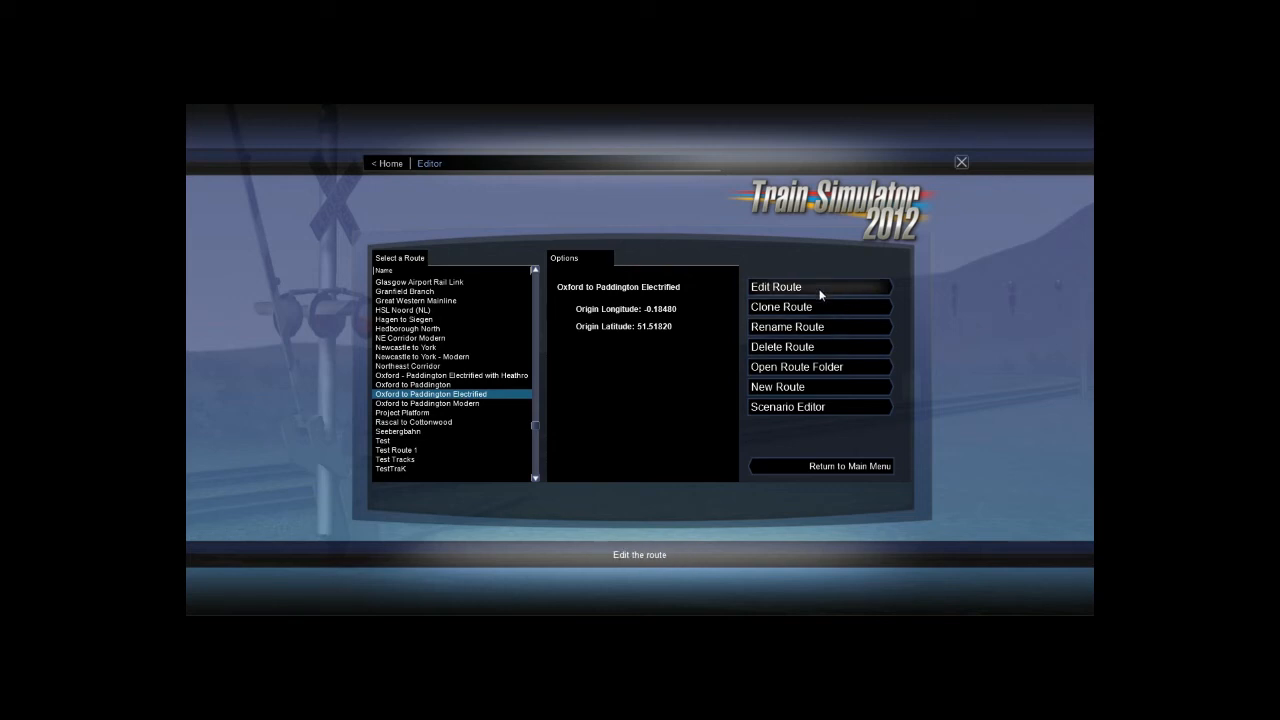
mouse_move(455, 403)
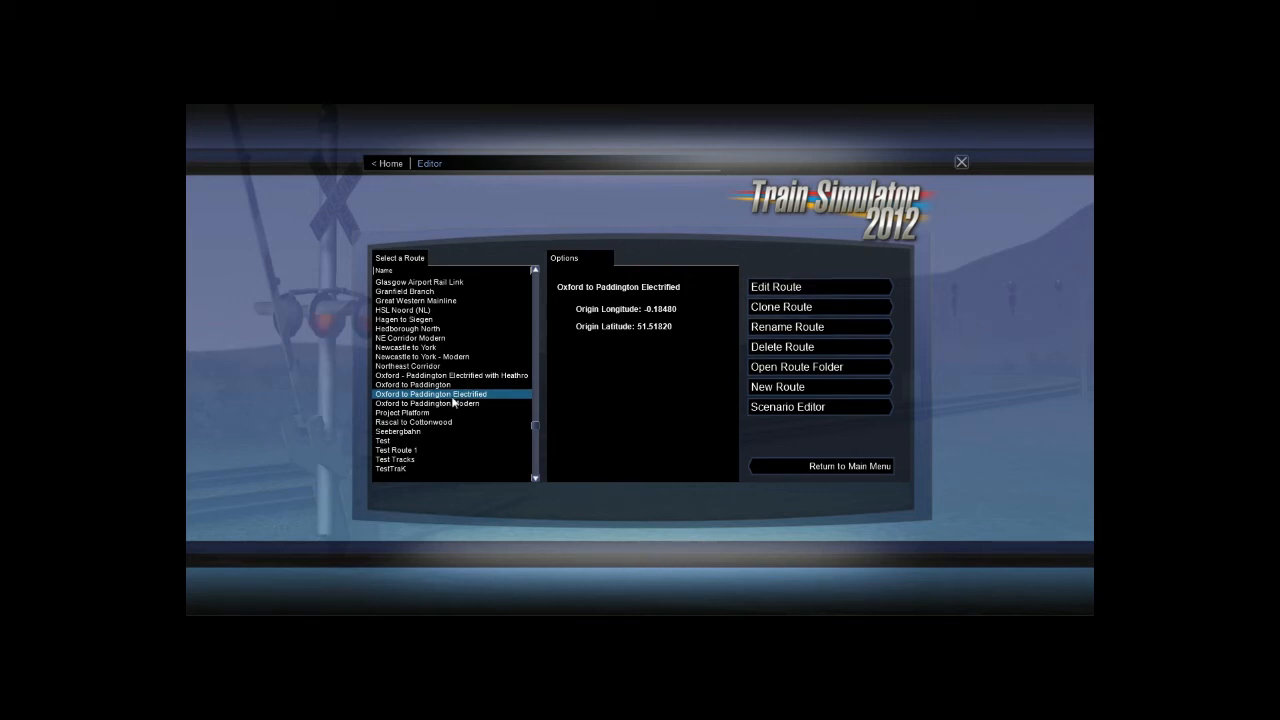
mouse_move(704, 373)
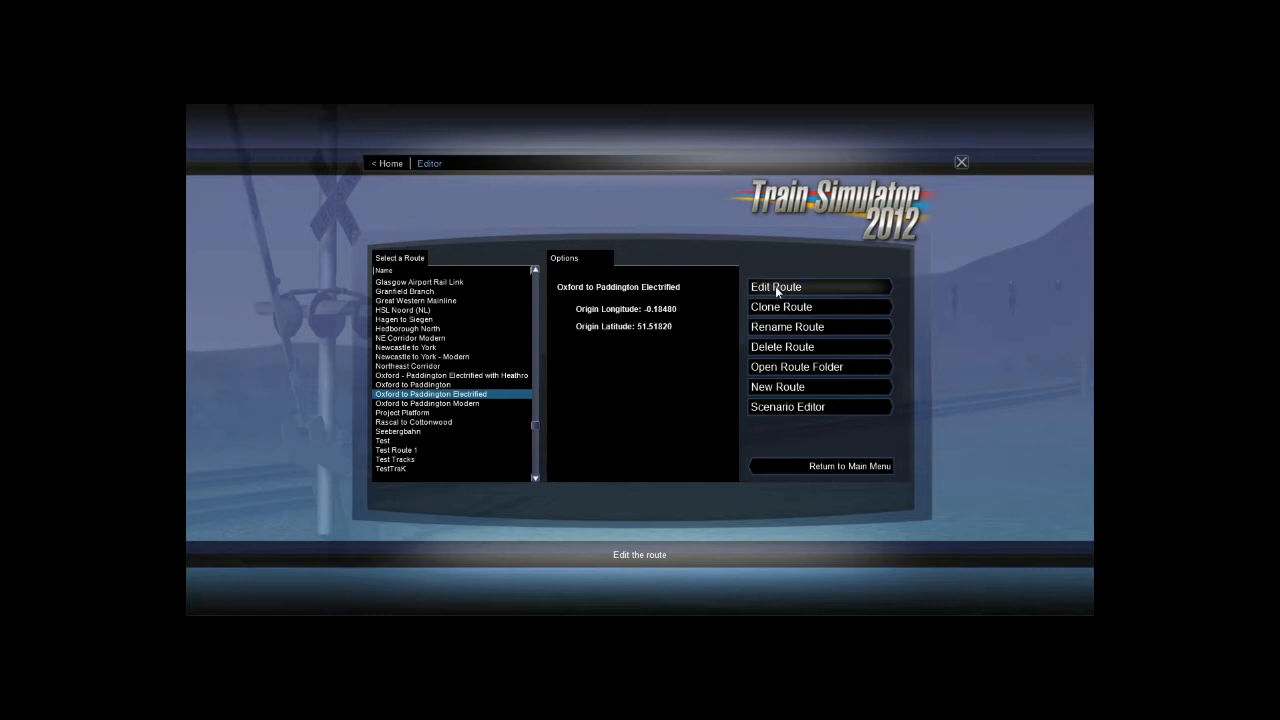
mouse_move(779, 291)
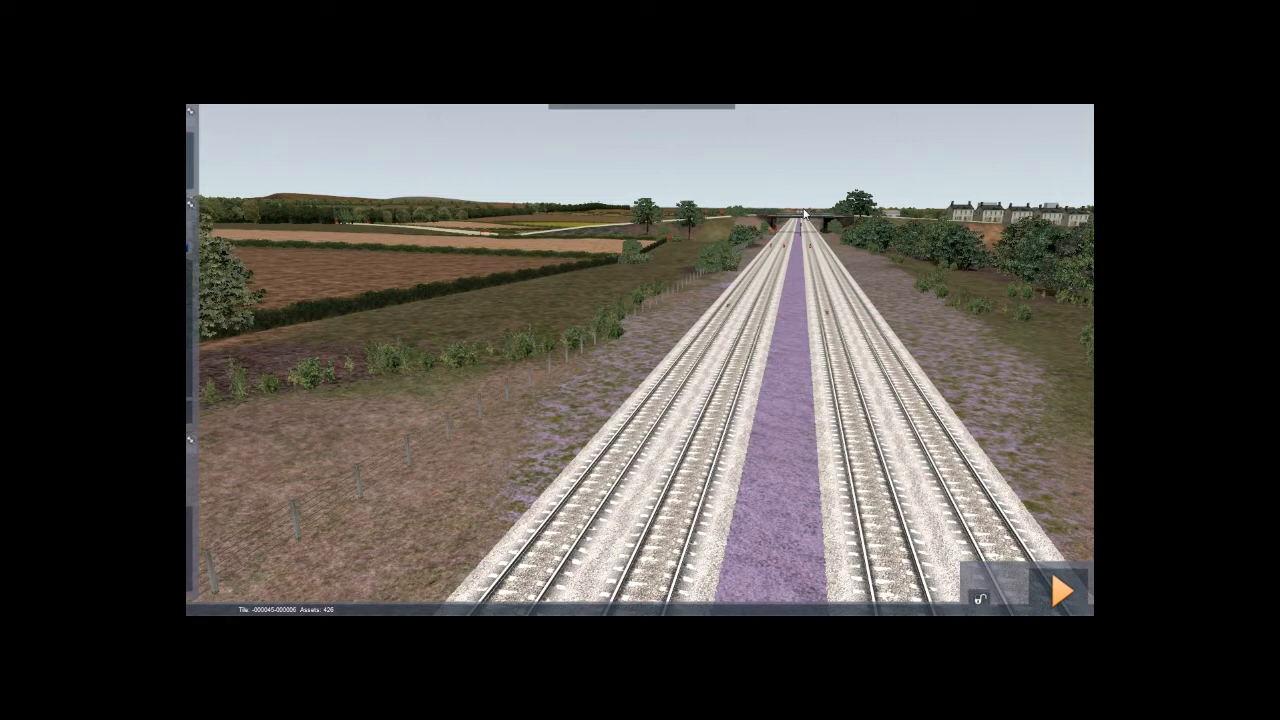
mouse_move(747, 267)
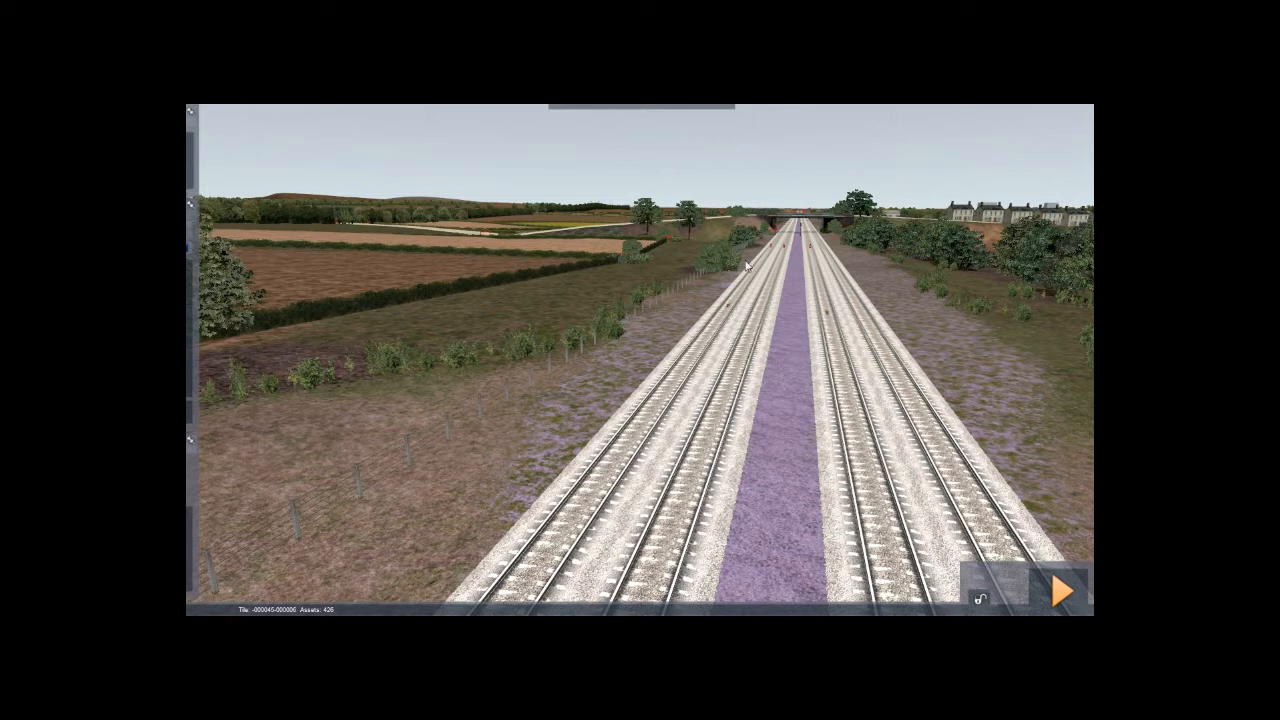
mouse_move(725, 260)
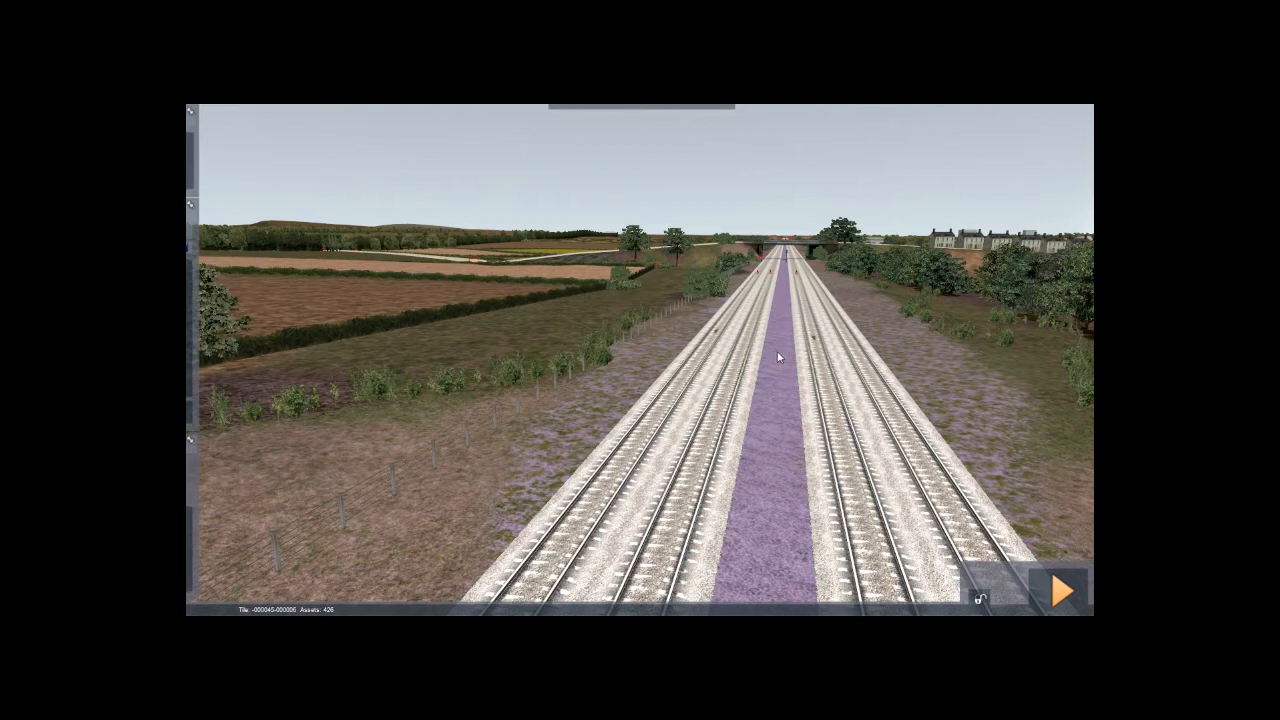
mouse_move(807, 367)
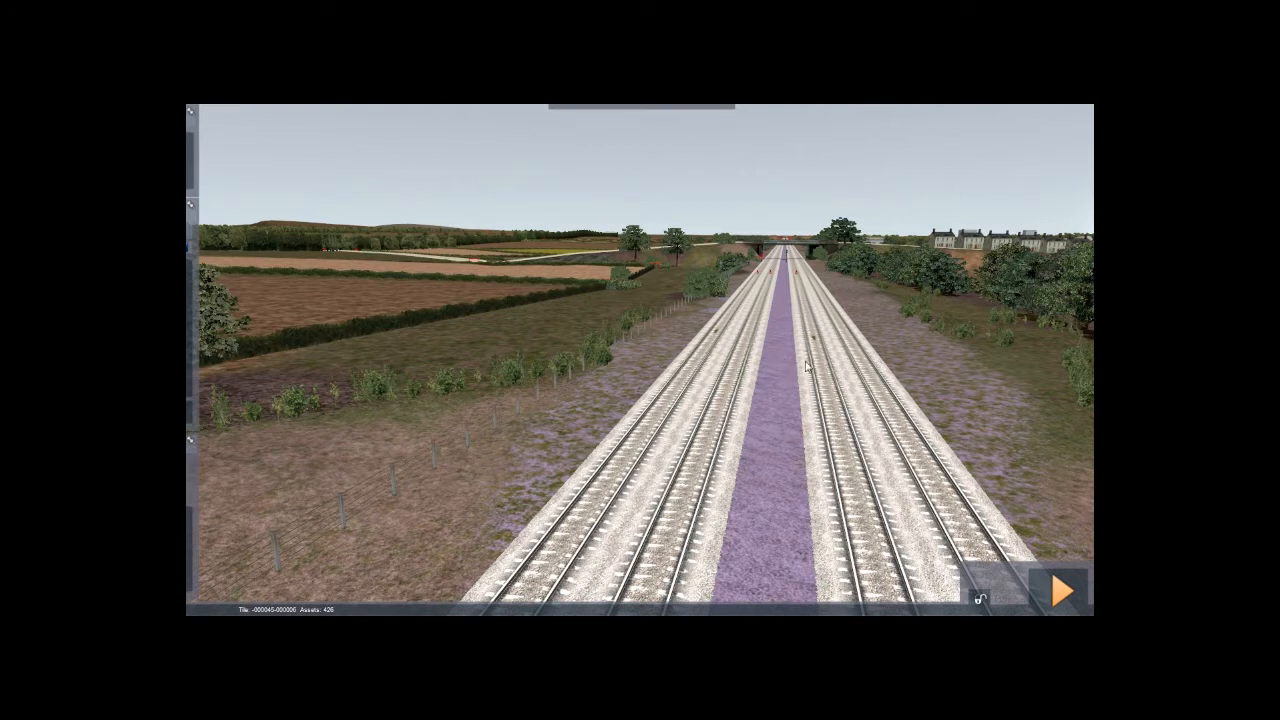
mouse_move(698, 370)
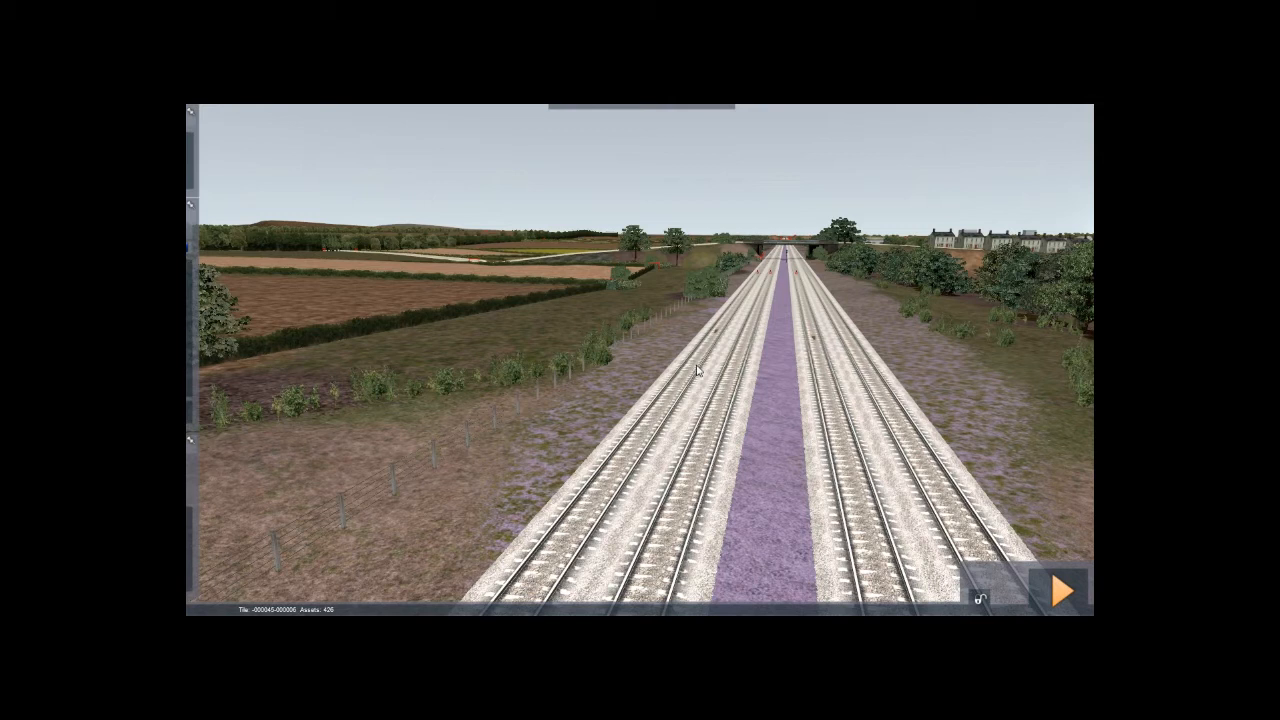
mouse_move(628, 357)
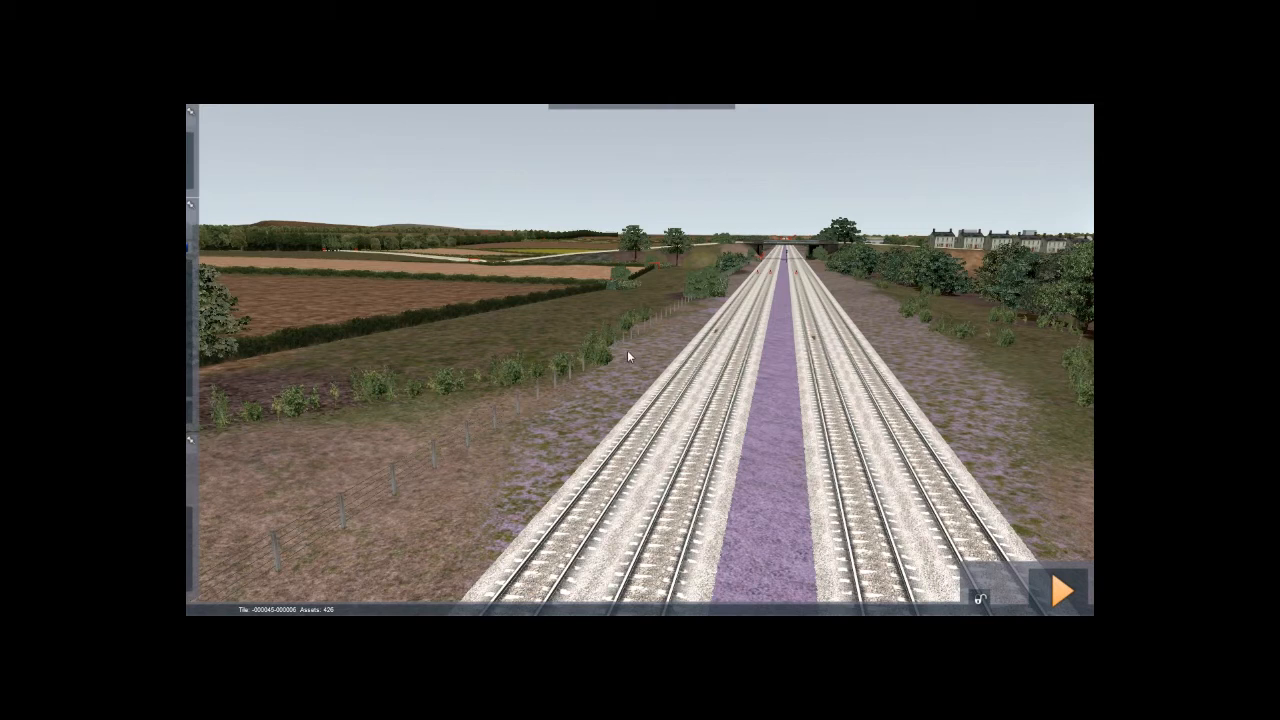
mouse_move(420, 270)
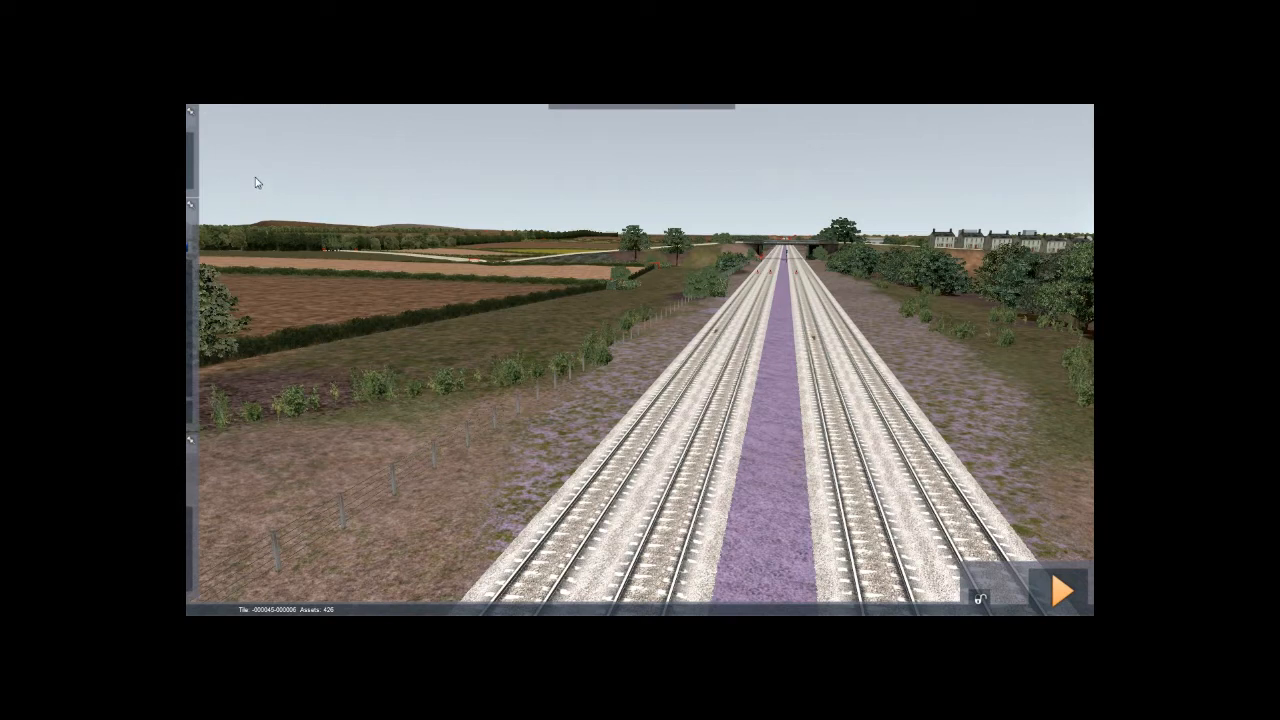
mouse_move(242, 187)
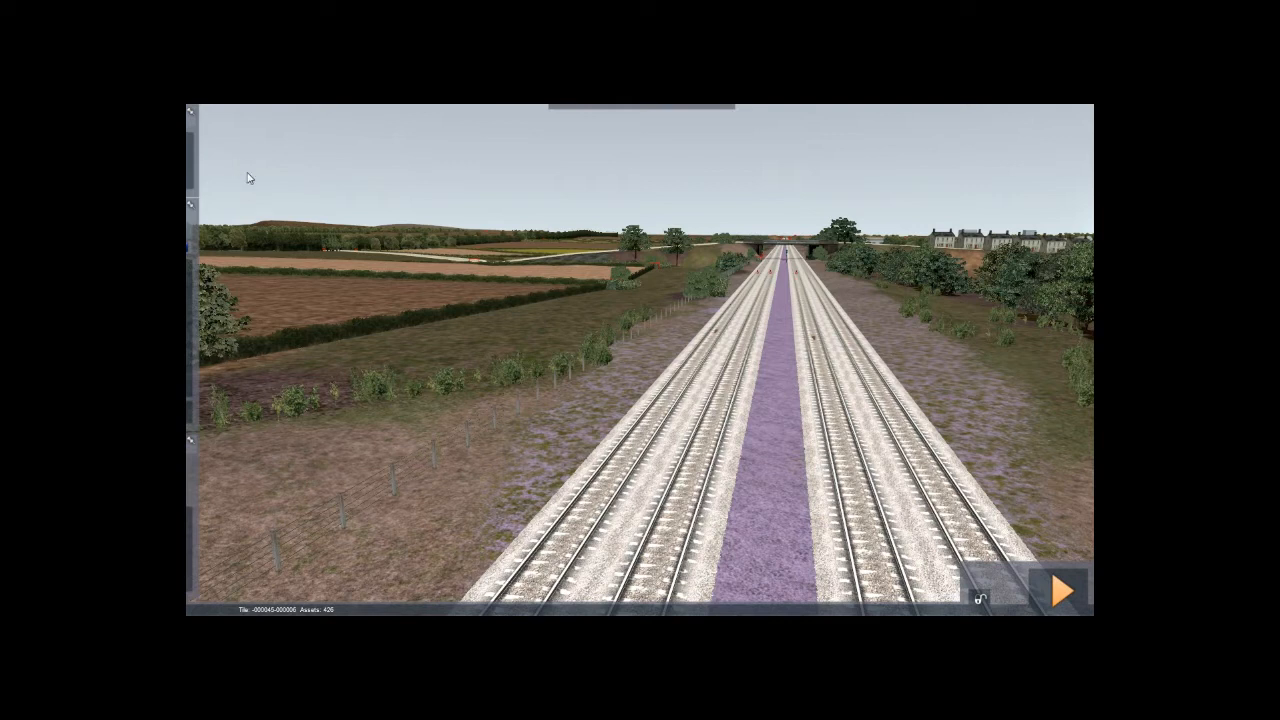
mouse_move(224, 135)
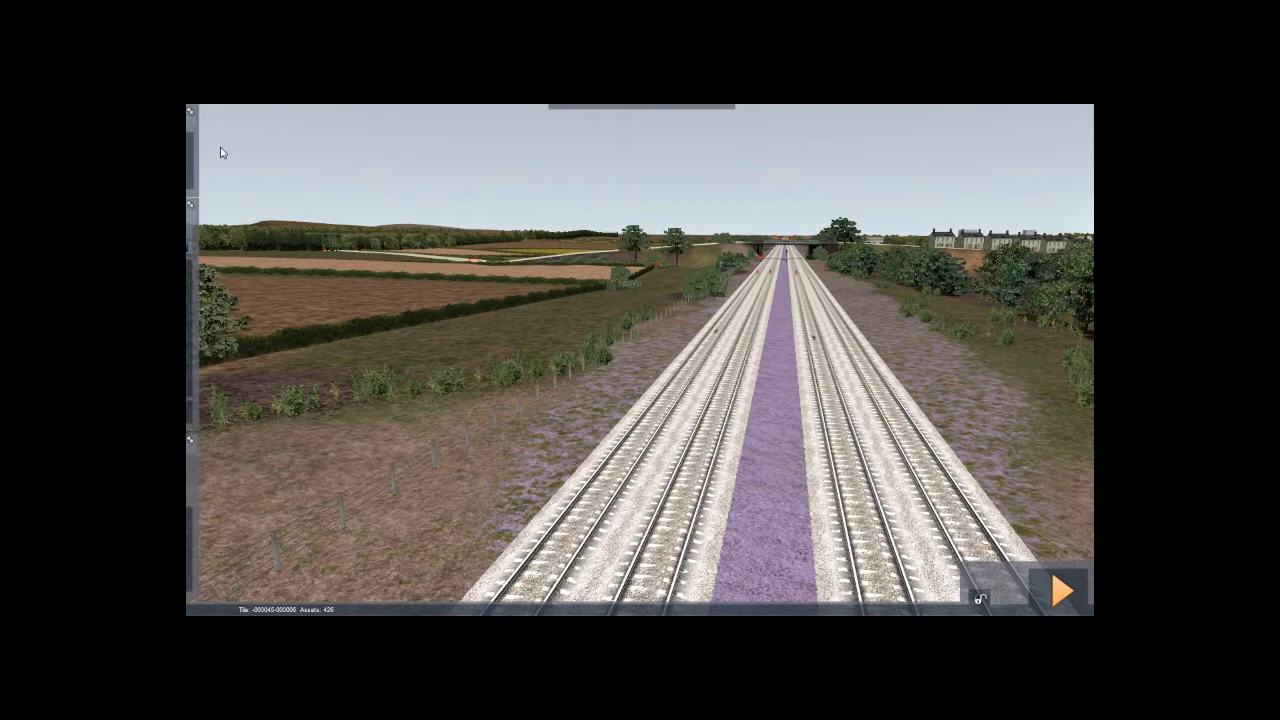
Step: Expand the collapsed editor toolbox at the top-left of the world view
click(192, 115)
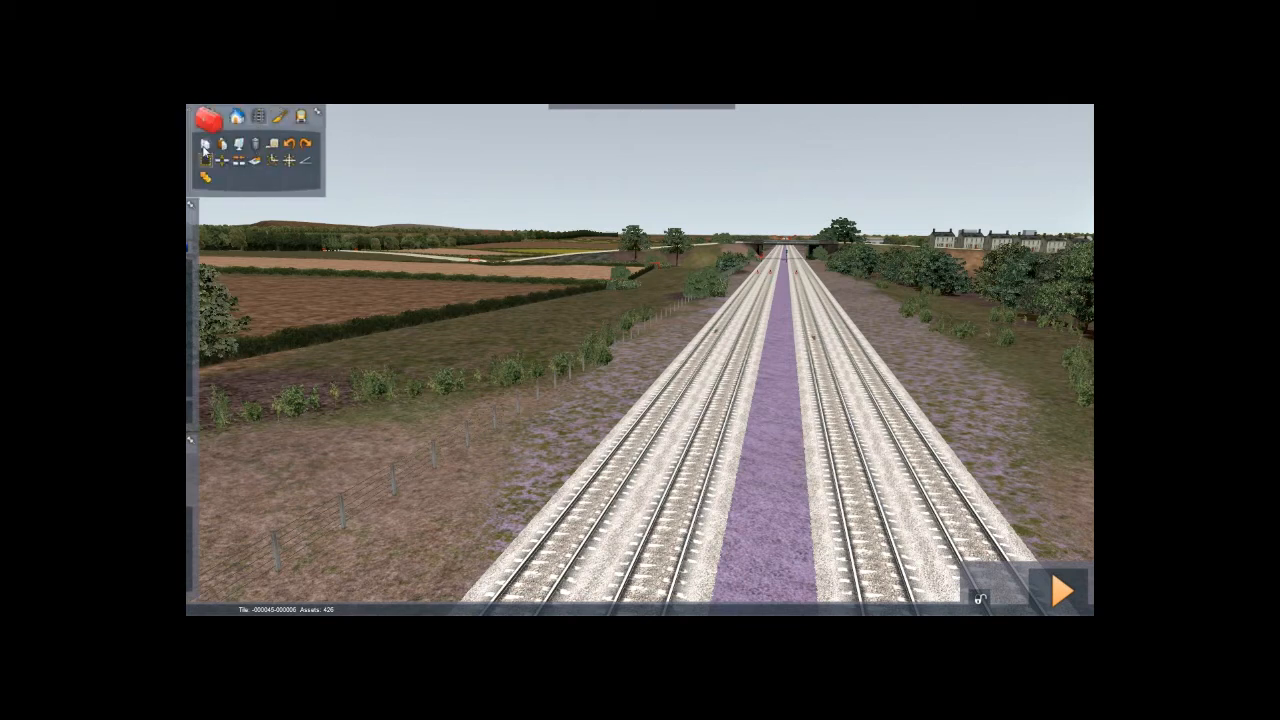
click(204, 145)
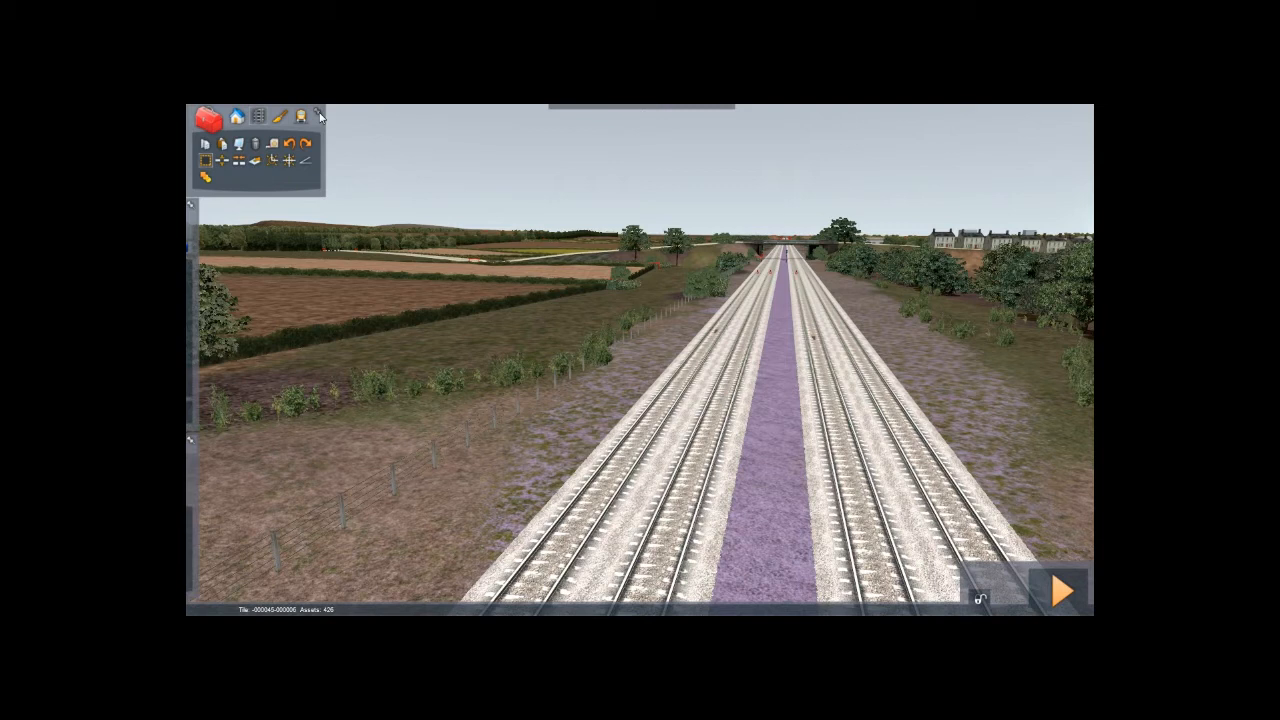
mouse_move(222, 230)
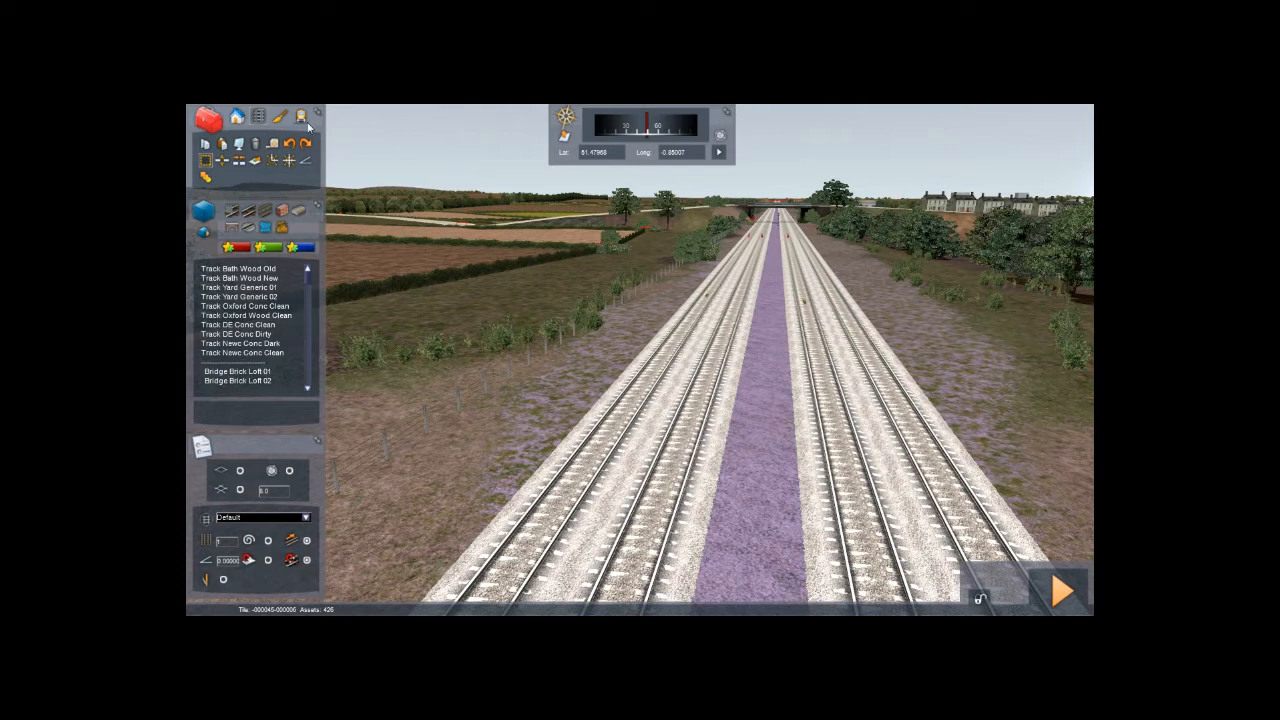
mouse_move(230, 145)
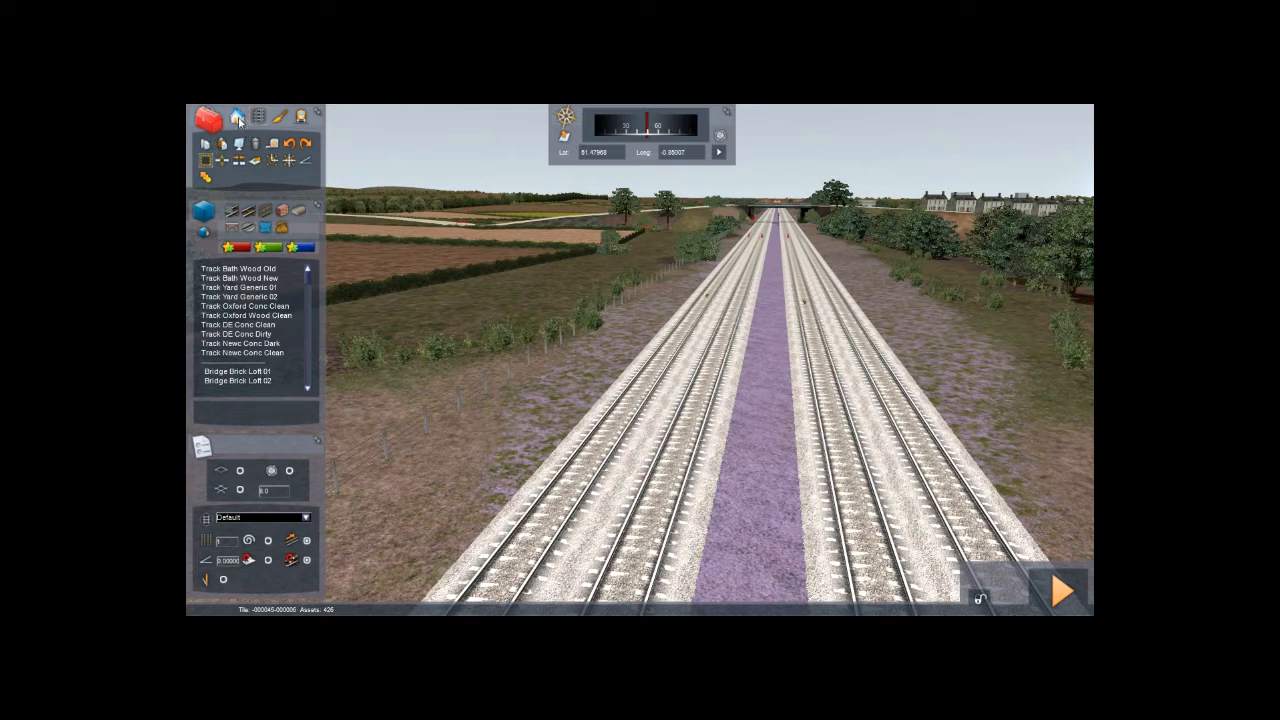
mouse_move(236, 117)
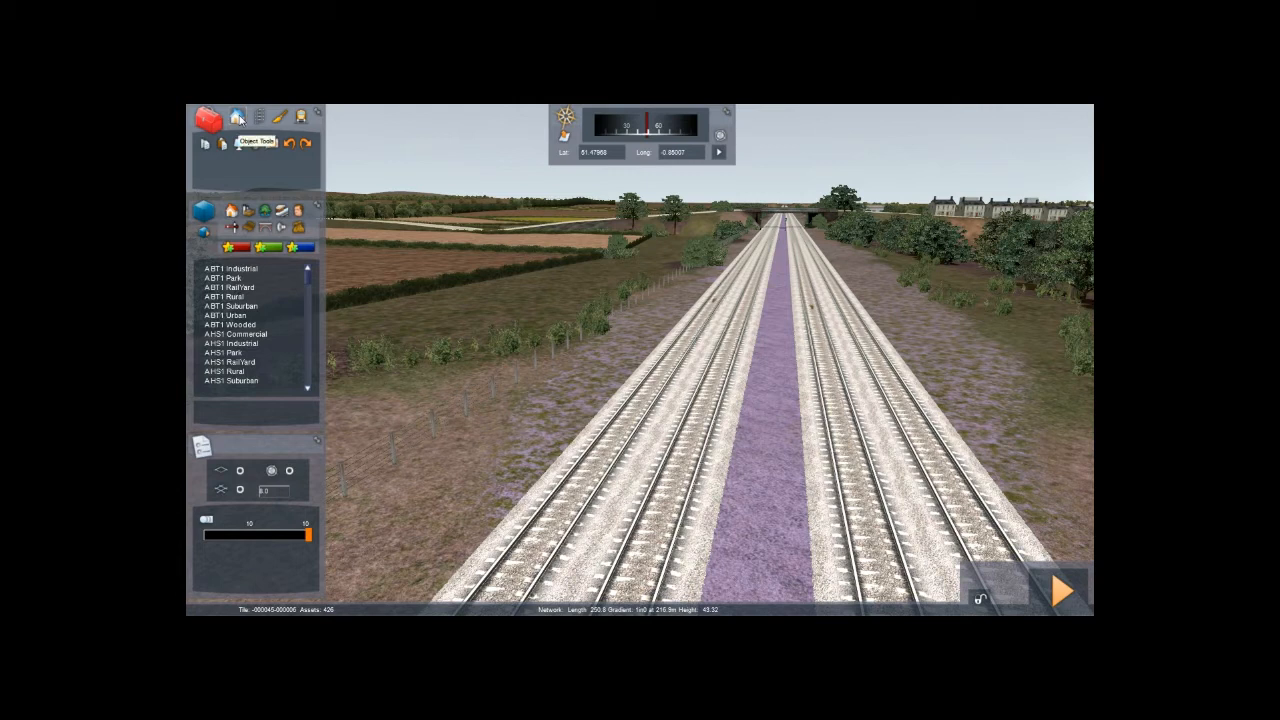
mouse_move(259, 118)
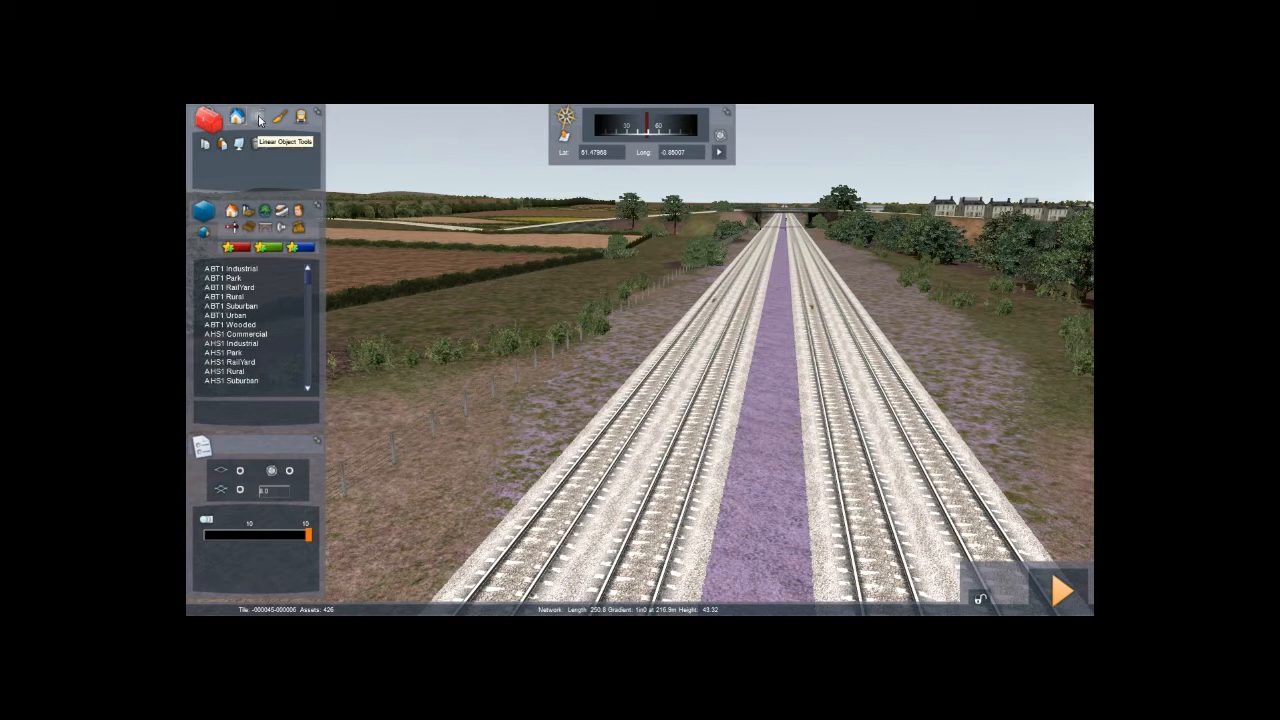
Step: Switch to the object-placement tools so the scenery asset list appears
click(280, 117)
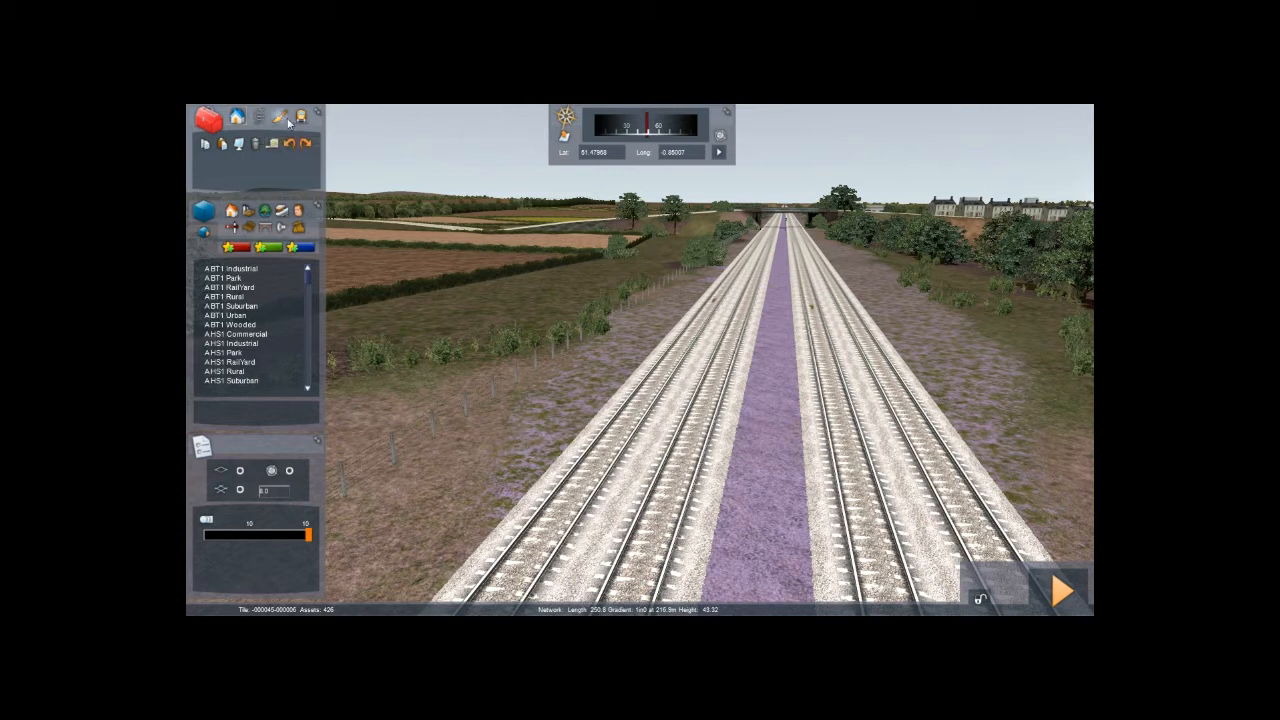
mouse_move(282, 117)
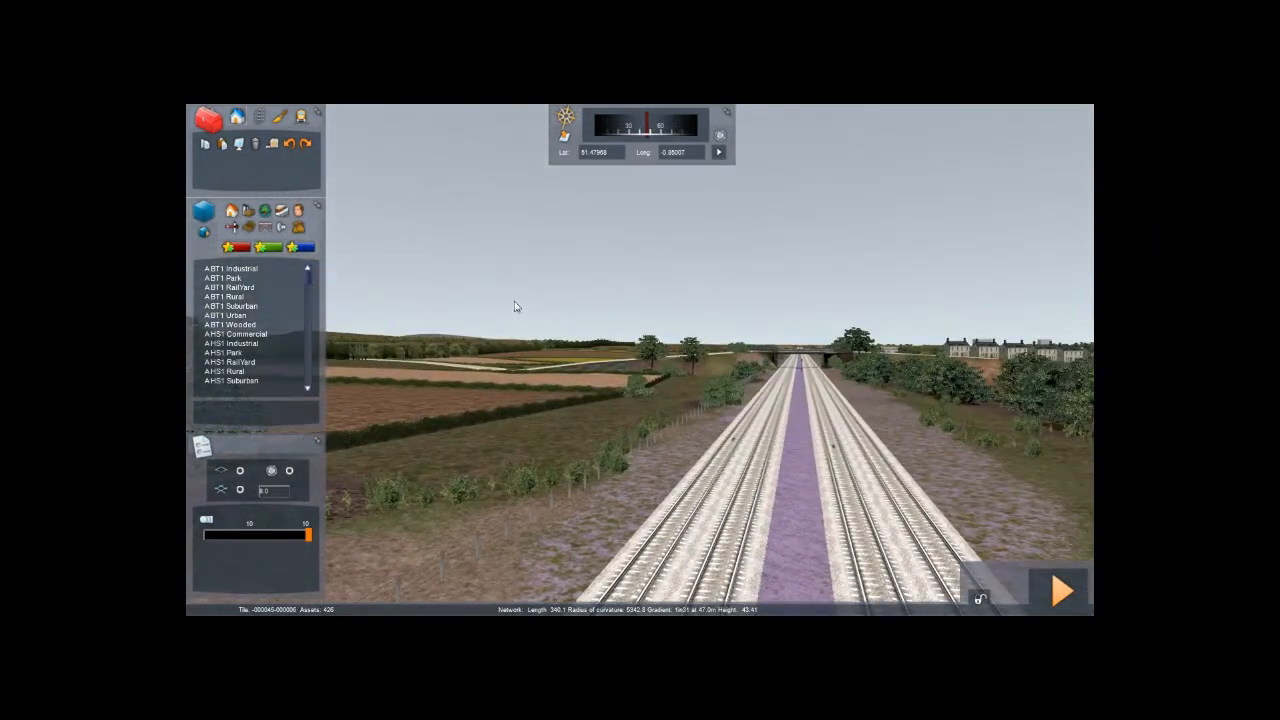
mouse_move(300, 117)
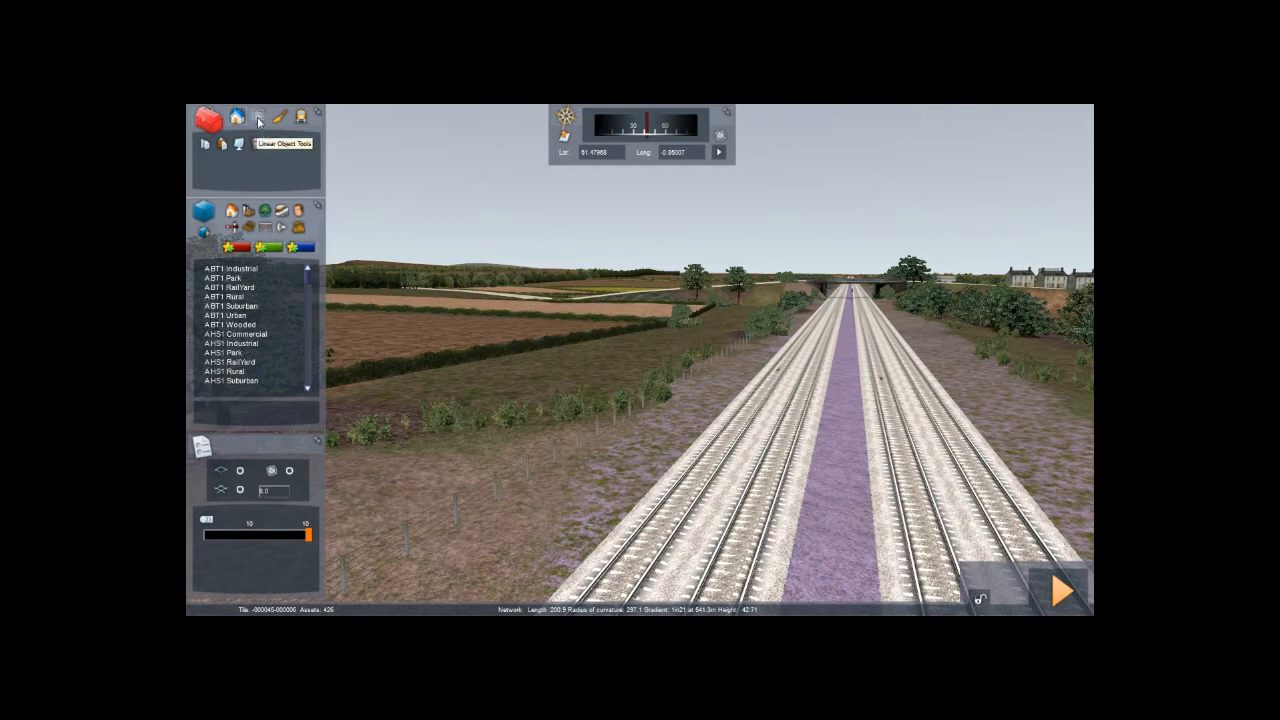
Step: Show the Linear Object track tools listing track types such as Track Oxford Conc Clean
click(259, 118)
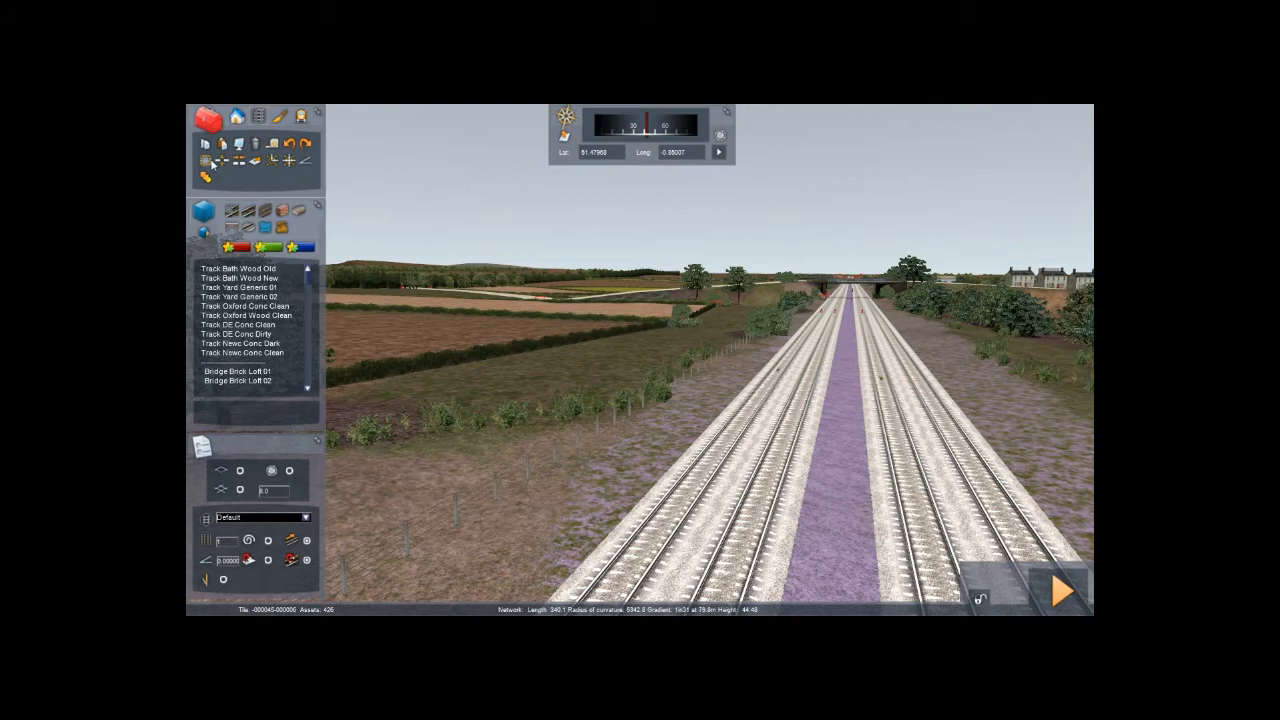
mouse_move(207, 162)
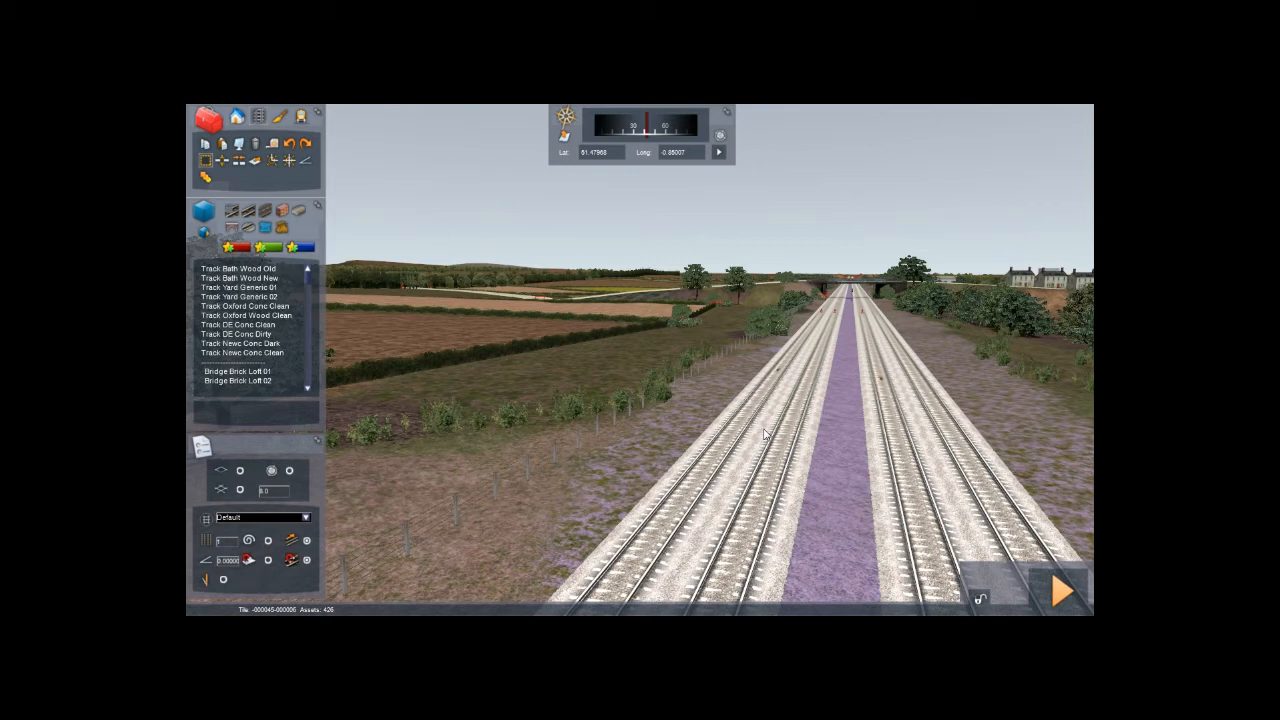
mouse_move(667, 513)
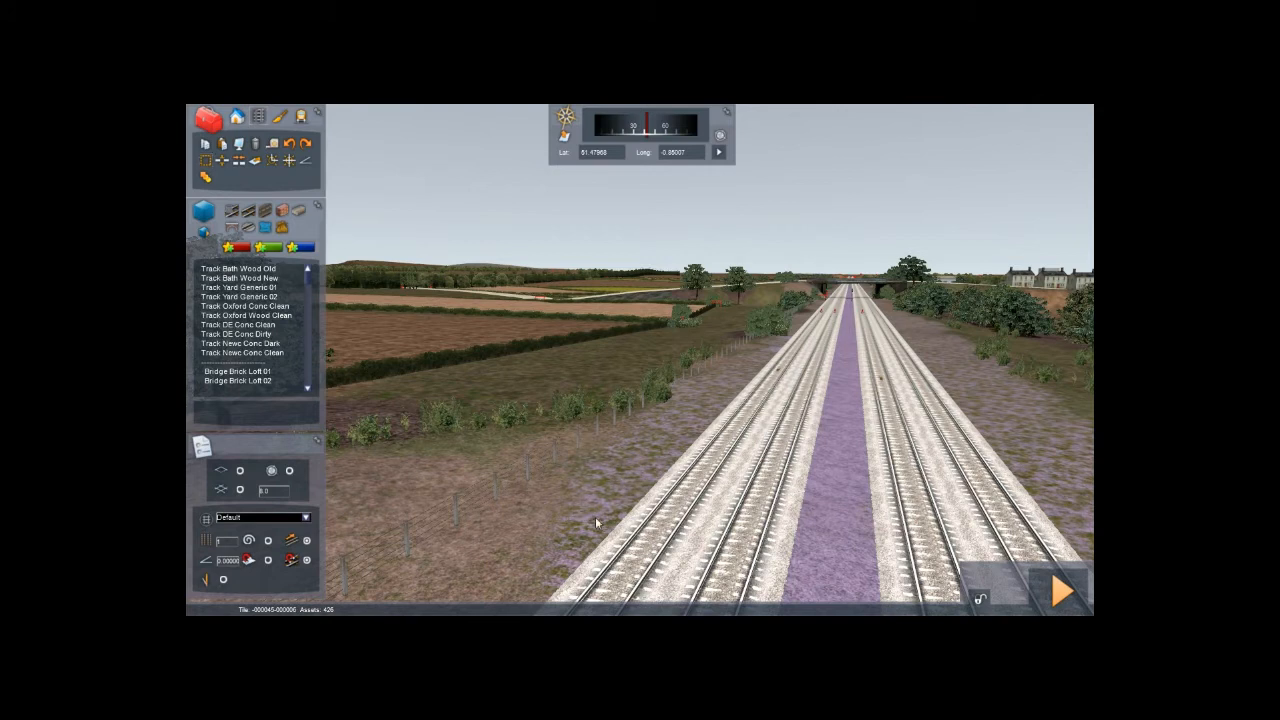
mouse_move(207, 163)
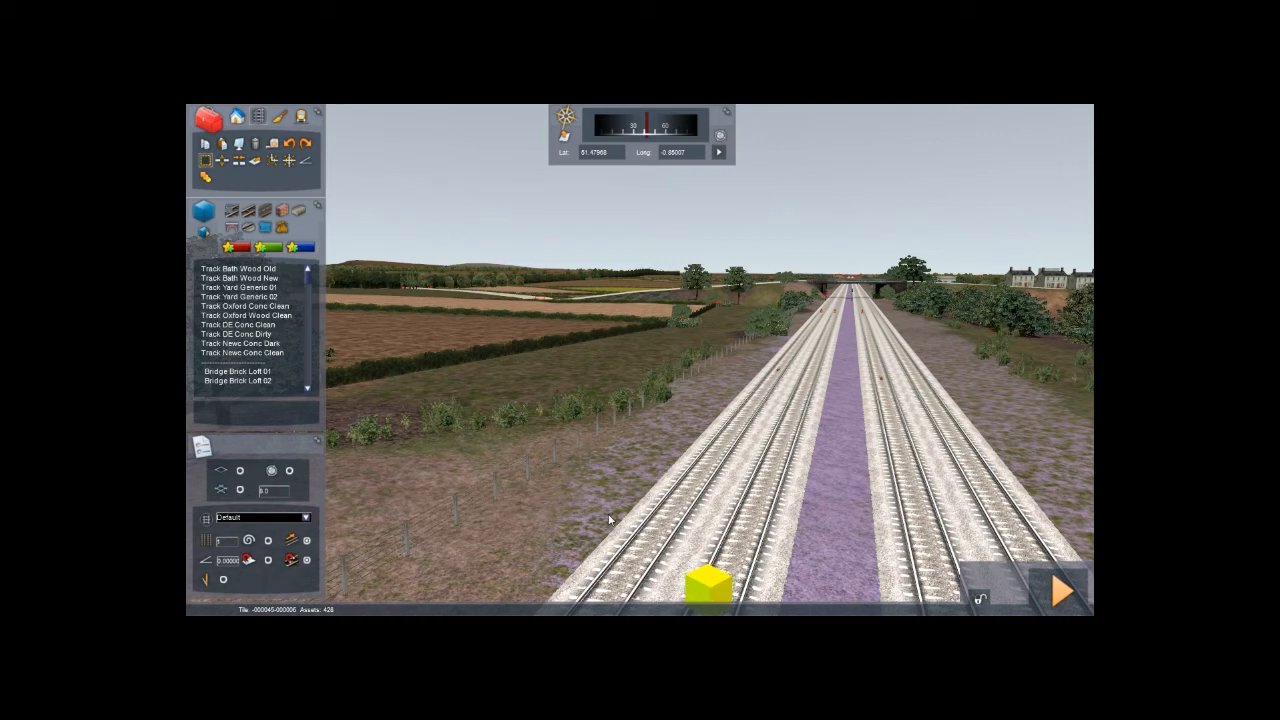
Step: Drag-select about 1560 m of the leftmost main track to show its properties
drag(710, 585, 670, 485)
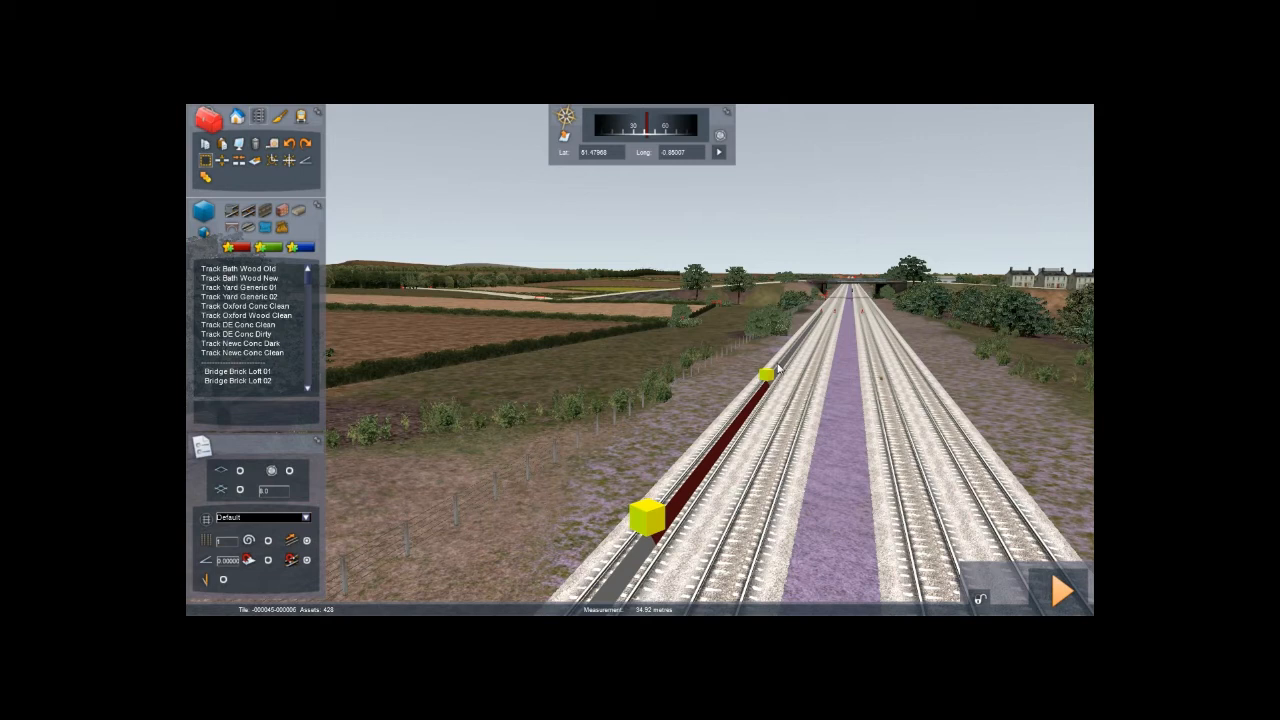
mouse_move(815, 340)
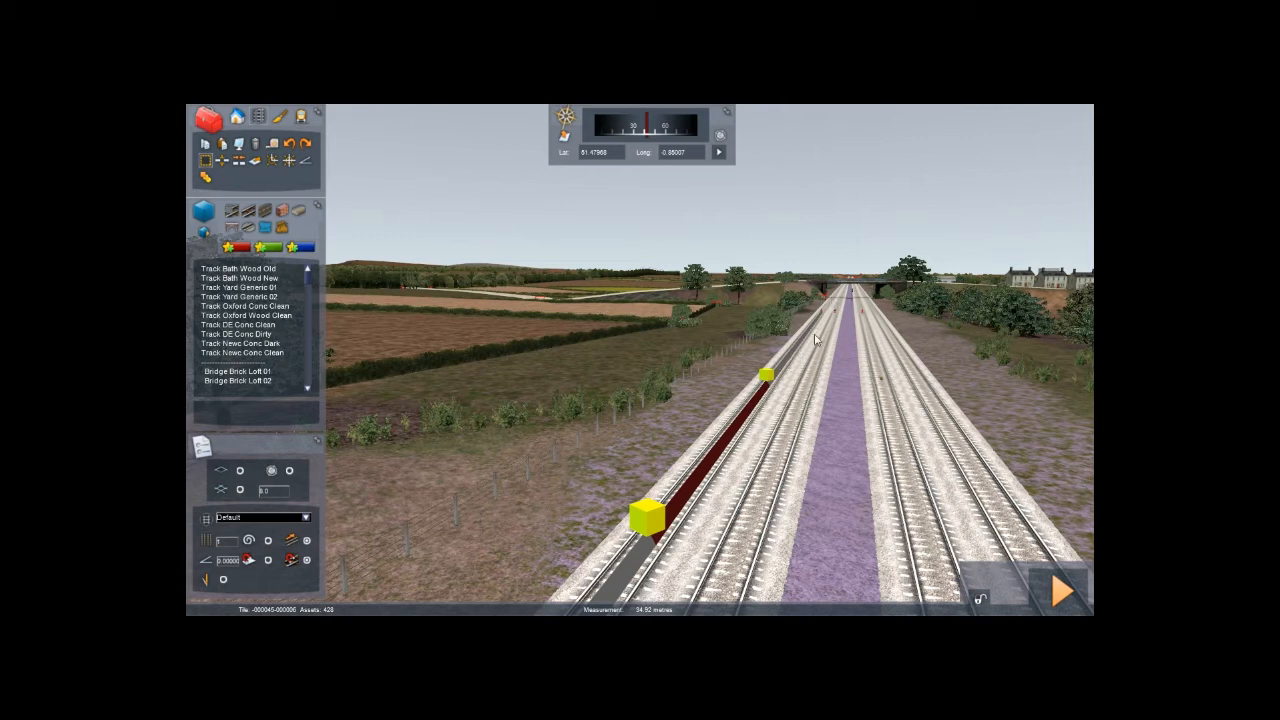
mouse_move(830, 310)
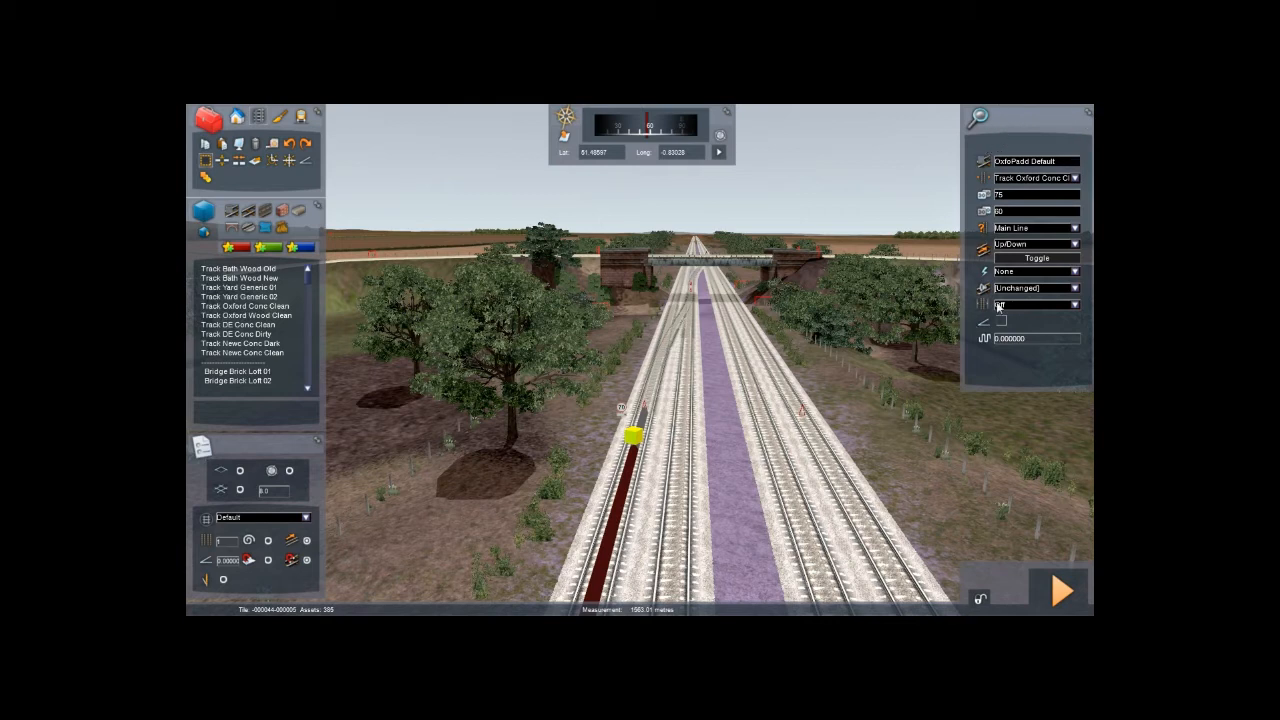
Step: Keep the Default track rule and set the selected track's electrification to Overhead Wires
click(1073, 304)
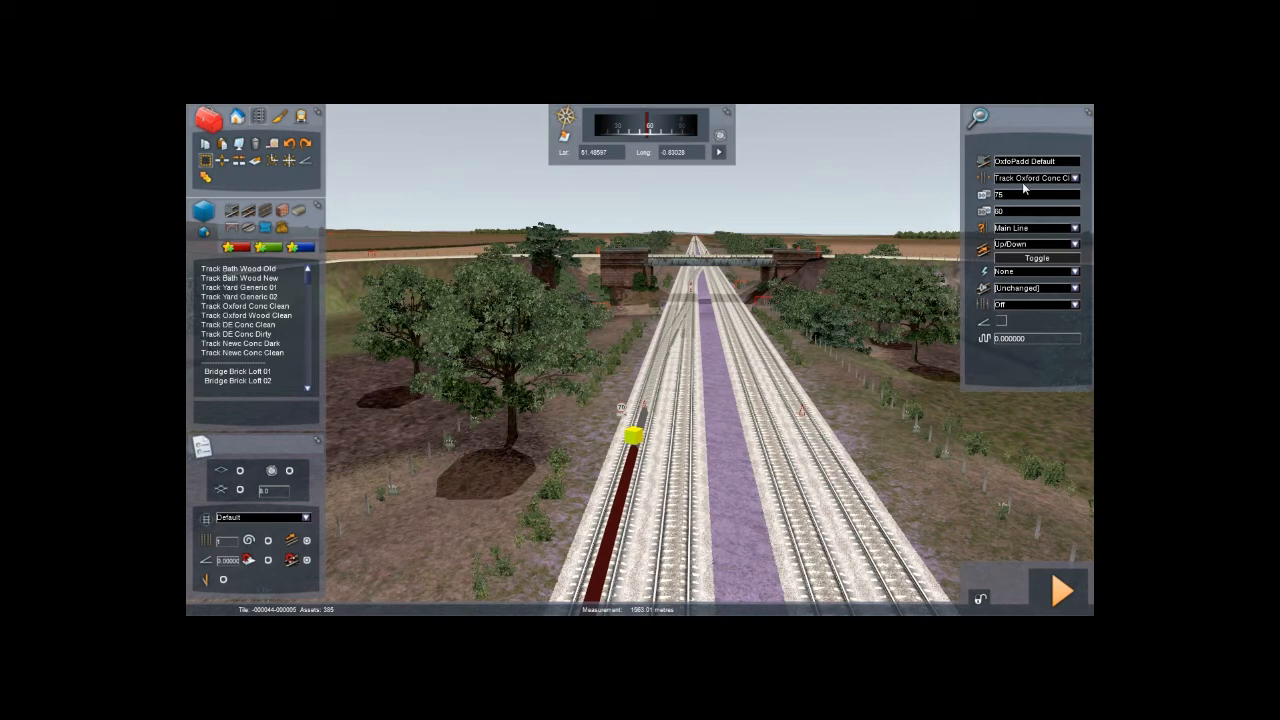
mouse_move(1053, 197)
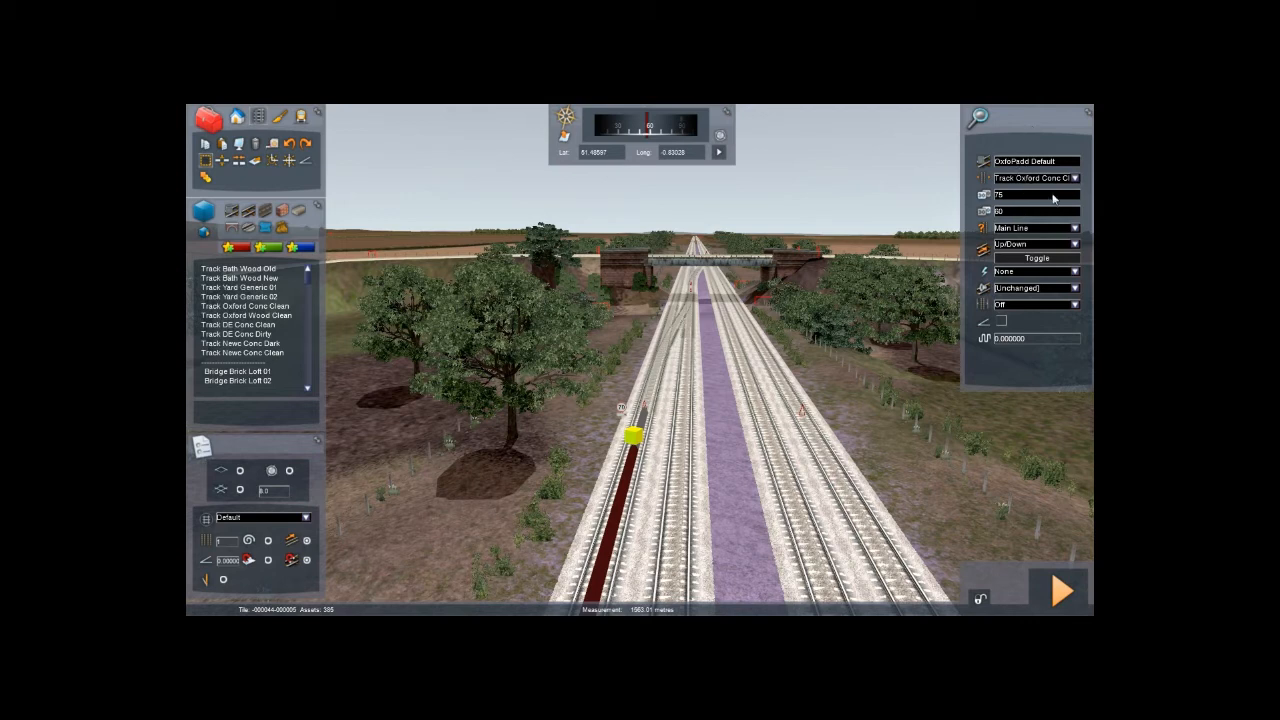
mouse_move(1000, 166)
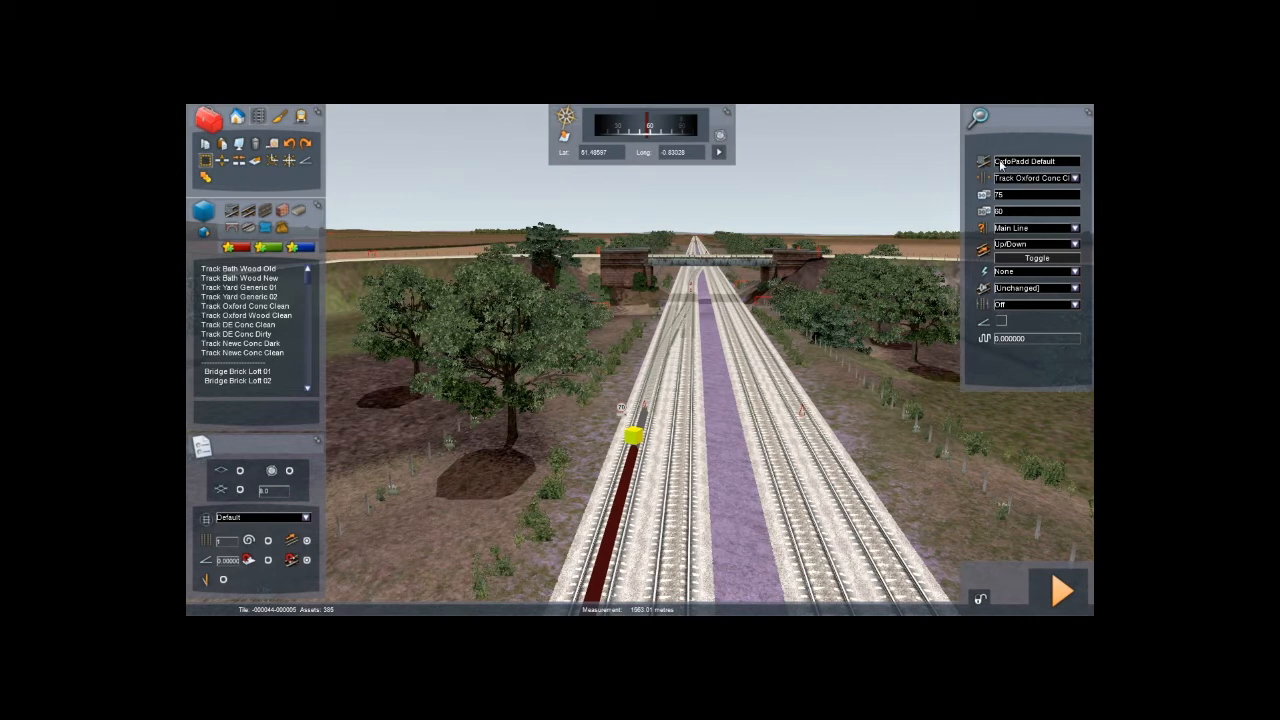
mouse_move(969, 421)
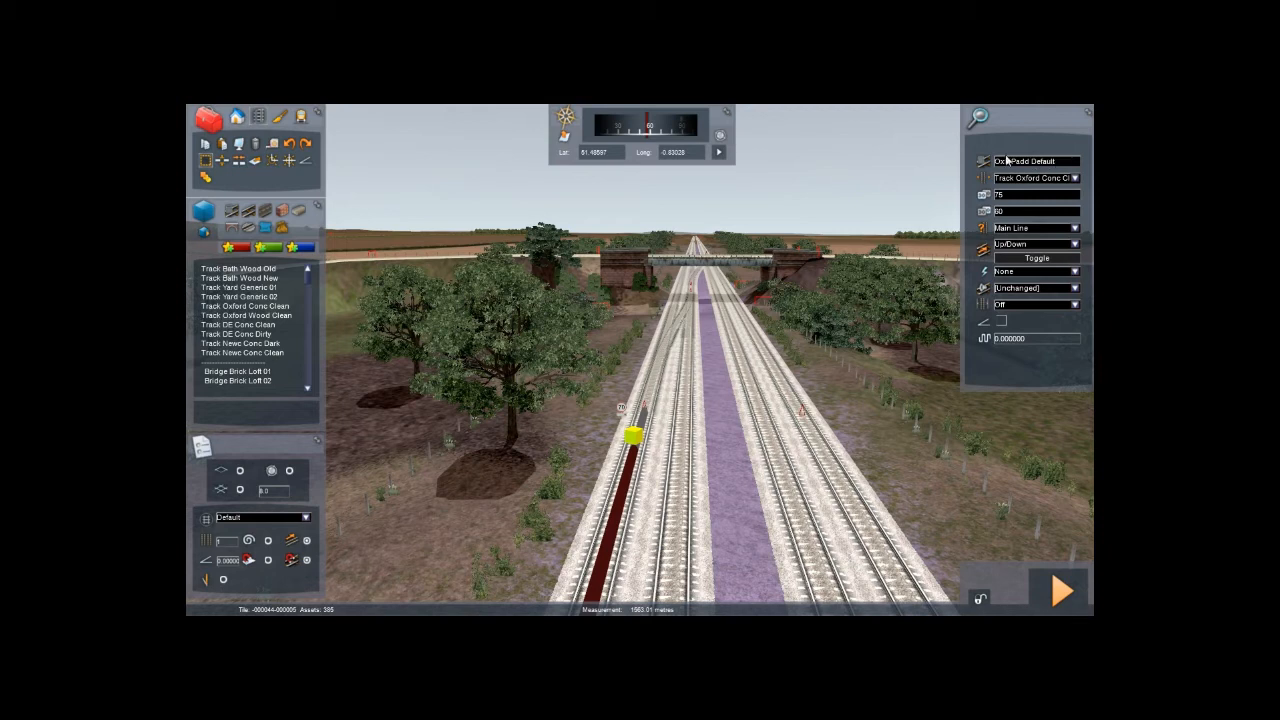
mouse_move(1025, 172)
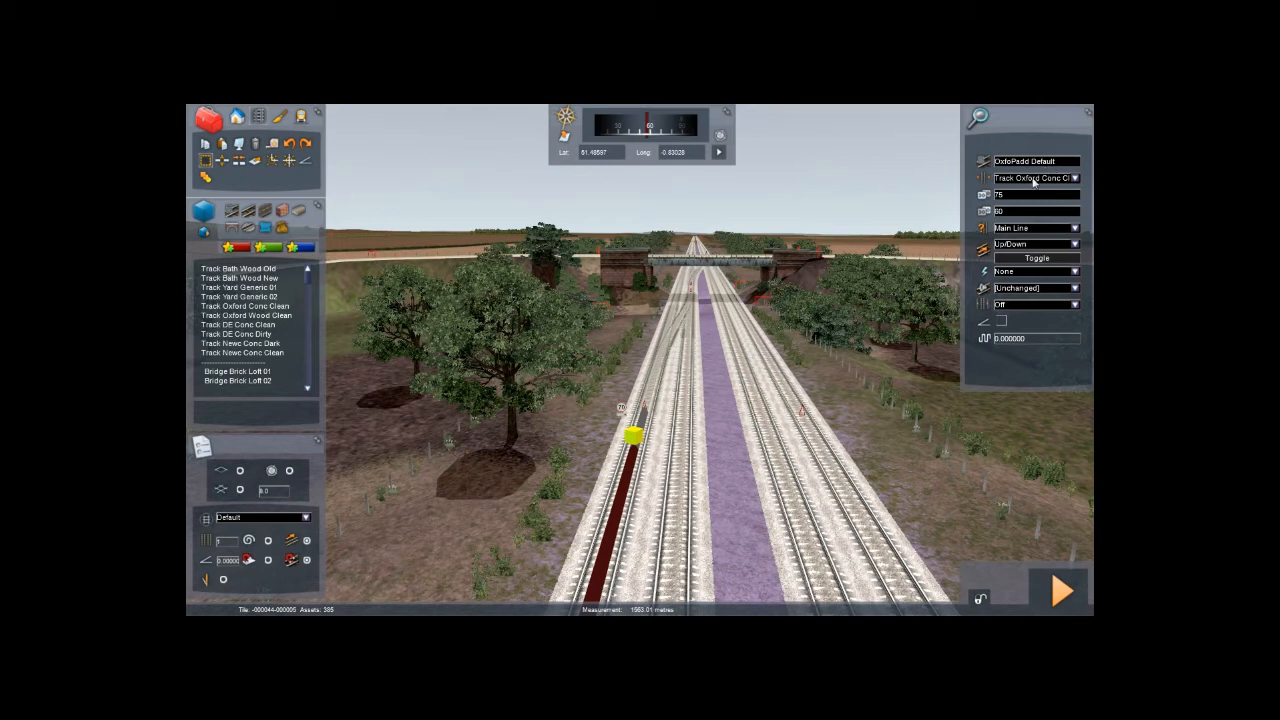
mouse_move(858, 272)
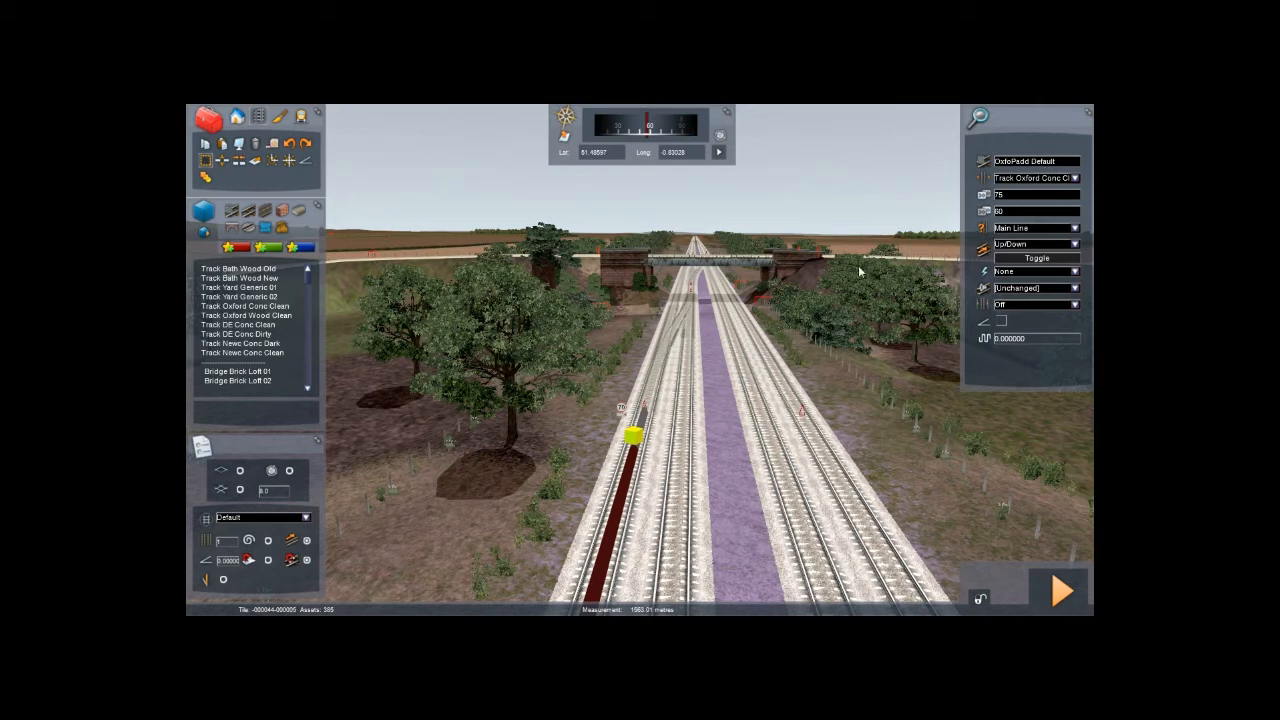
mouse_move(393, 490)
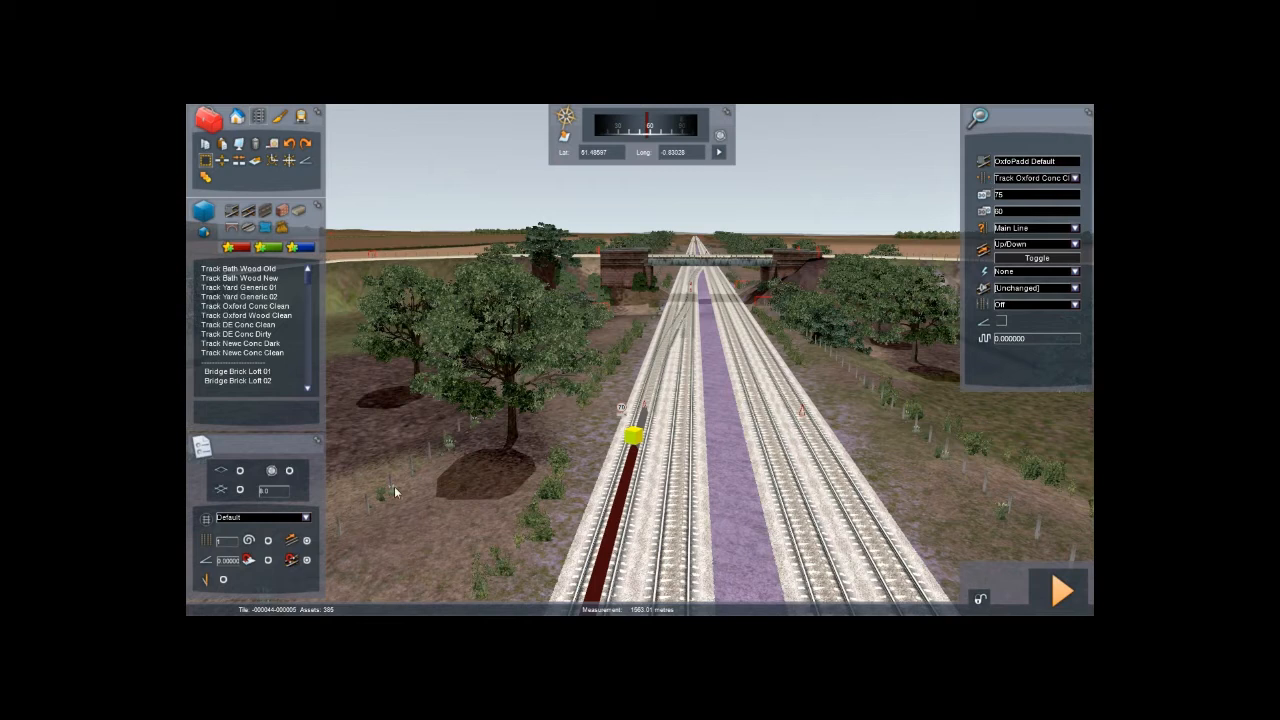
click(305, 517)
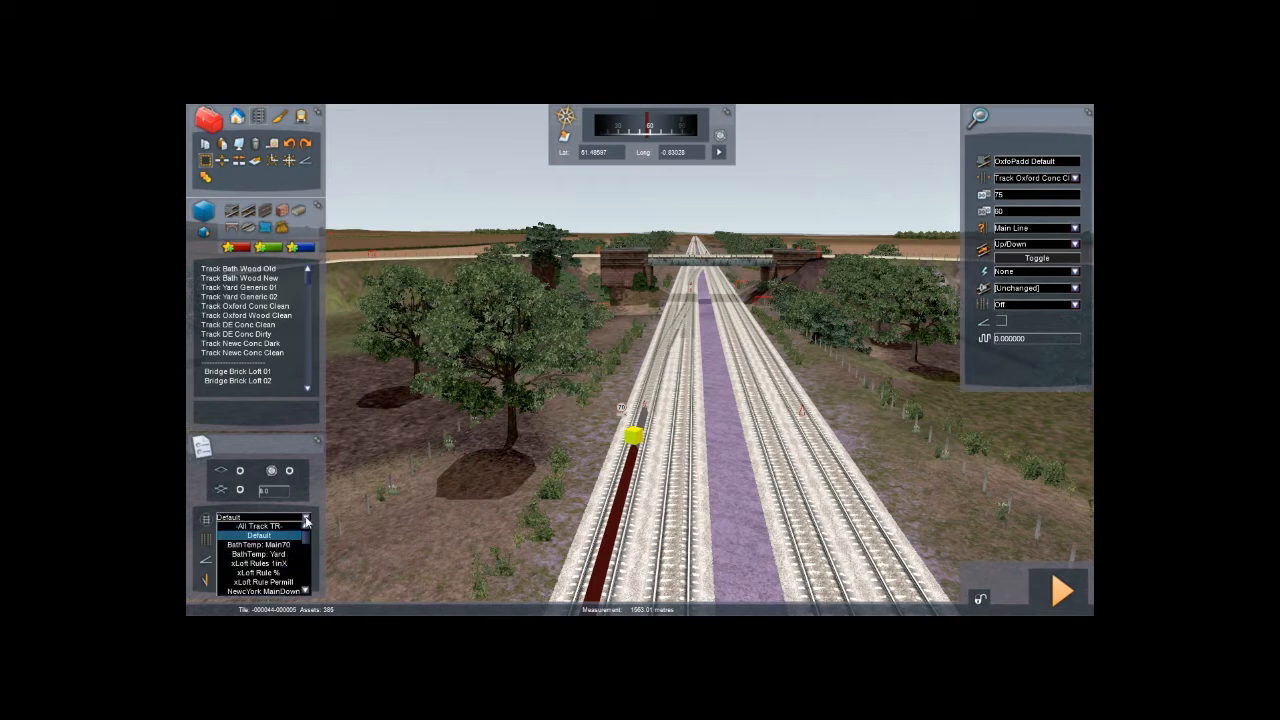
click(260, 517)
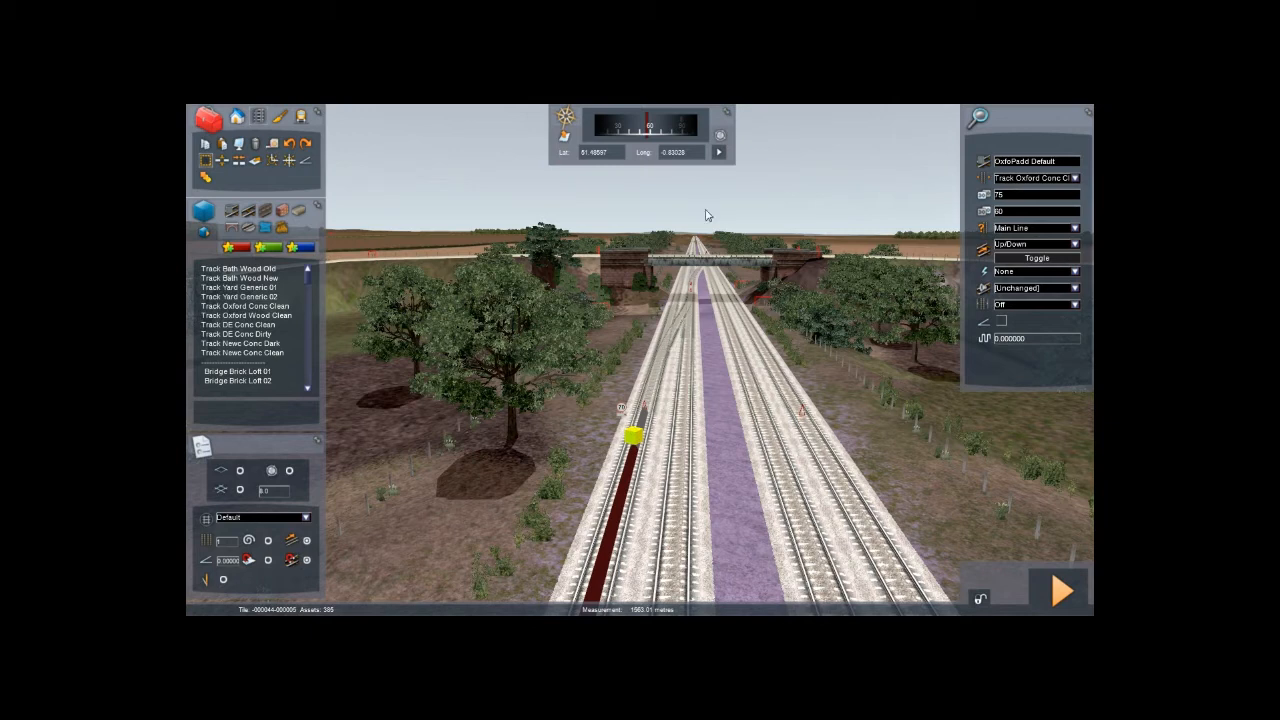
mouse_move(680, 298)
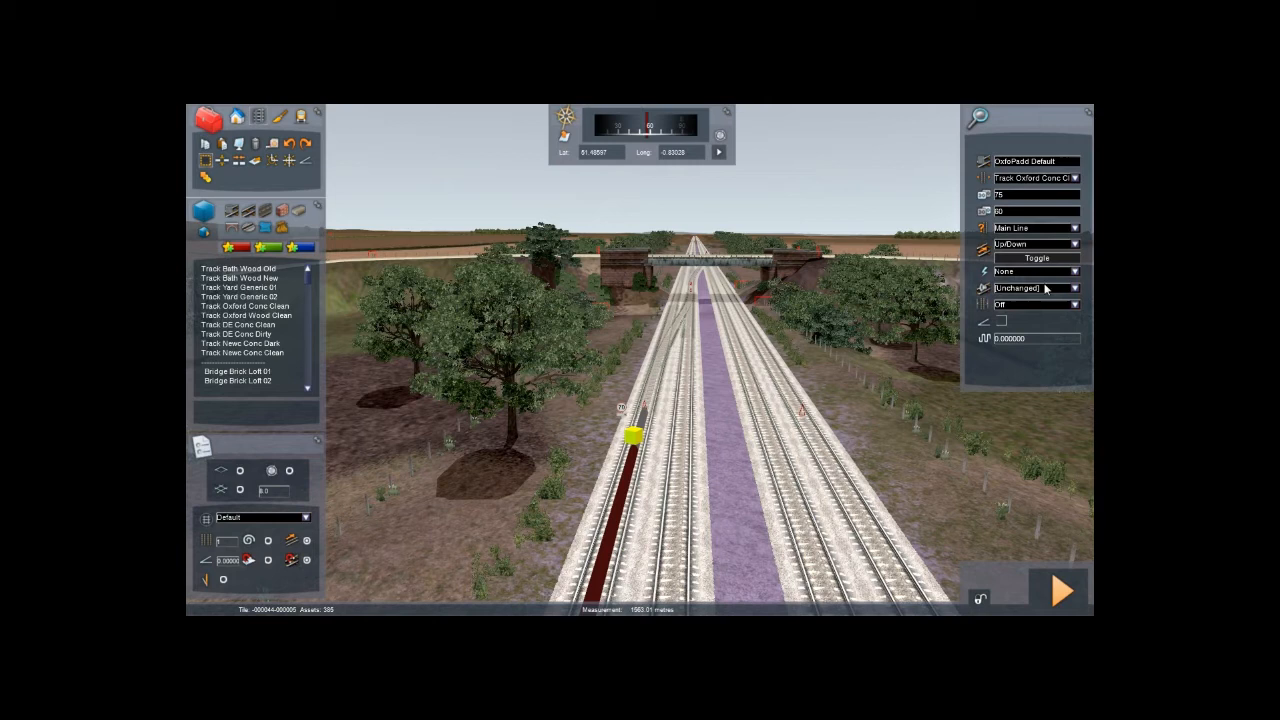
mouse_move(1008, 183)
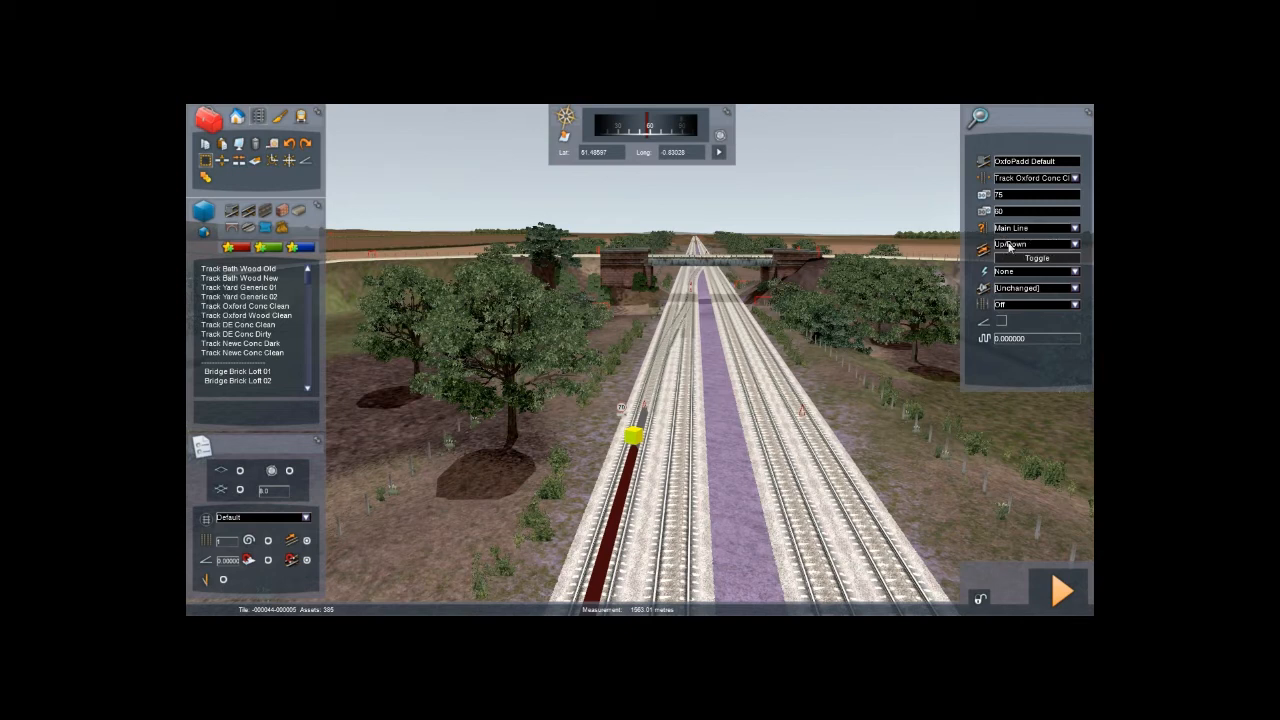
mouse_move(1060, 248)
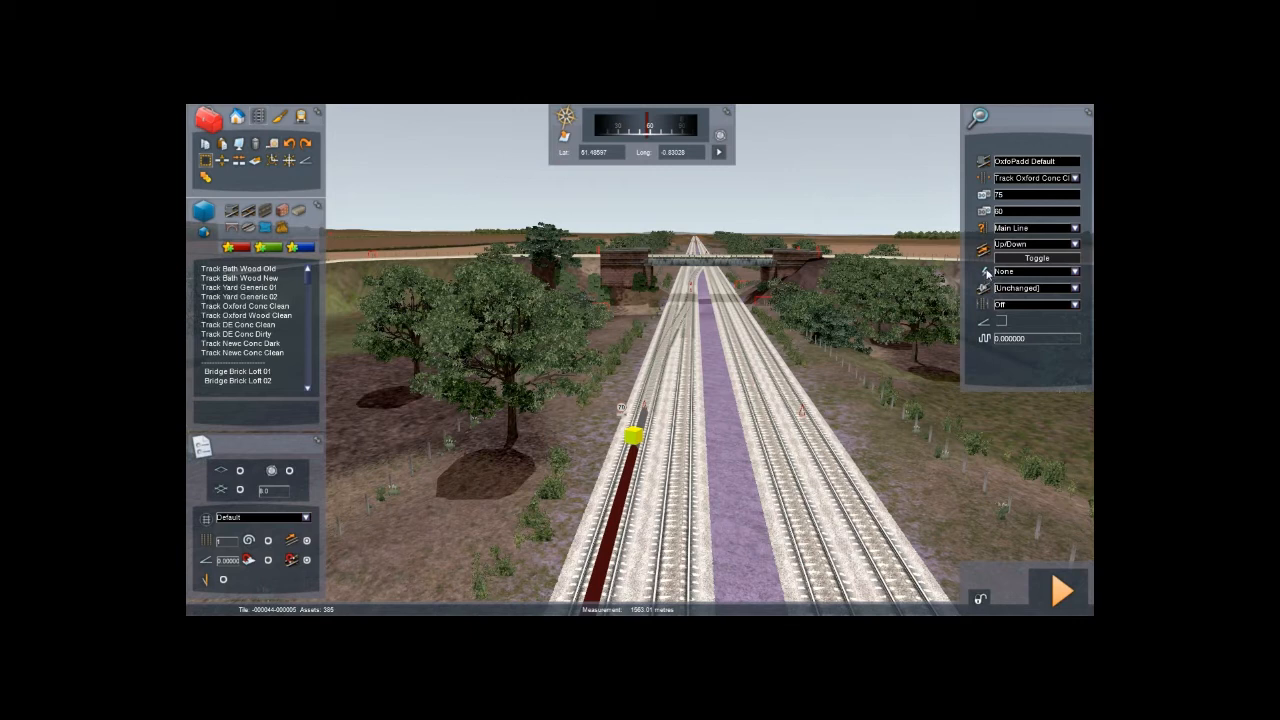
mouse_move(1008, 277)
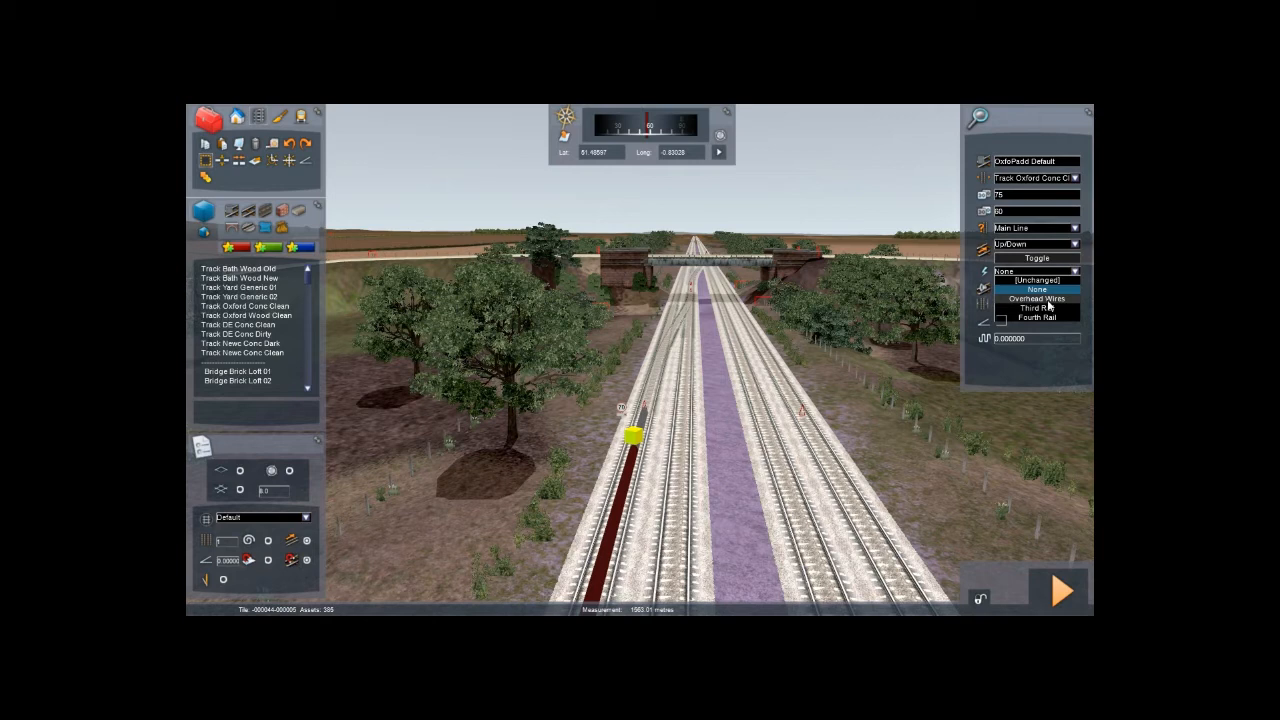
click(1037, 298)
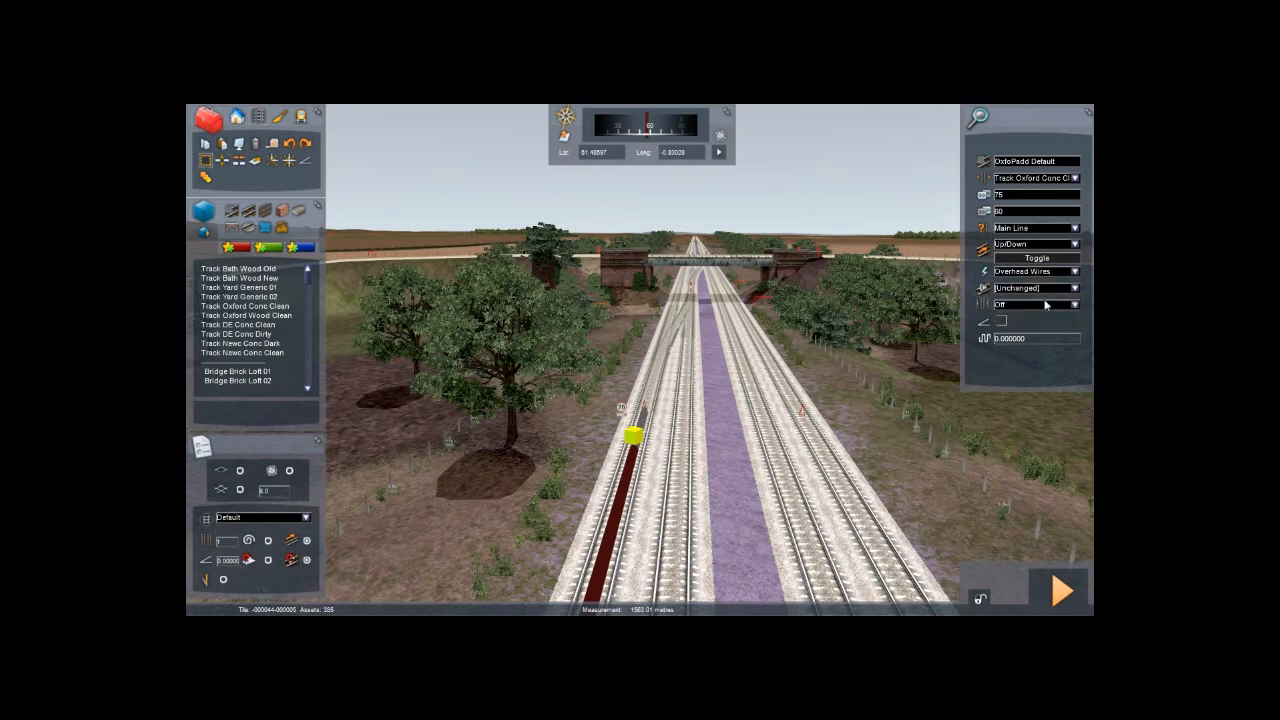
mouse_move(770, 450)
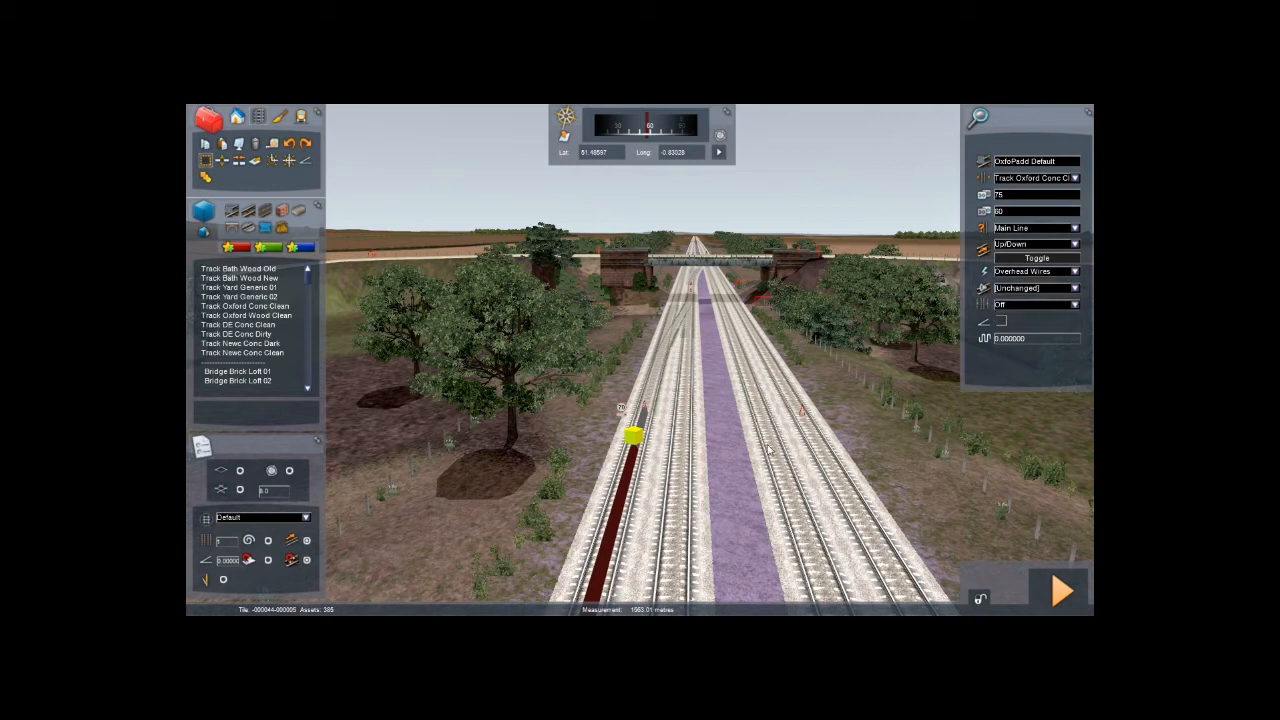
mouse_move(670, 470)
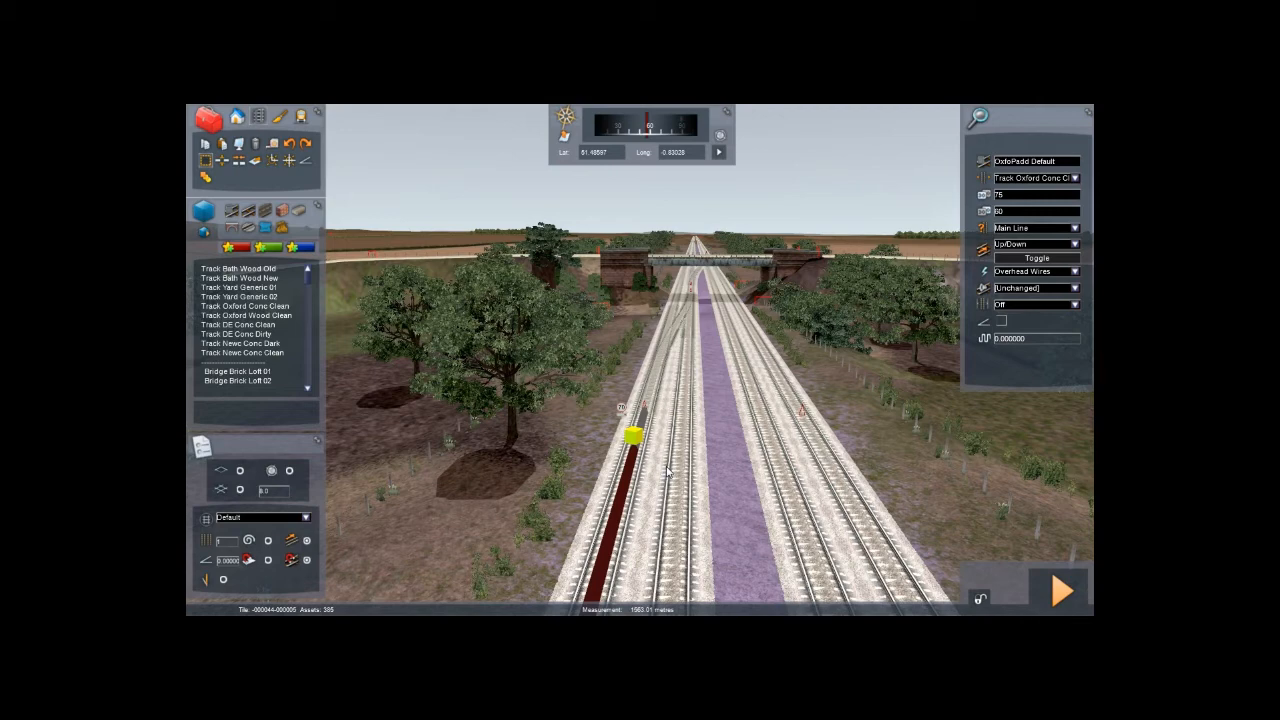
mouse_move(680, 473)
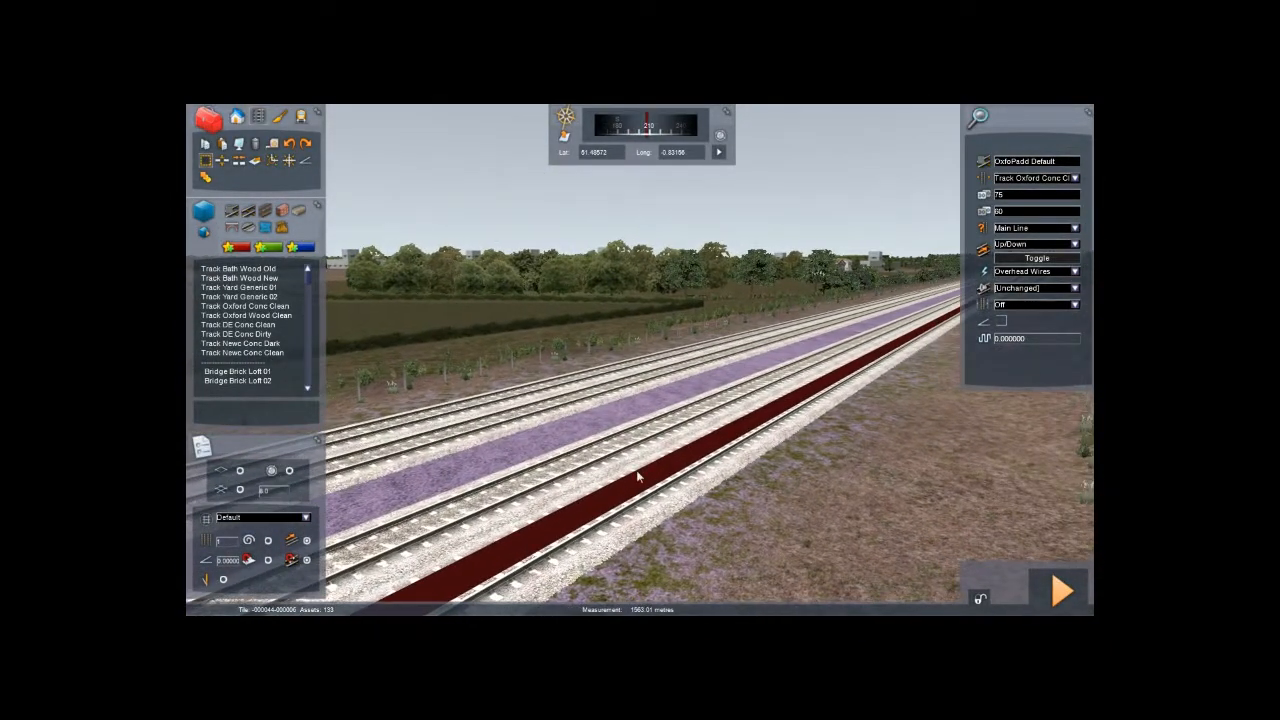
mouse_move(818, 478)
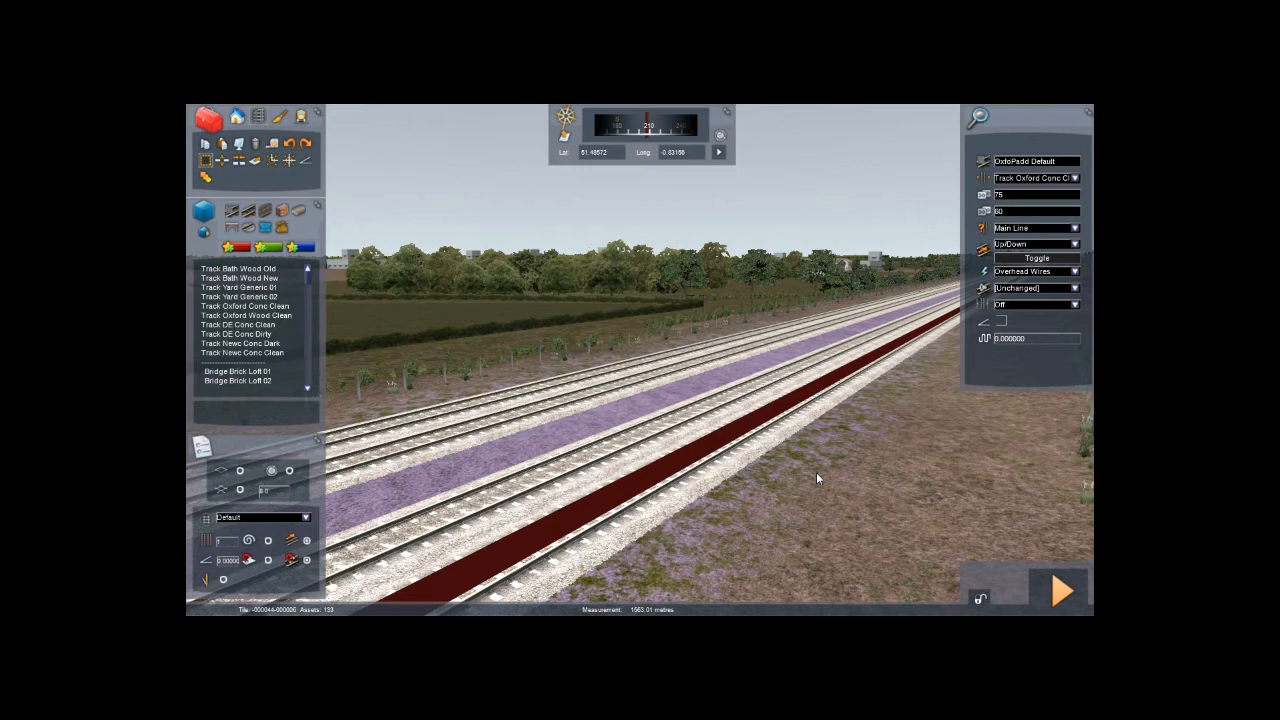
mouse_move(700, 293)
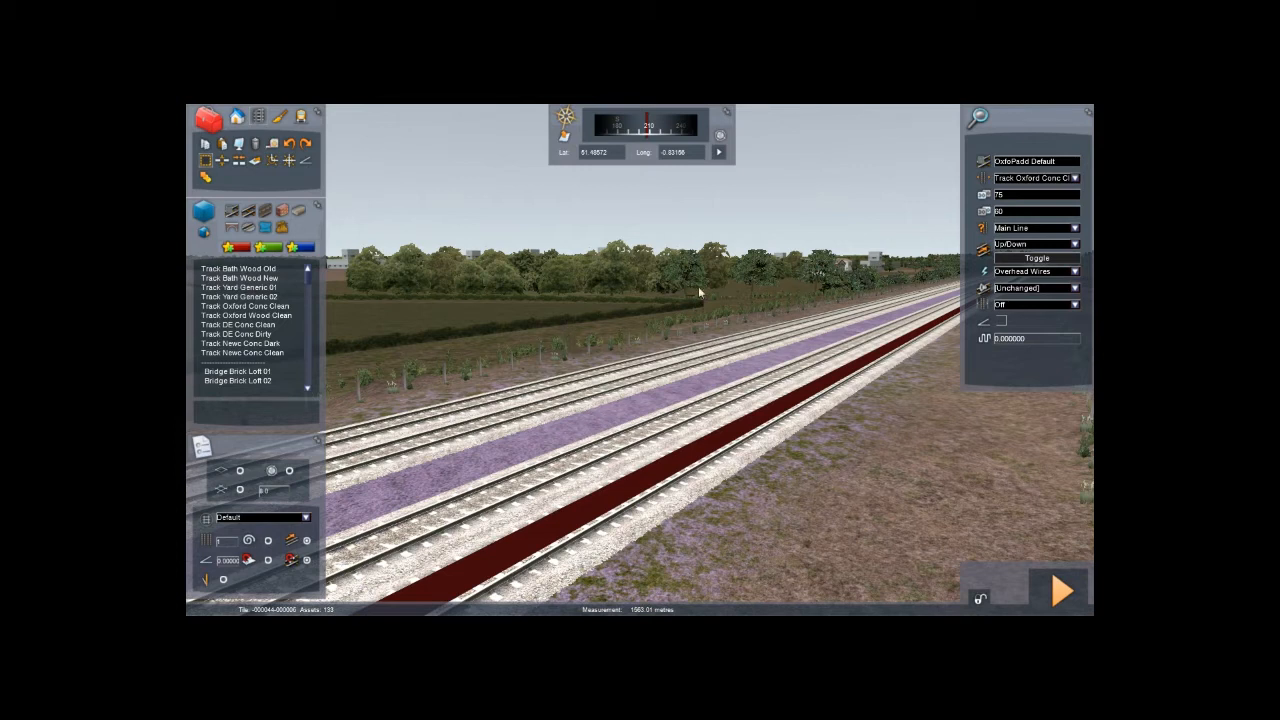
mouse_move(912, 470)
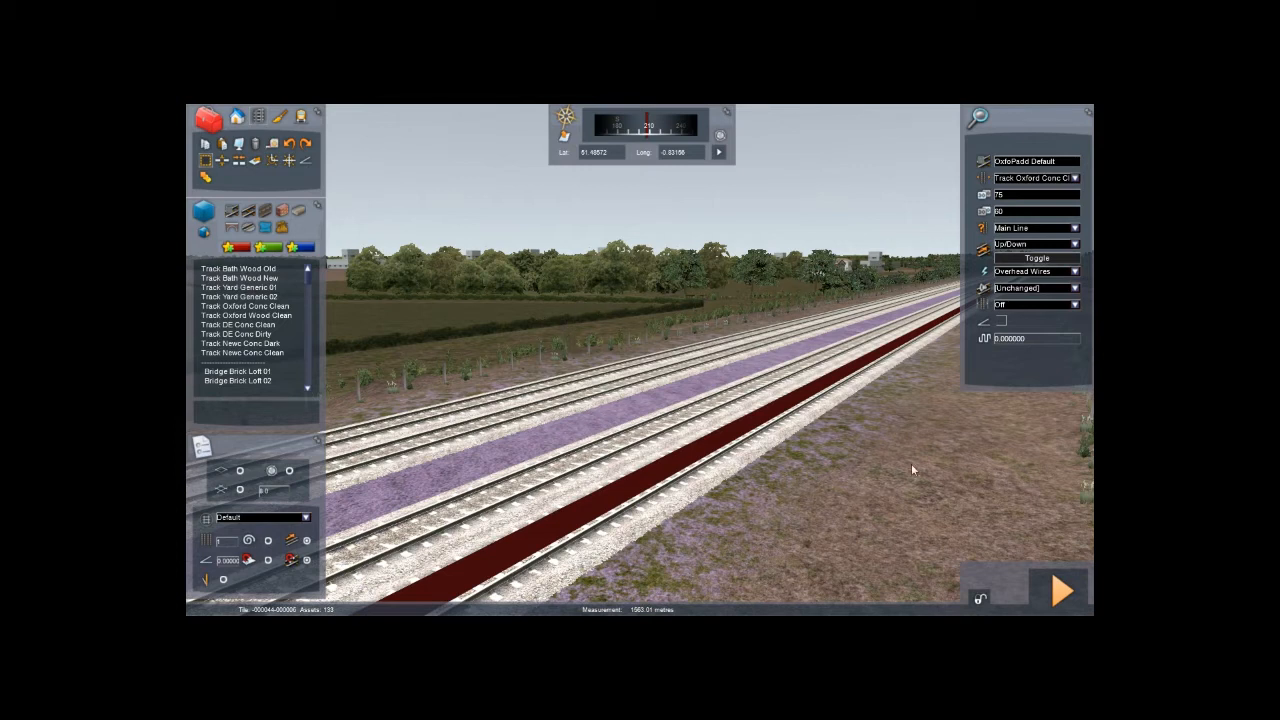
mouse_move(900, 423)
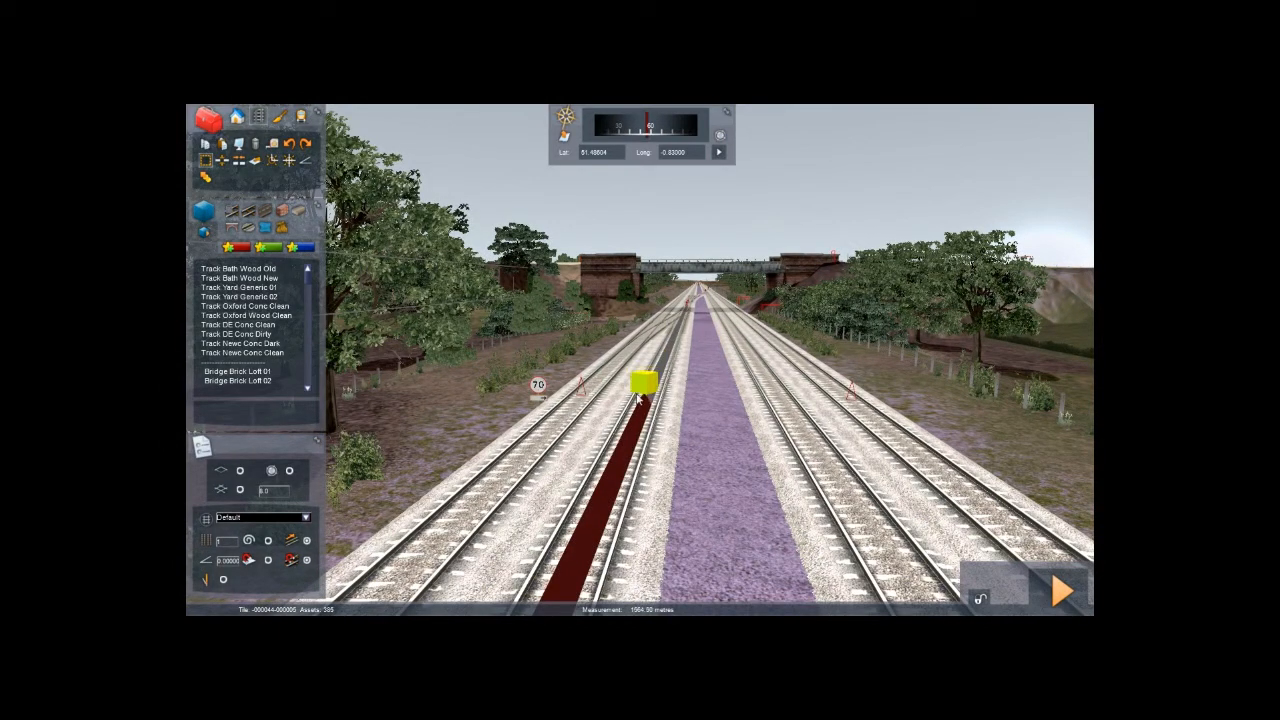
Step: Select the unelectrified track section near the bridge and change Electrification from None to Overhead Wires
click(643, 380)
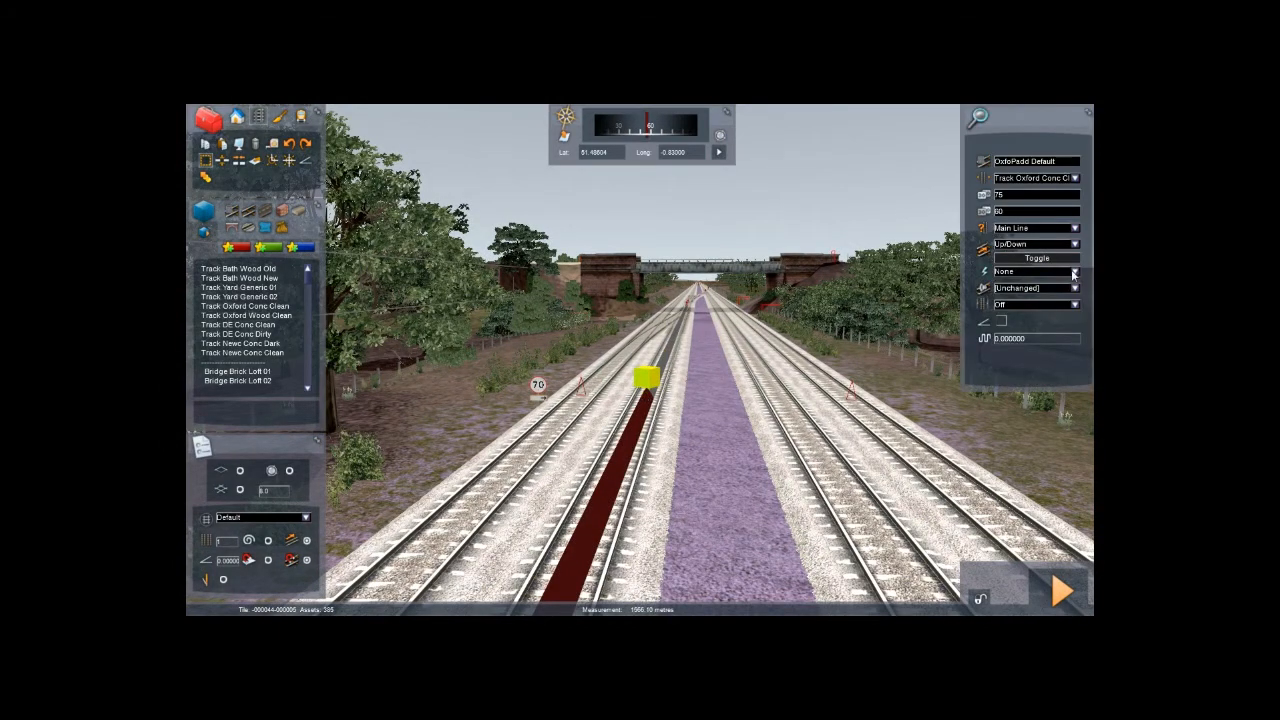
click(1035, 271)
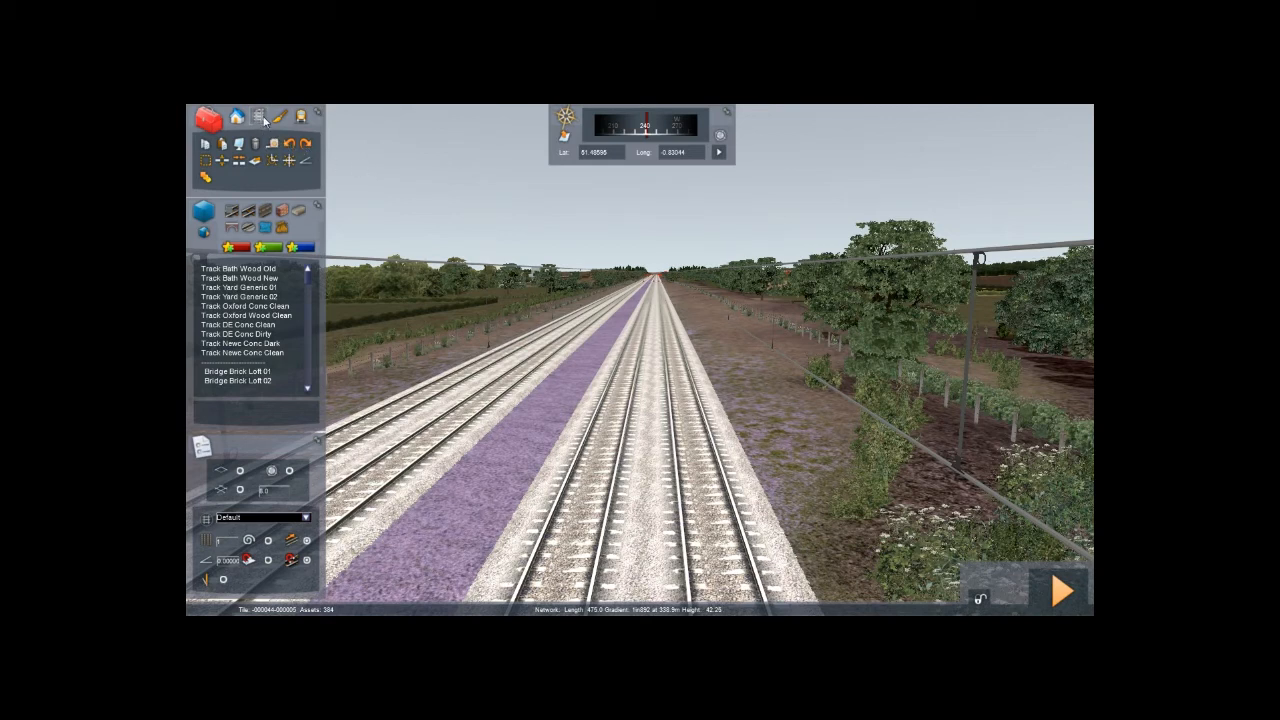
mouse_move(259, 117)
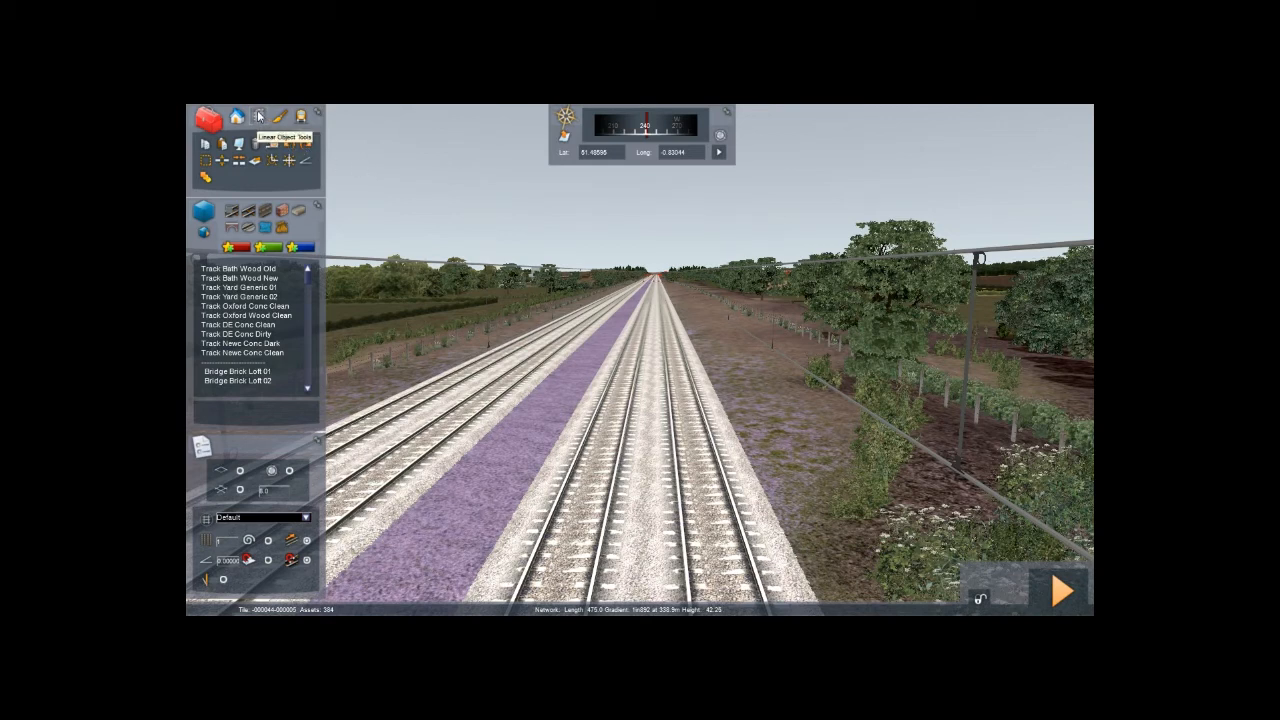
mouse_move(300, 225)
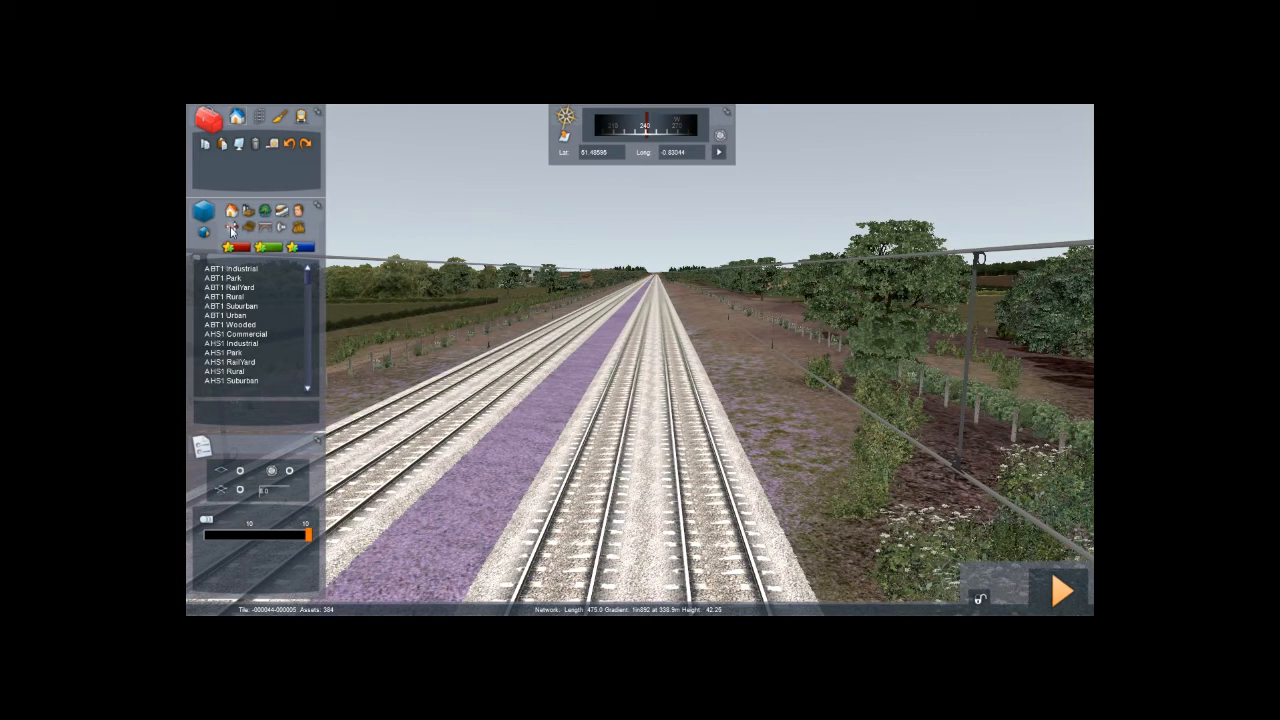
mouse_move(229, 230)
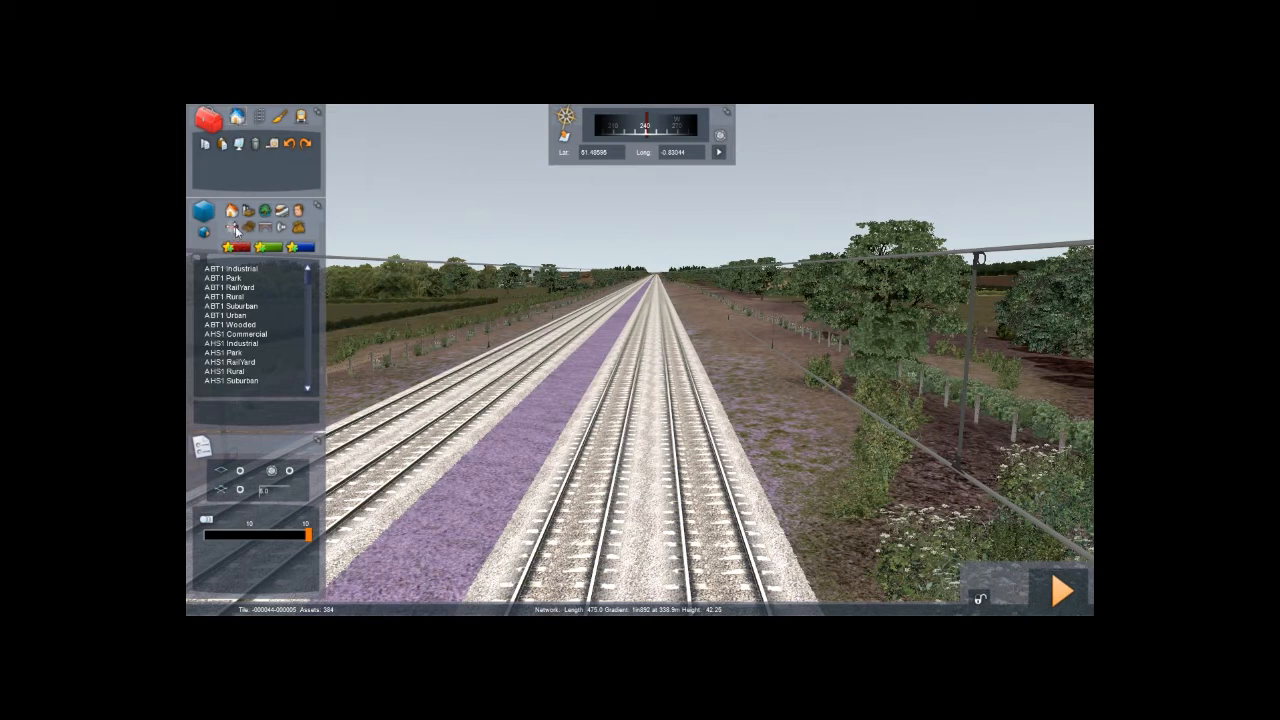
mouse_move(231, 228)
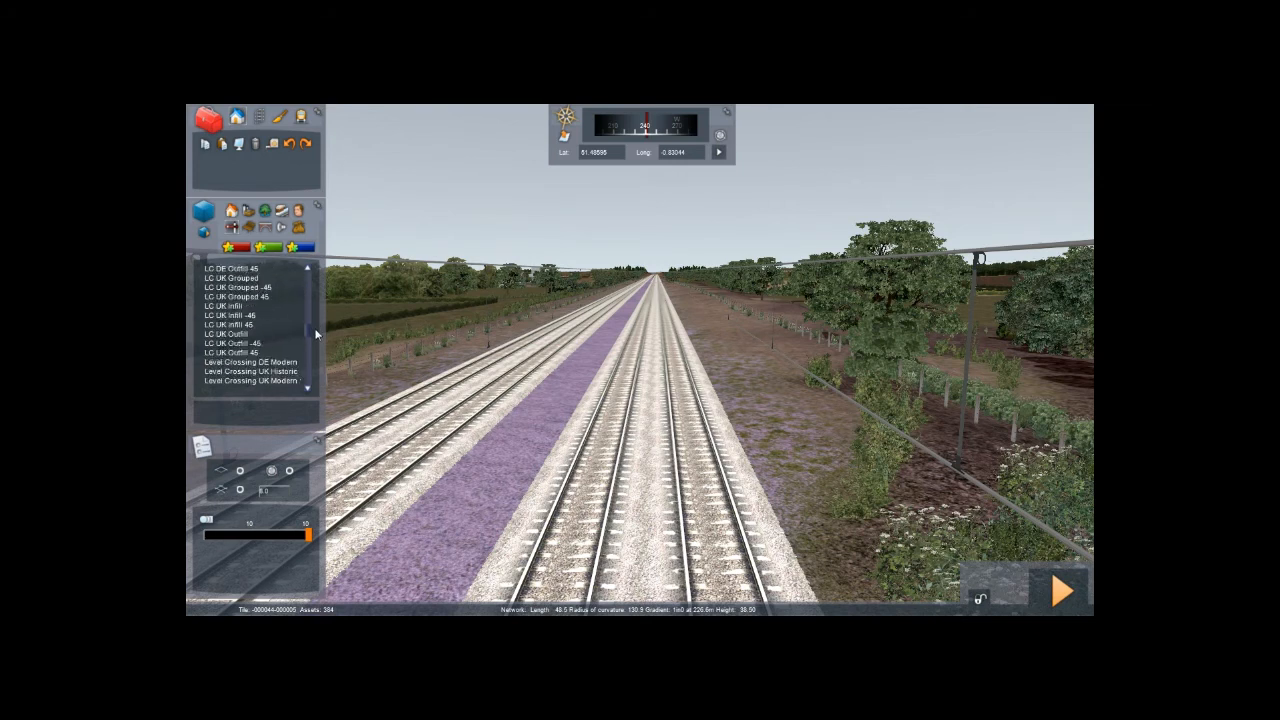
Step: Scroll the scenery asset list down to the OLE gantry and post entries
scroll(down, 3)
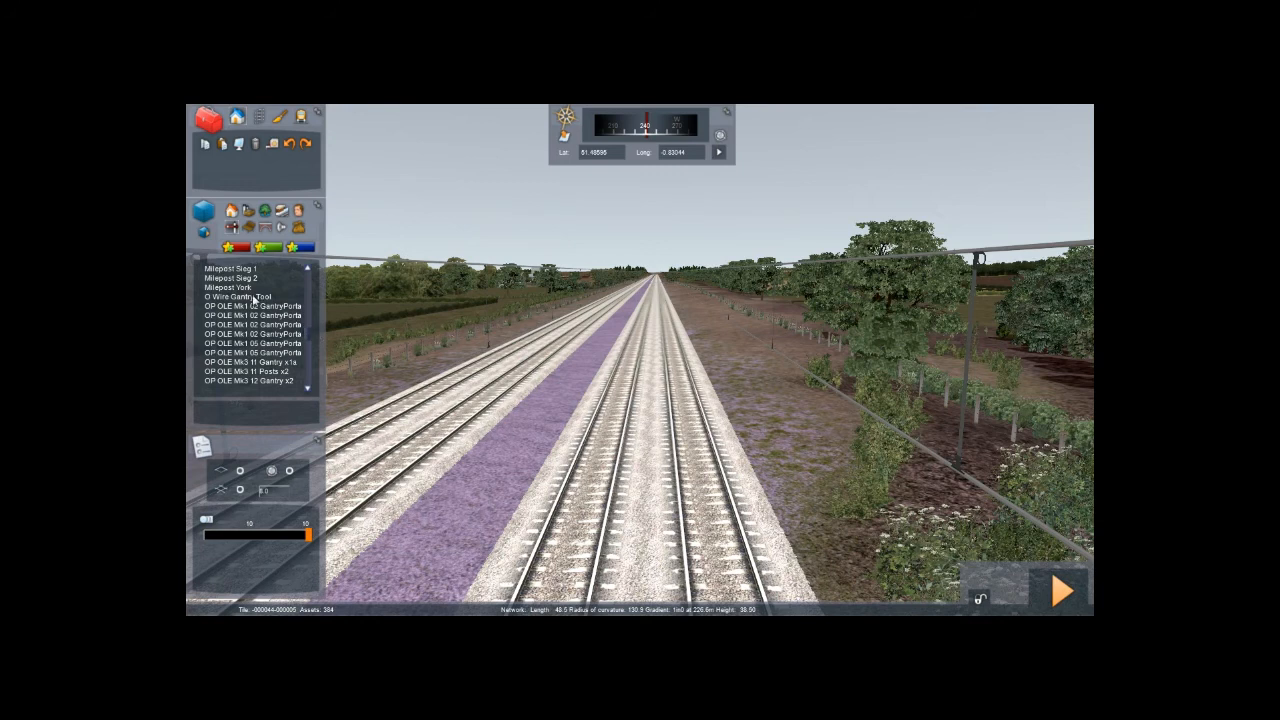
Step: Select the O Wire Gantry Tool and inspect the wired tracks along the route
click(254, 296)
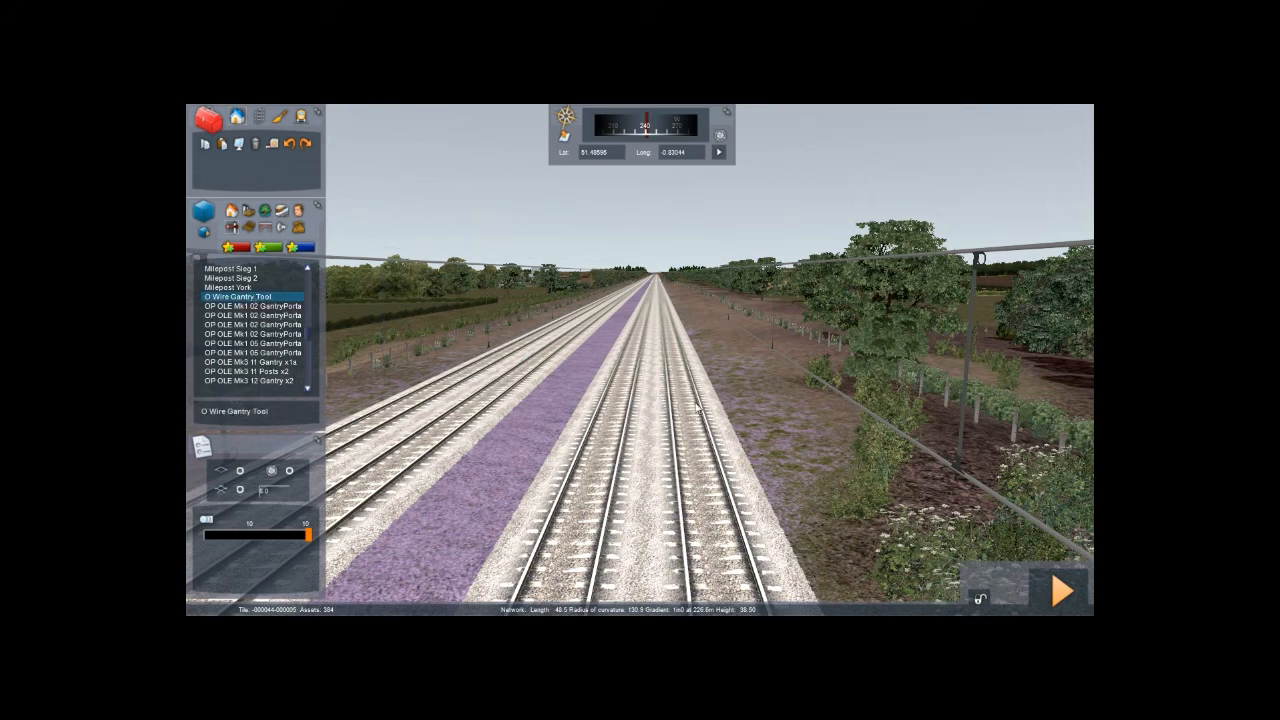
mouse_move(736, 418)
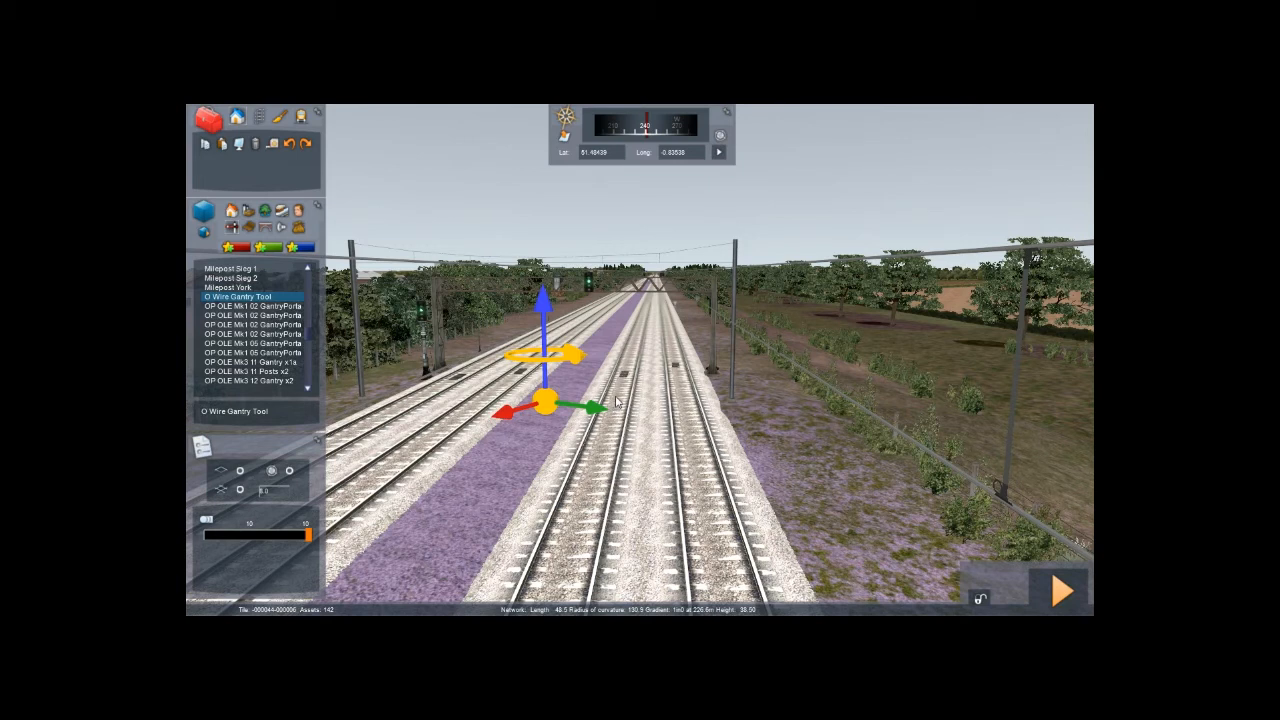
mouse_move(737, 426)
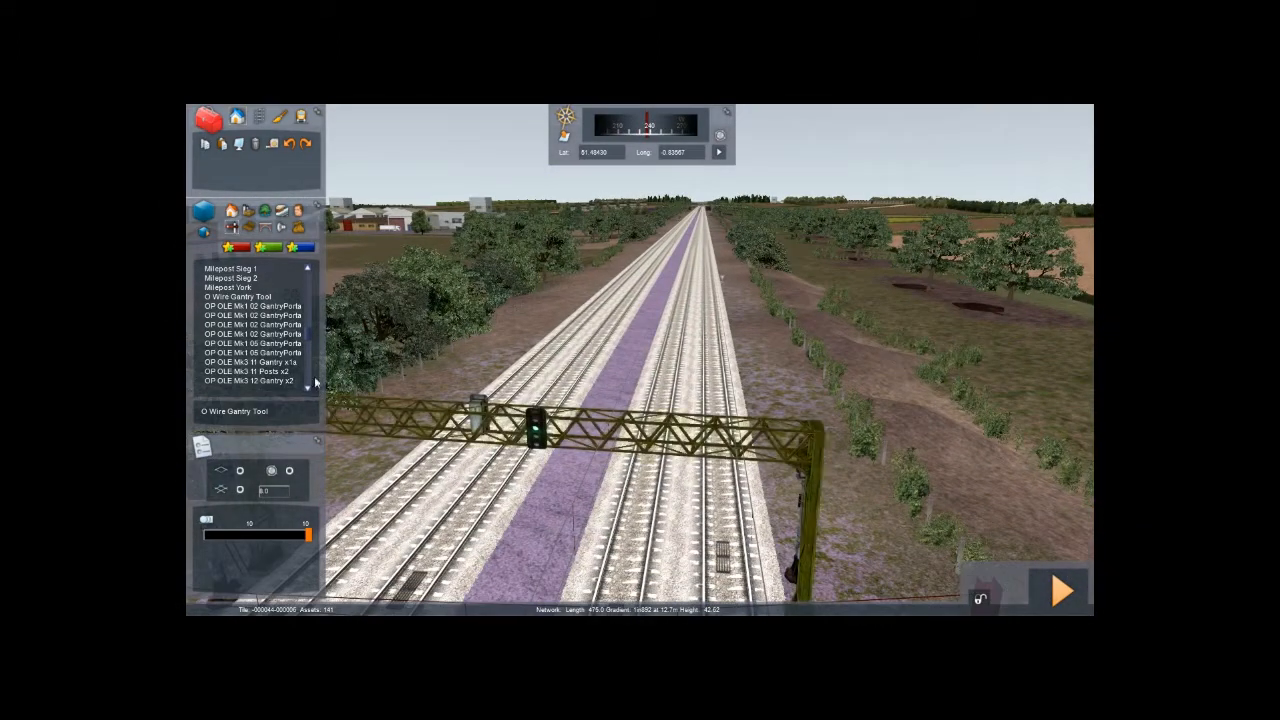
click(237, 296)
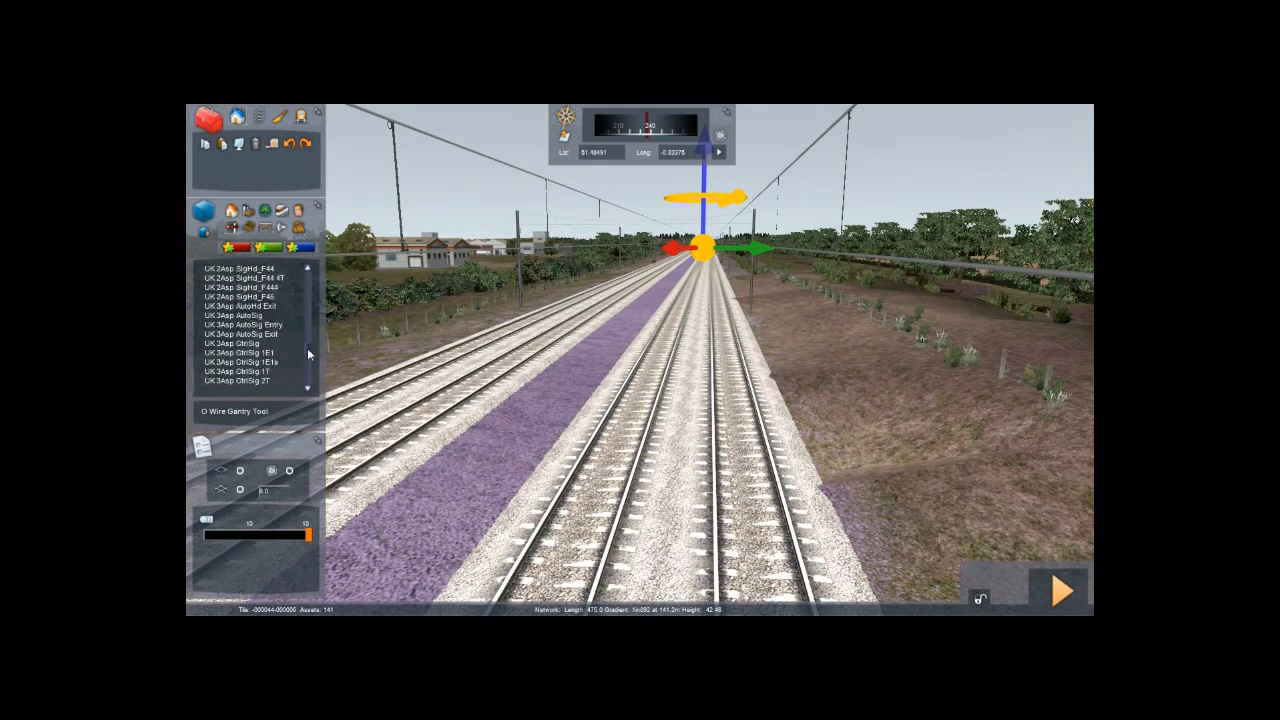
Step: Place a trial OLE AutoGantry 02 x2 across the main tracks, then remove it
scroll(up, 3)
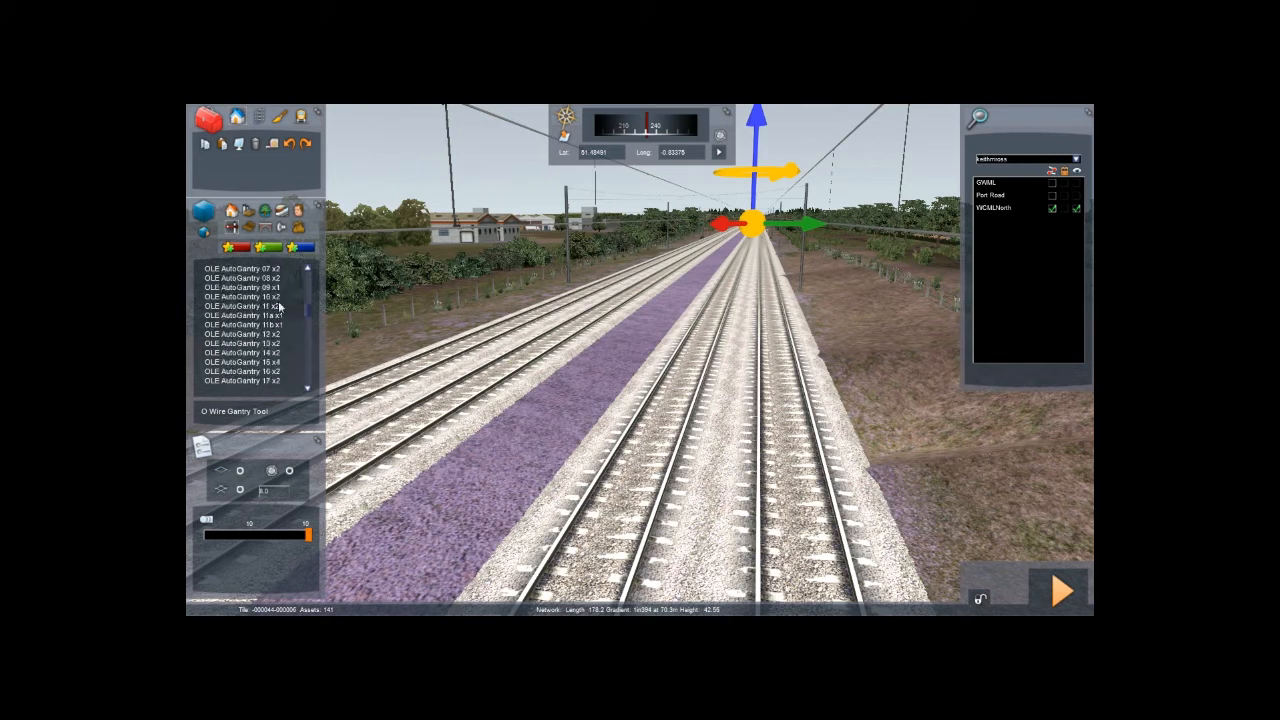
scroll(up, 3)
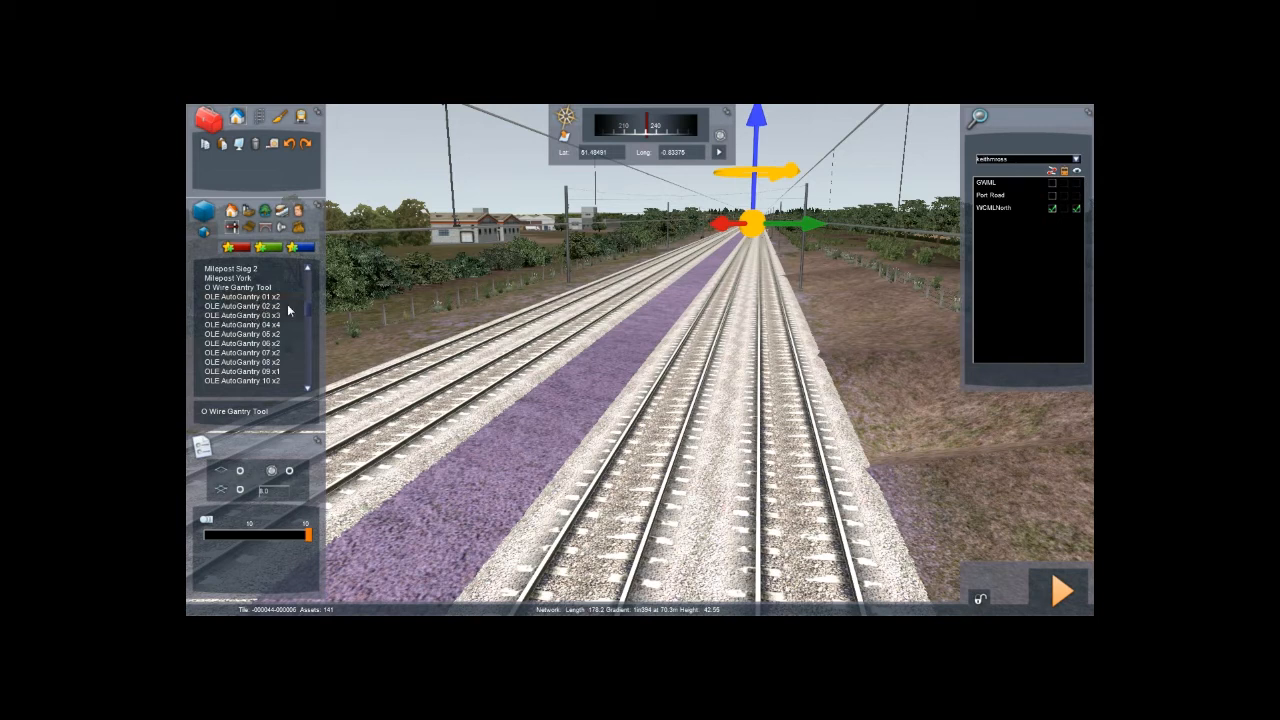
click(245, 305)
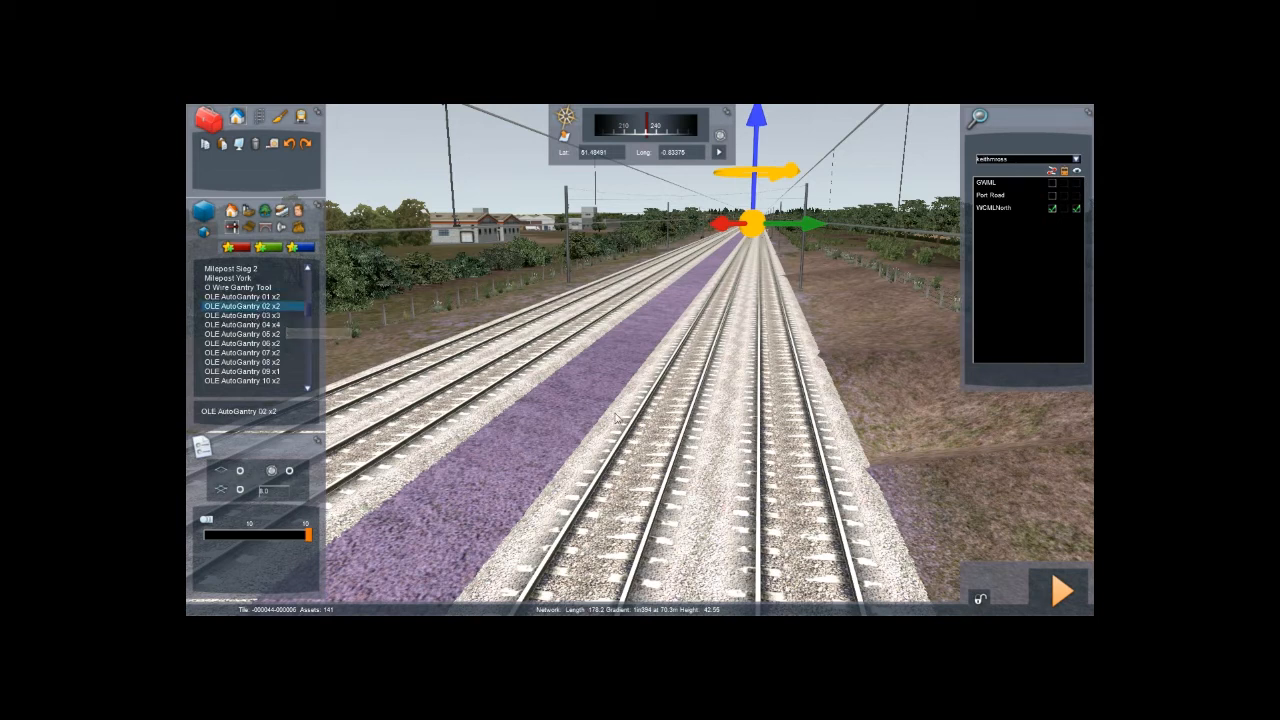
mouse_move(750, 370)
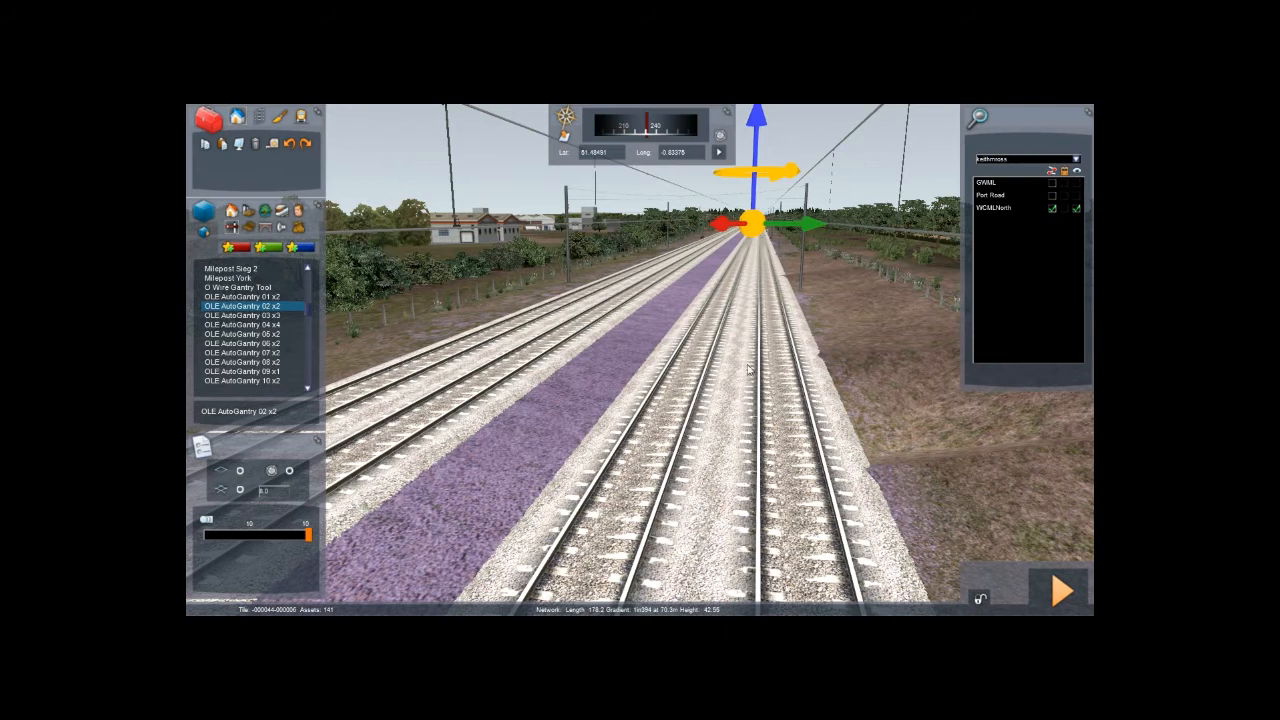
click(715, 368)
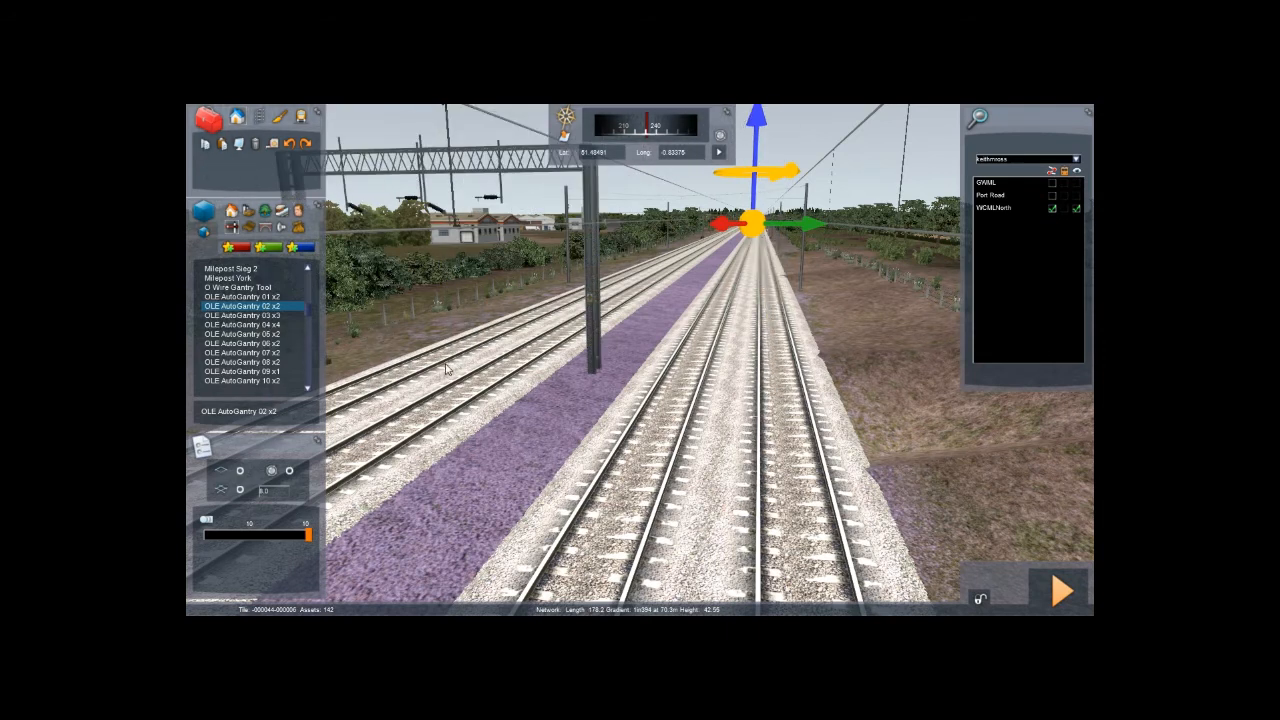
click(240, 352)
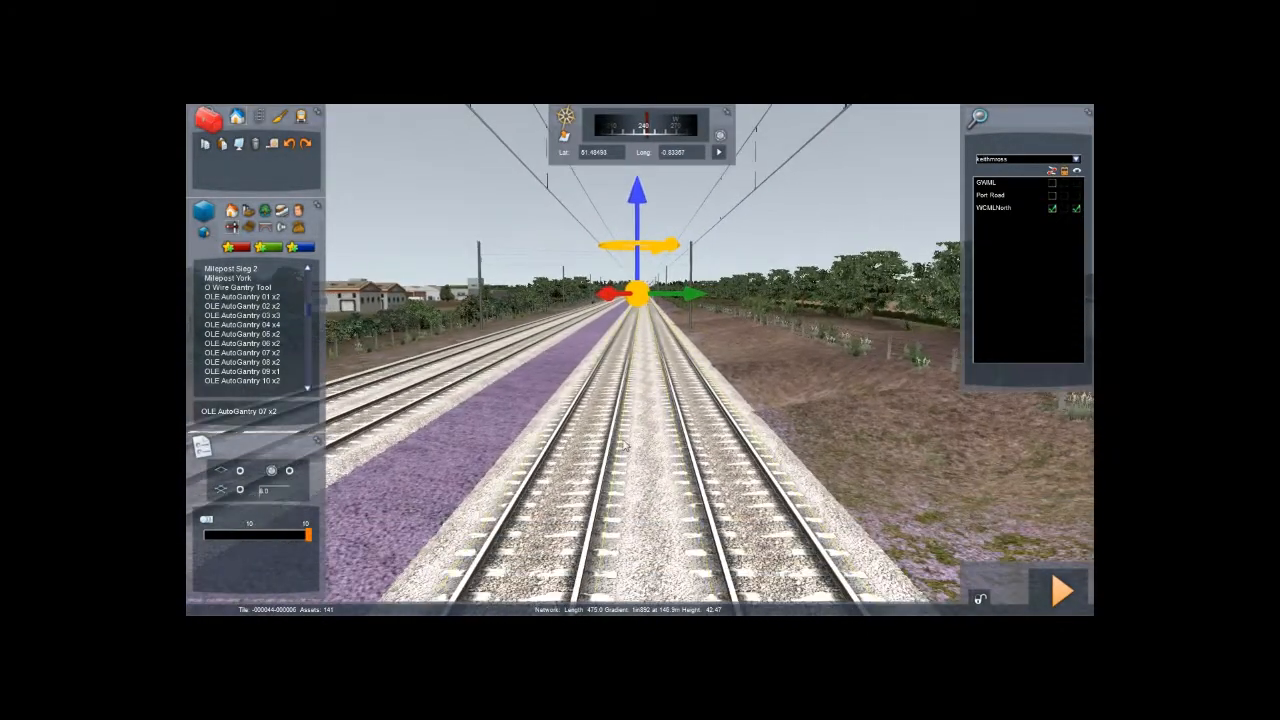
Step: Place an OLE Mk3 17 Posts x2 mast pair flanking the wired main tracks
scroll(down, 3)
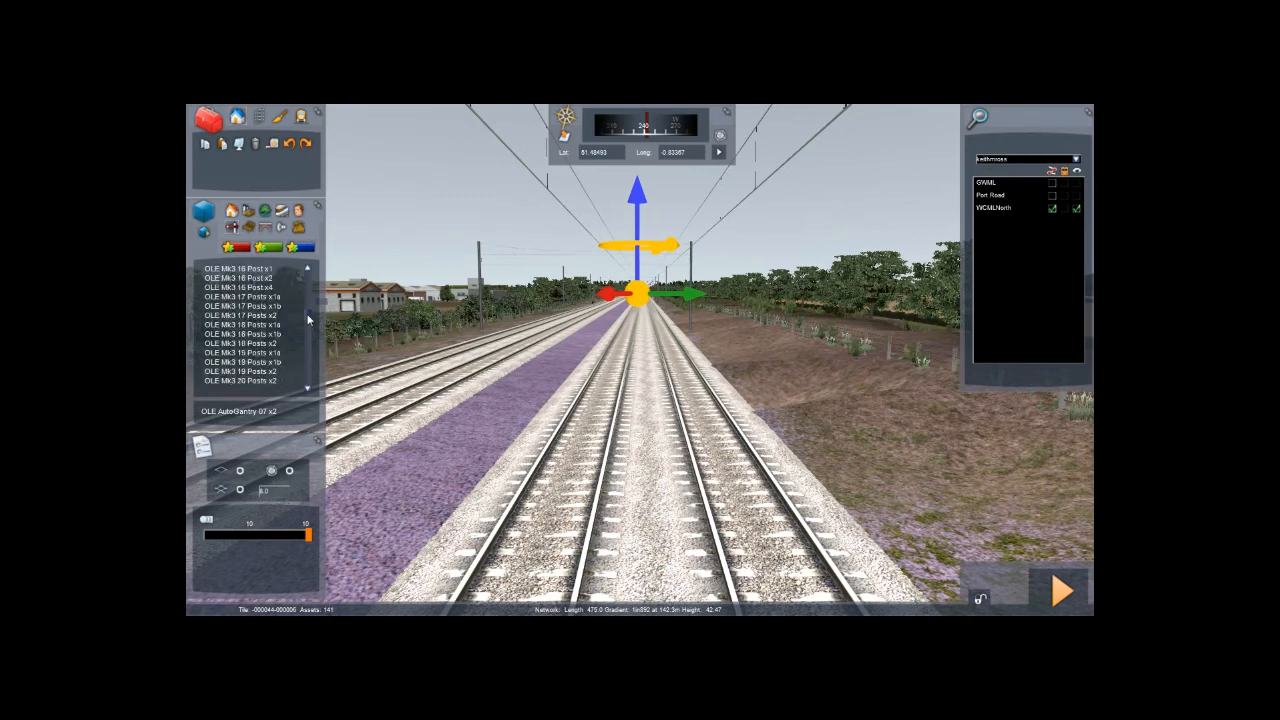
scroll(up, 3)
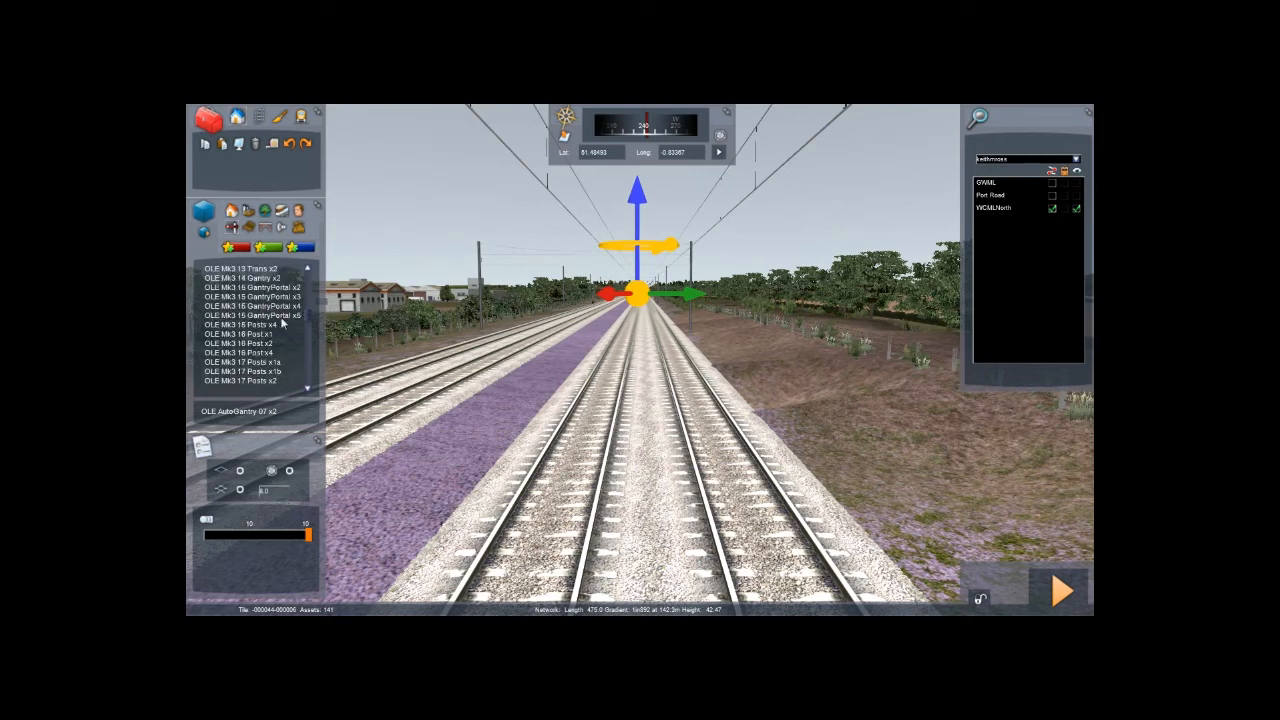
click(250, 288)
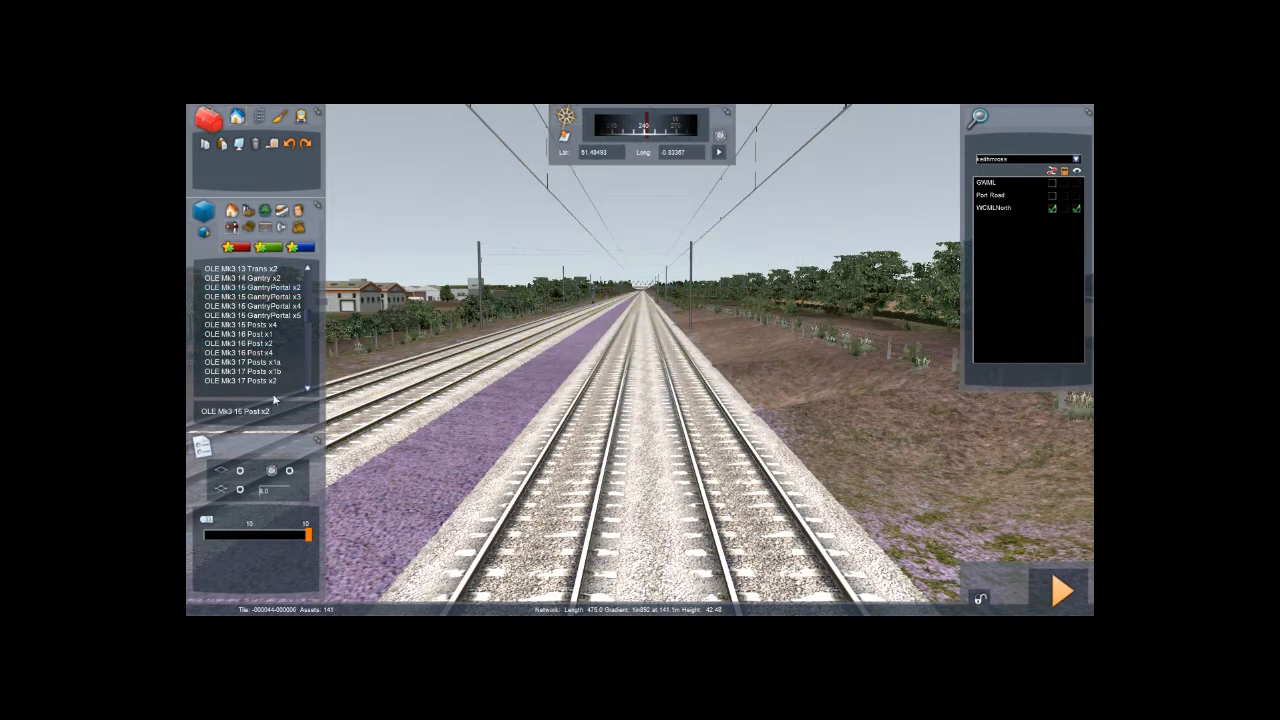
click(240, 381)
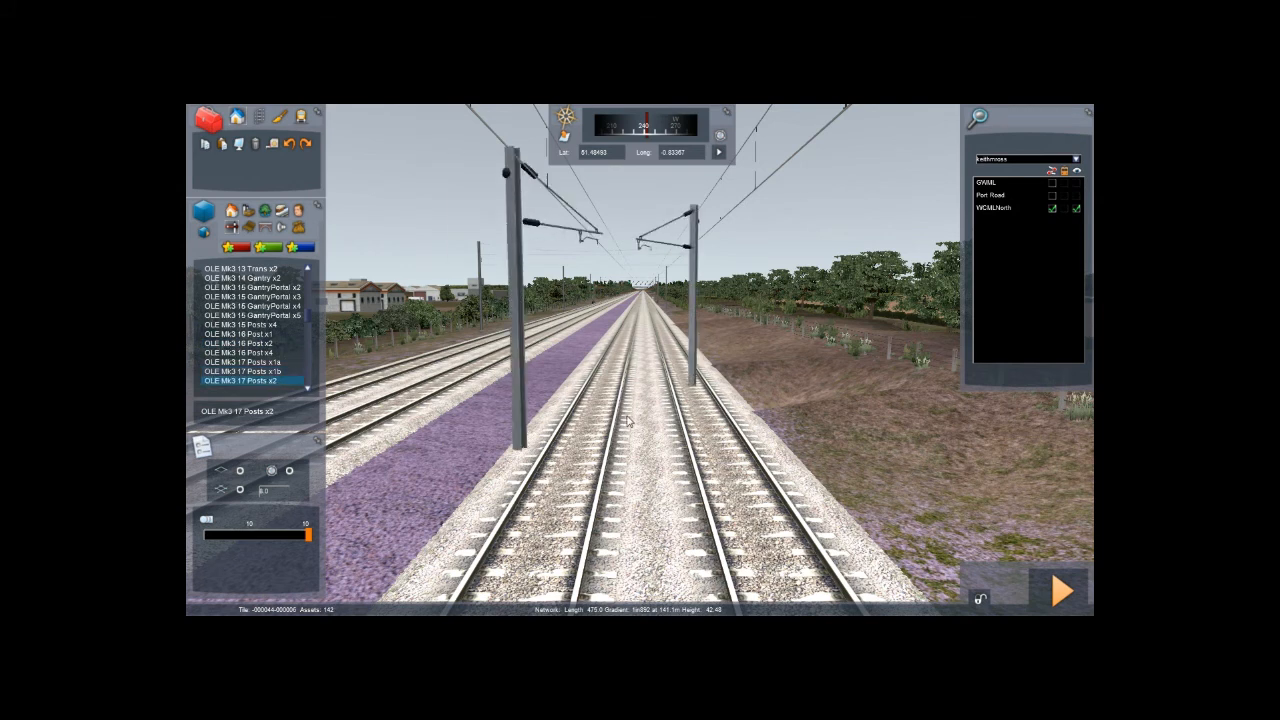
click(660, 430)
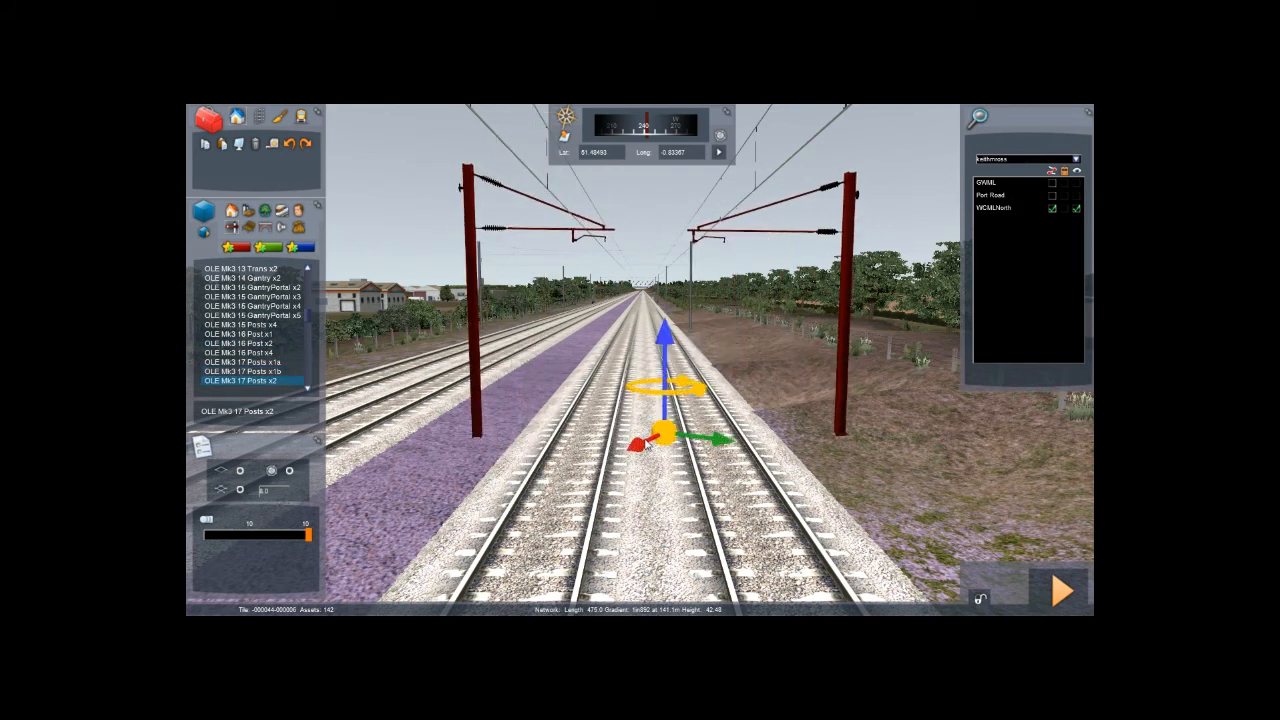